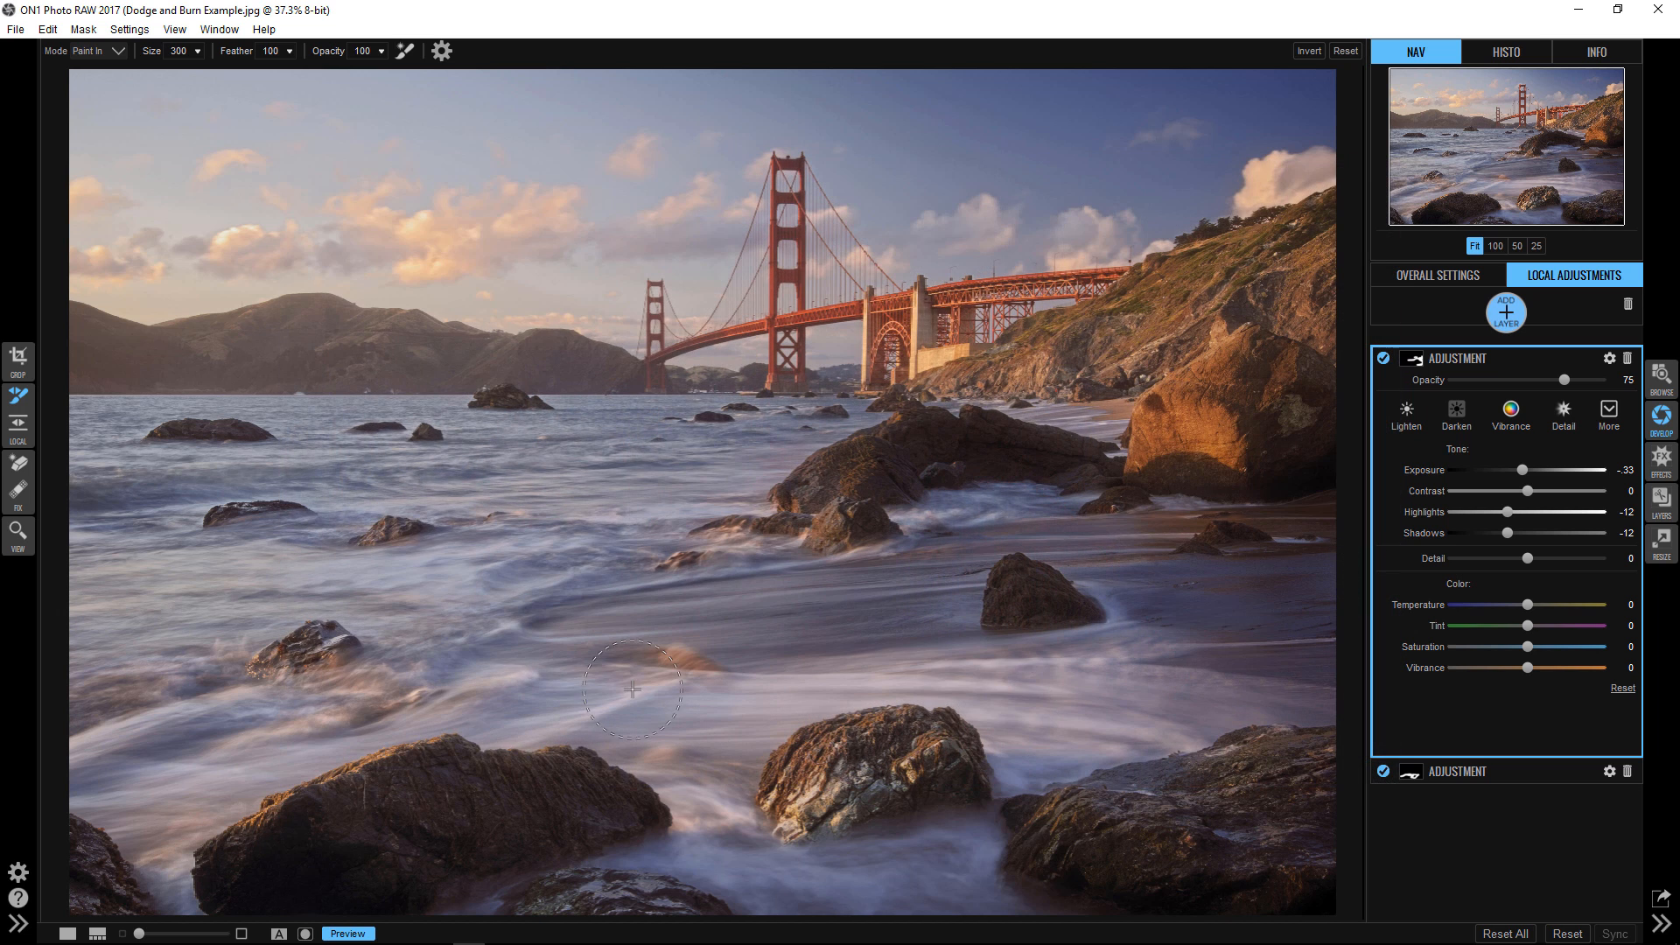
Delete the photo's existing local adjustment layers with the trash icon
{"action": "left_click", "coordinate": [347, 934]}
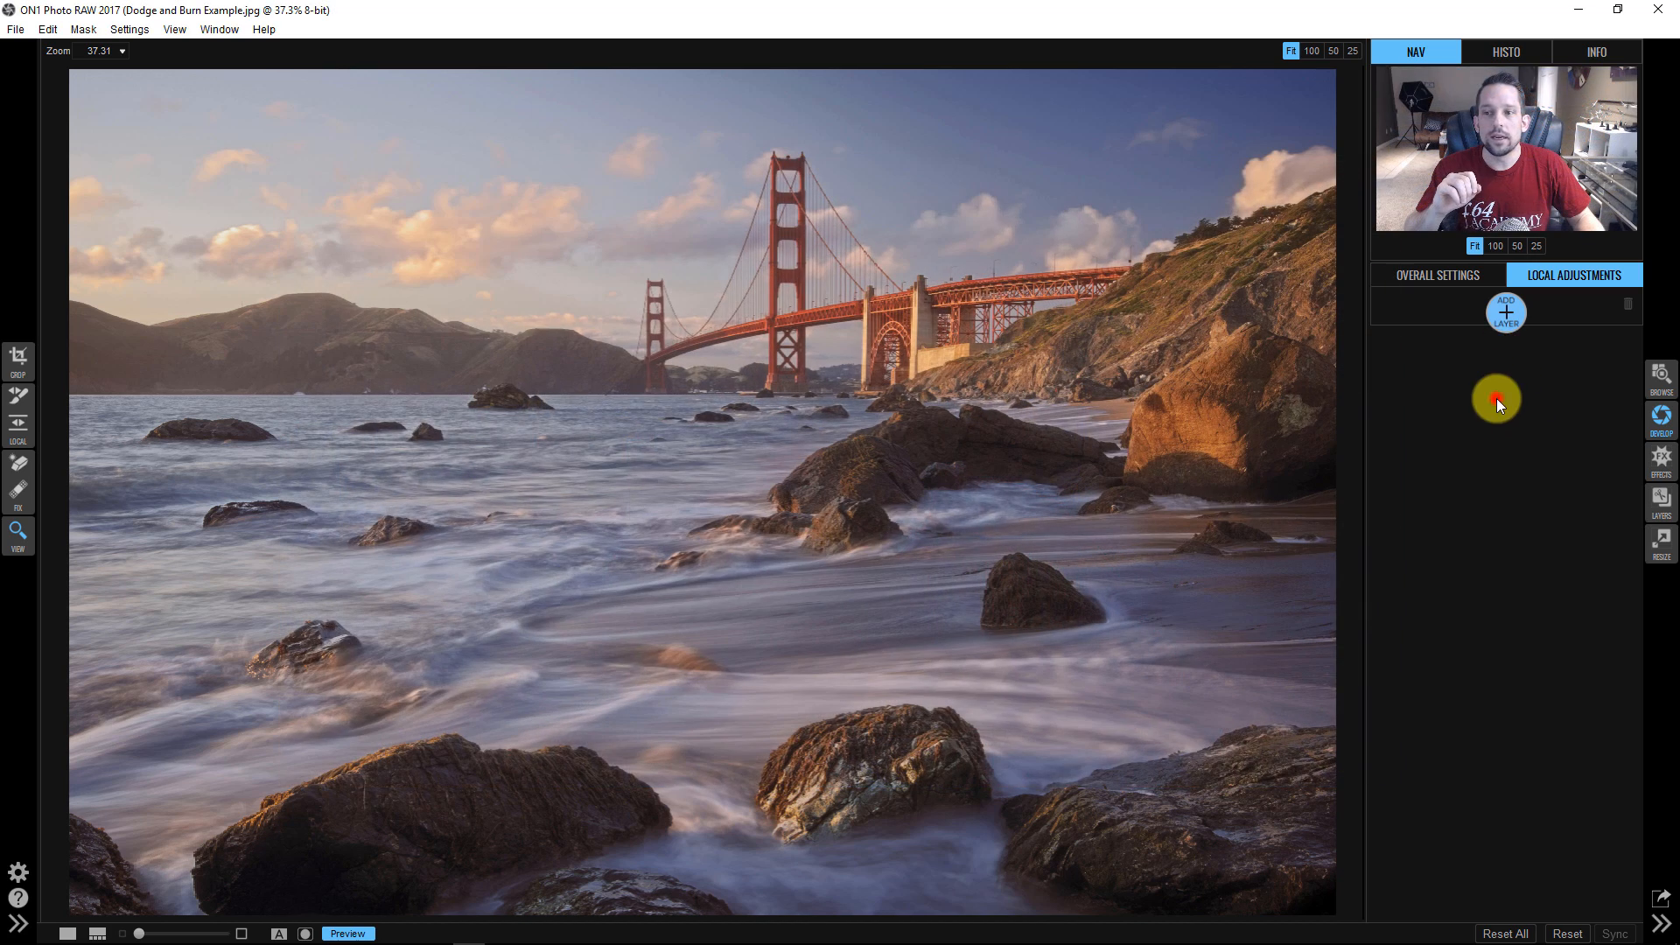
Add a local adjustment layer using the Lighten preset, with exposure raised to 1
{"action": "left_click", "coordinate": [1437, 273]}
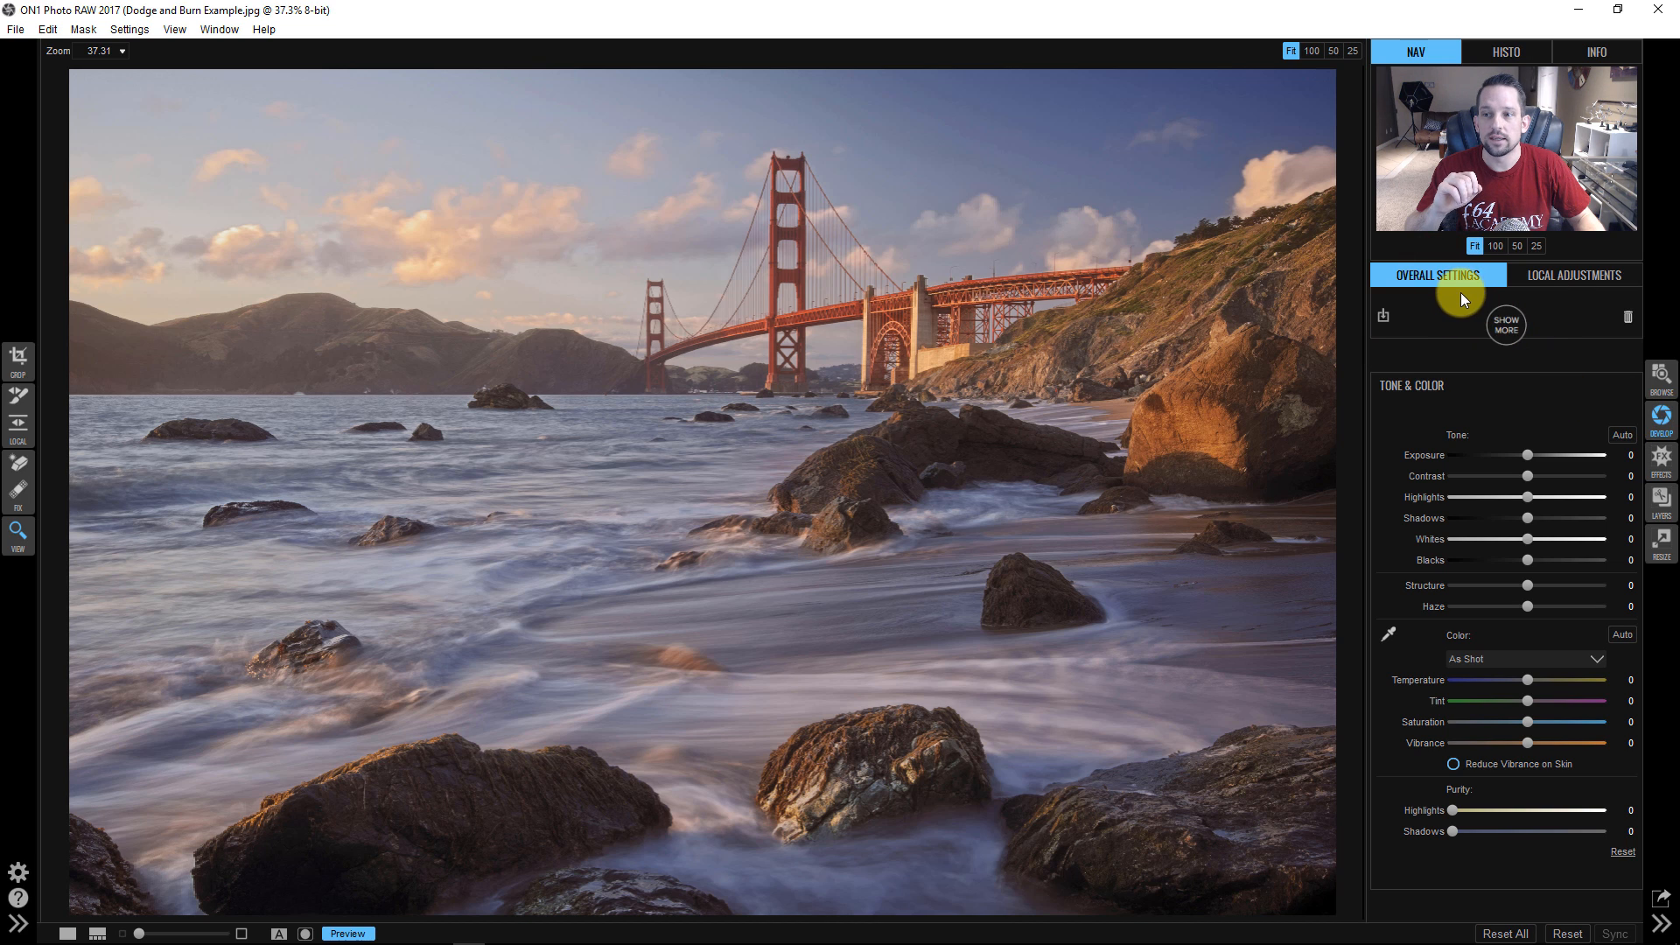
{"action": "left_click", "coordinate": [1574, 274]}
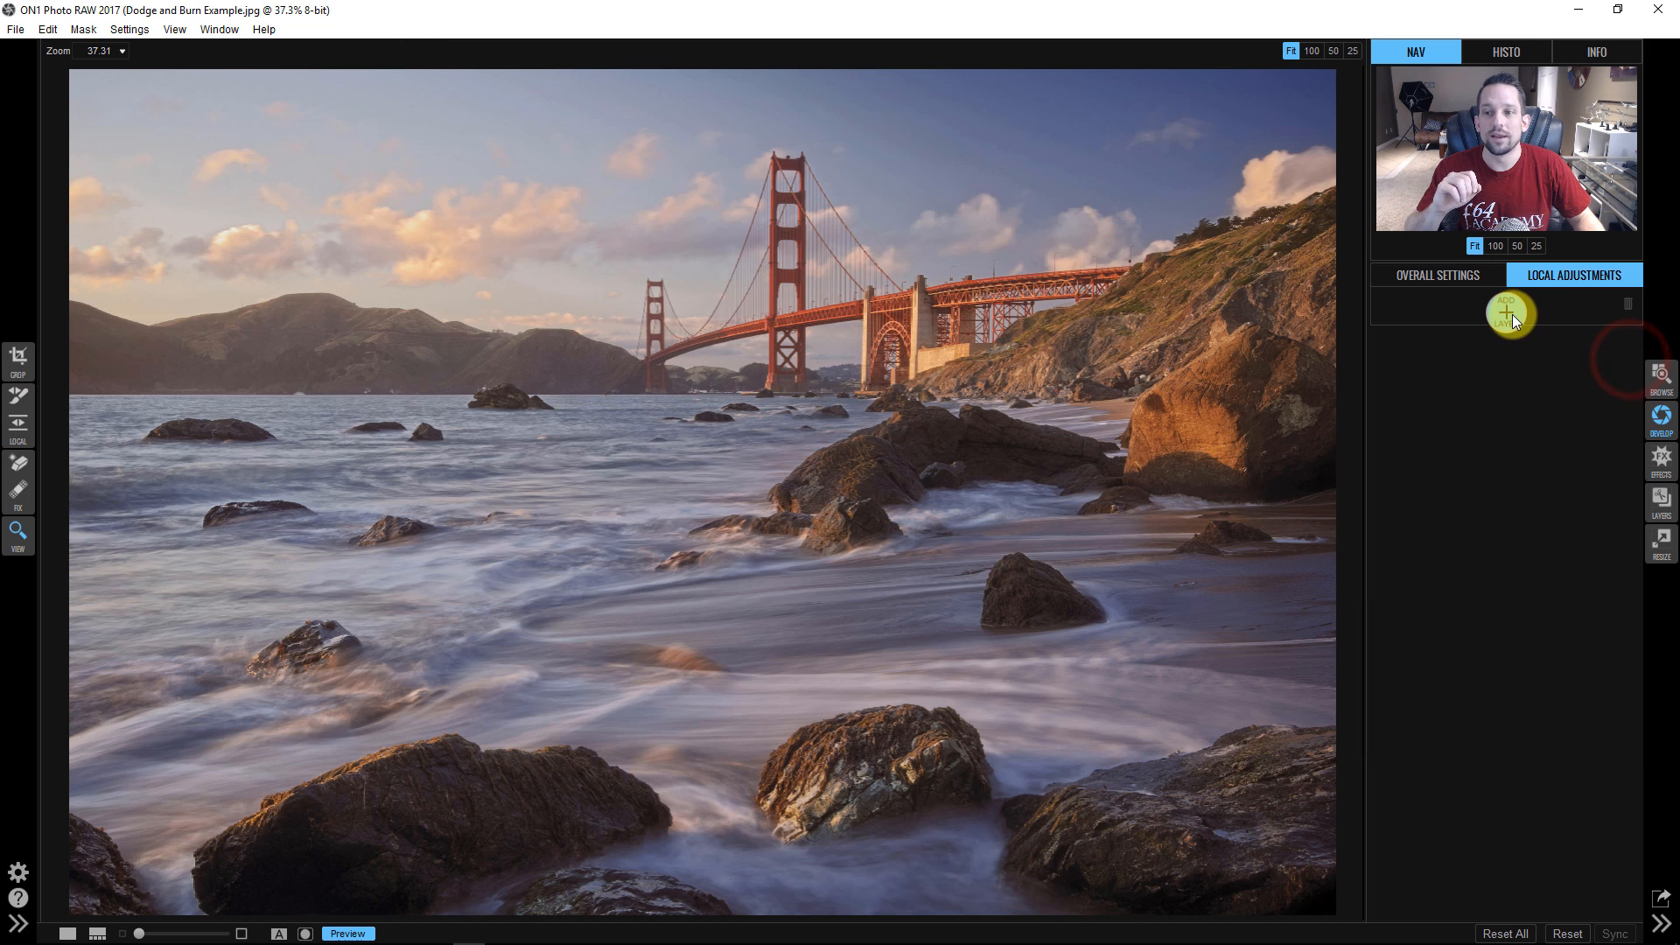
{"action": "left_click", "coordinate": [1505, 311]}
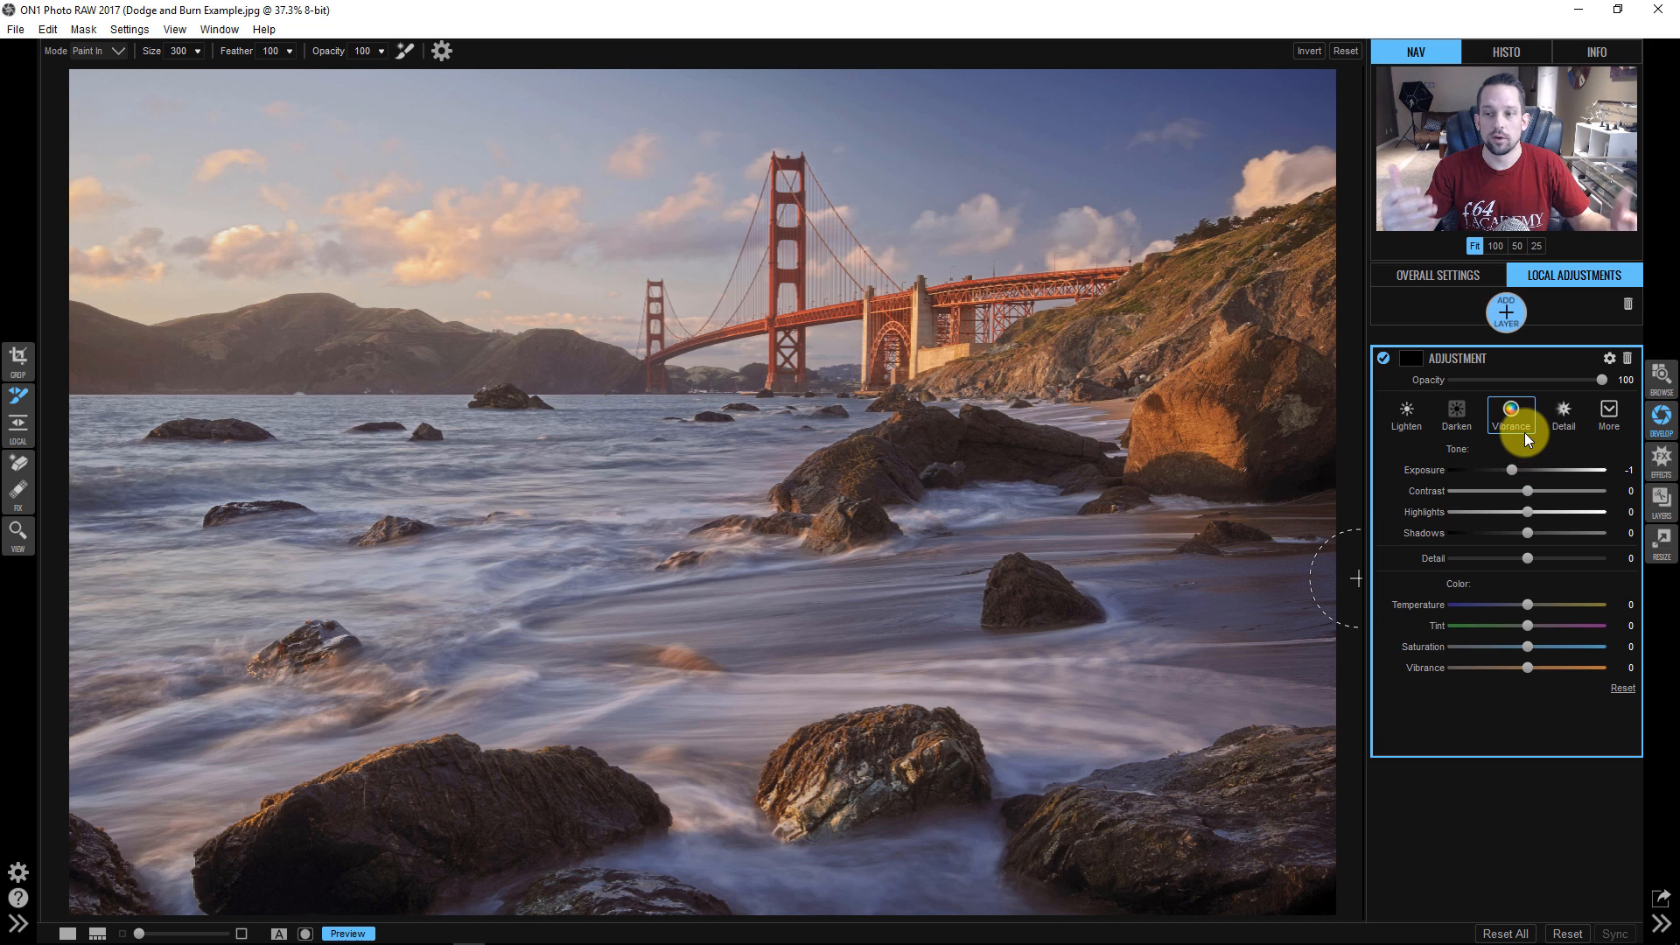
{"action": "mouse_move", "coordinate": [1456, 412]}
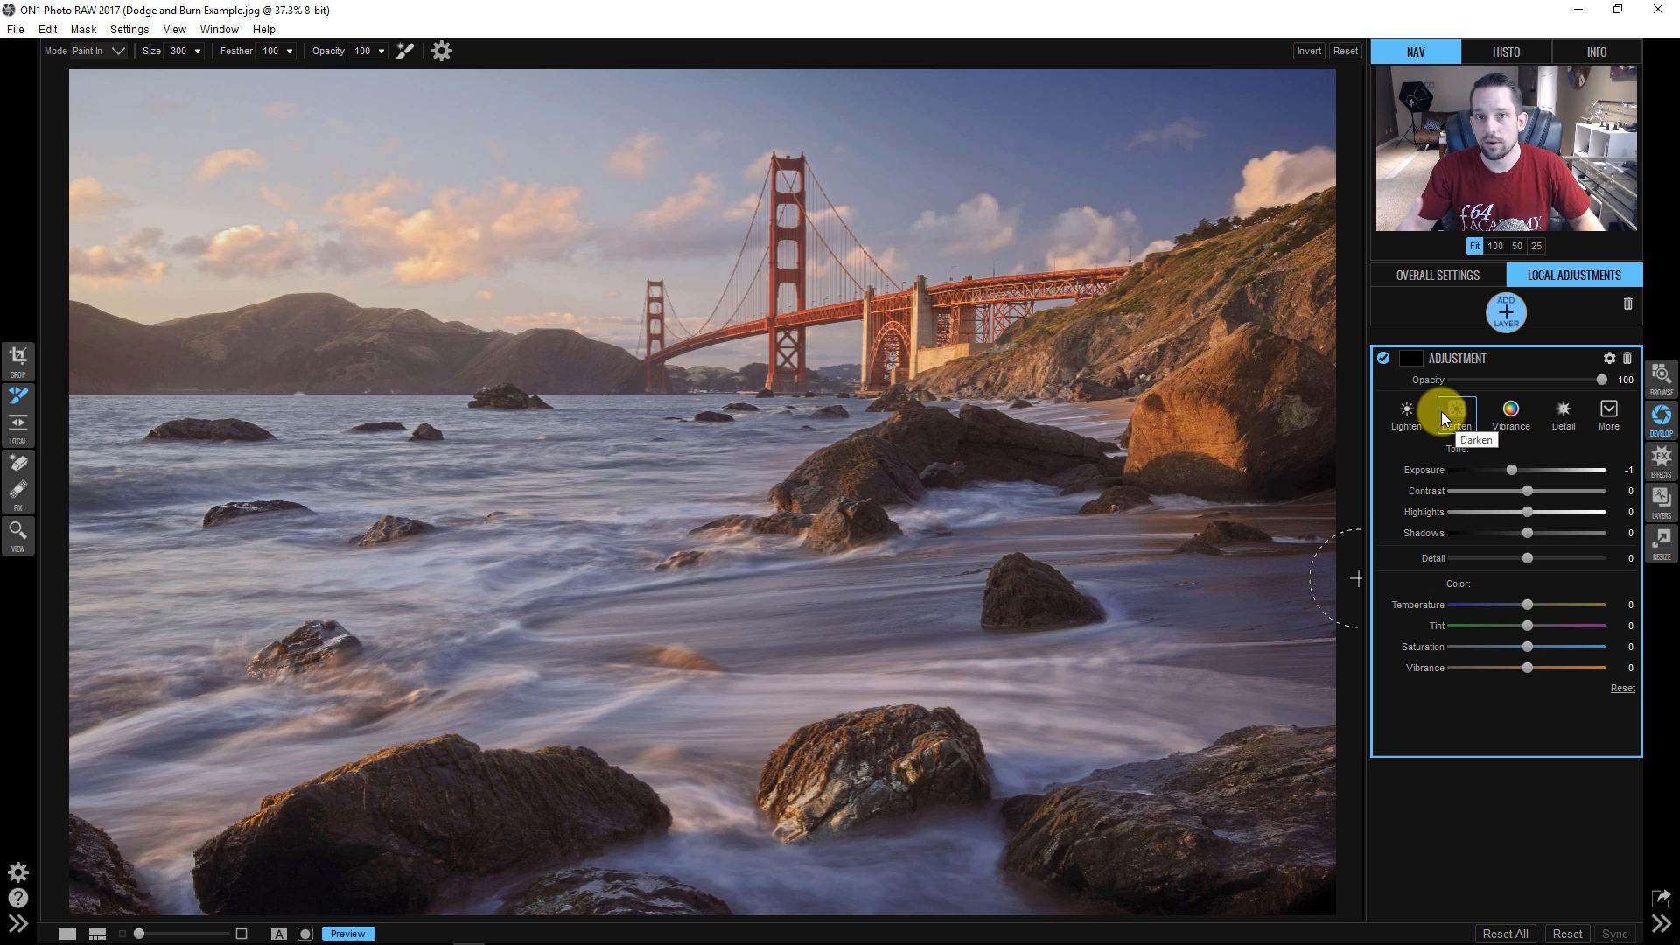
{"action": "left_click", "coordinate": [1405, 412]}
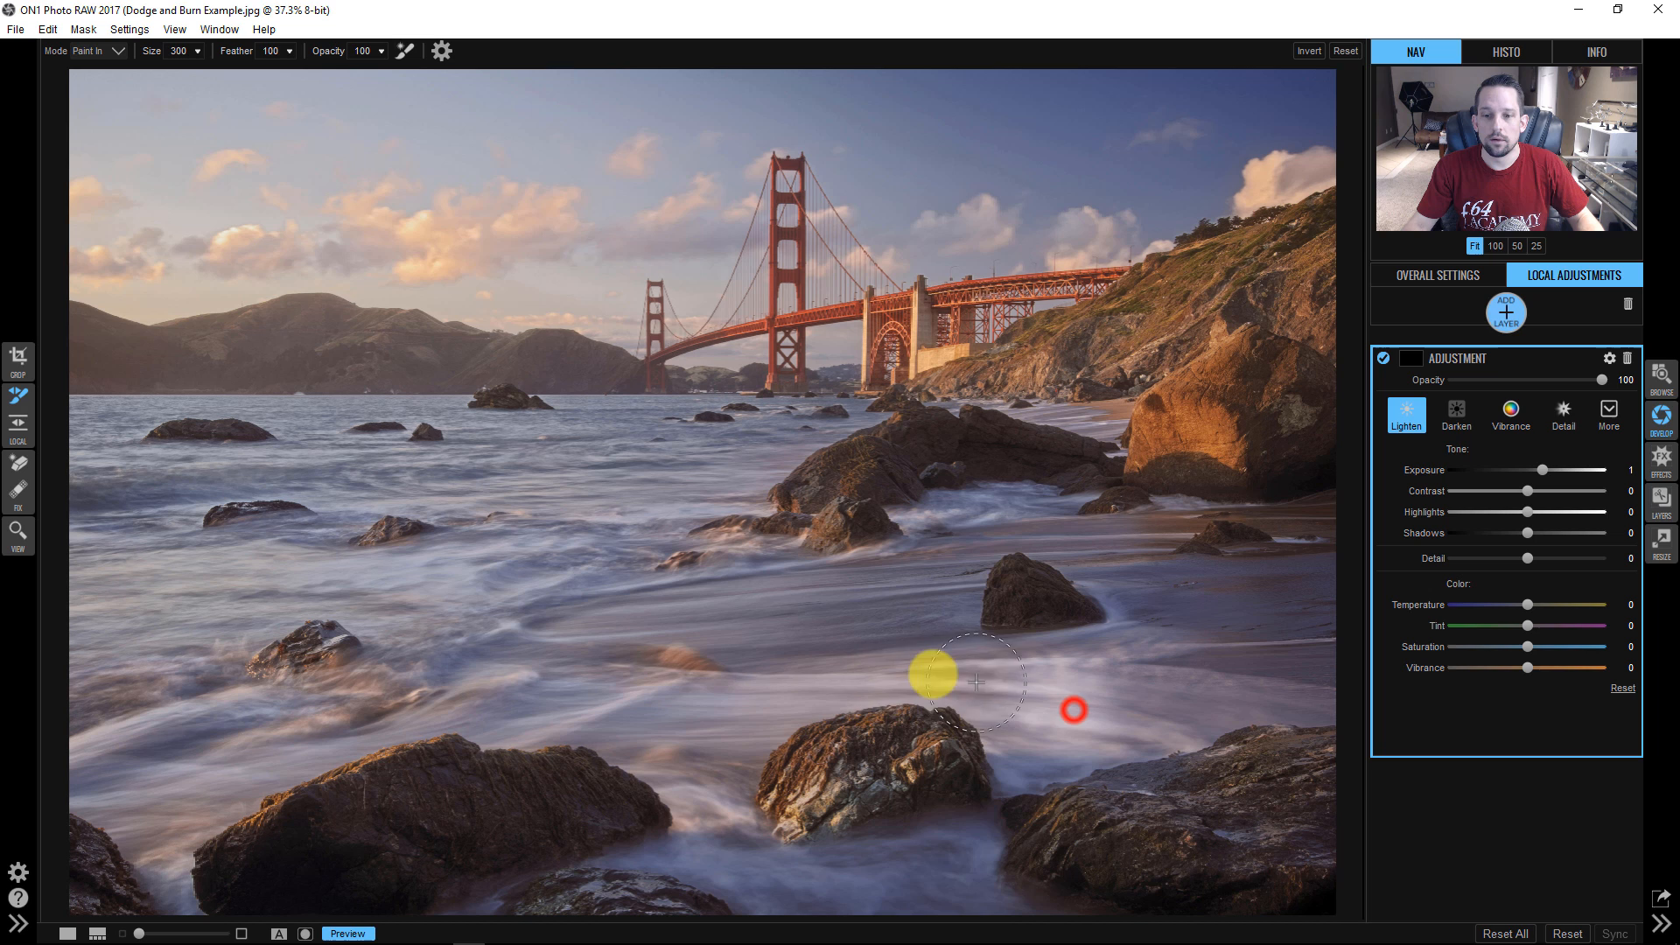
{"action": "left_click_drag", "start_coordinate": [969, 681], "coordinate": [1297, 686]}
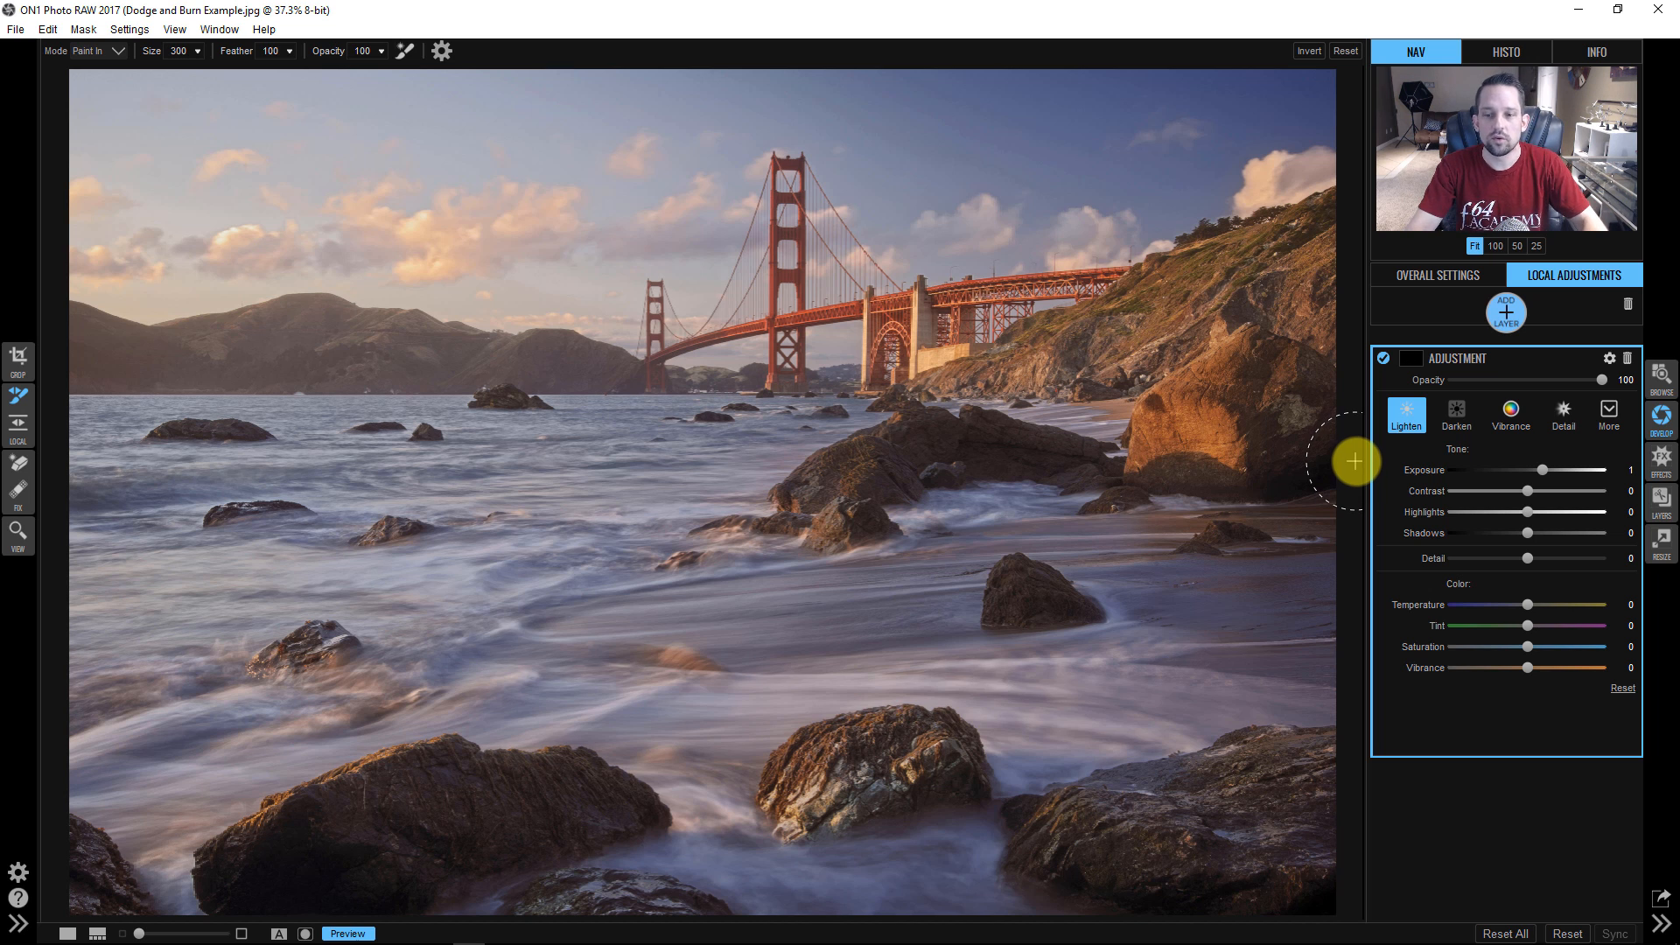
{"action": "mouse_move", "coordinate": [1548, 383]}
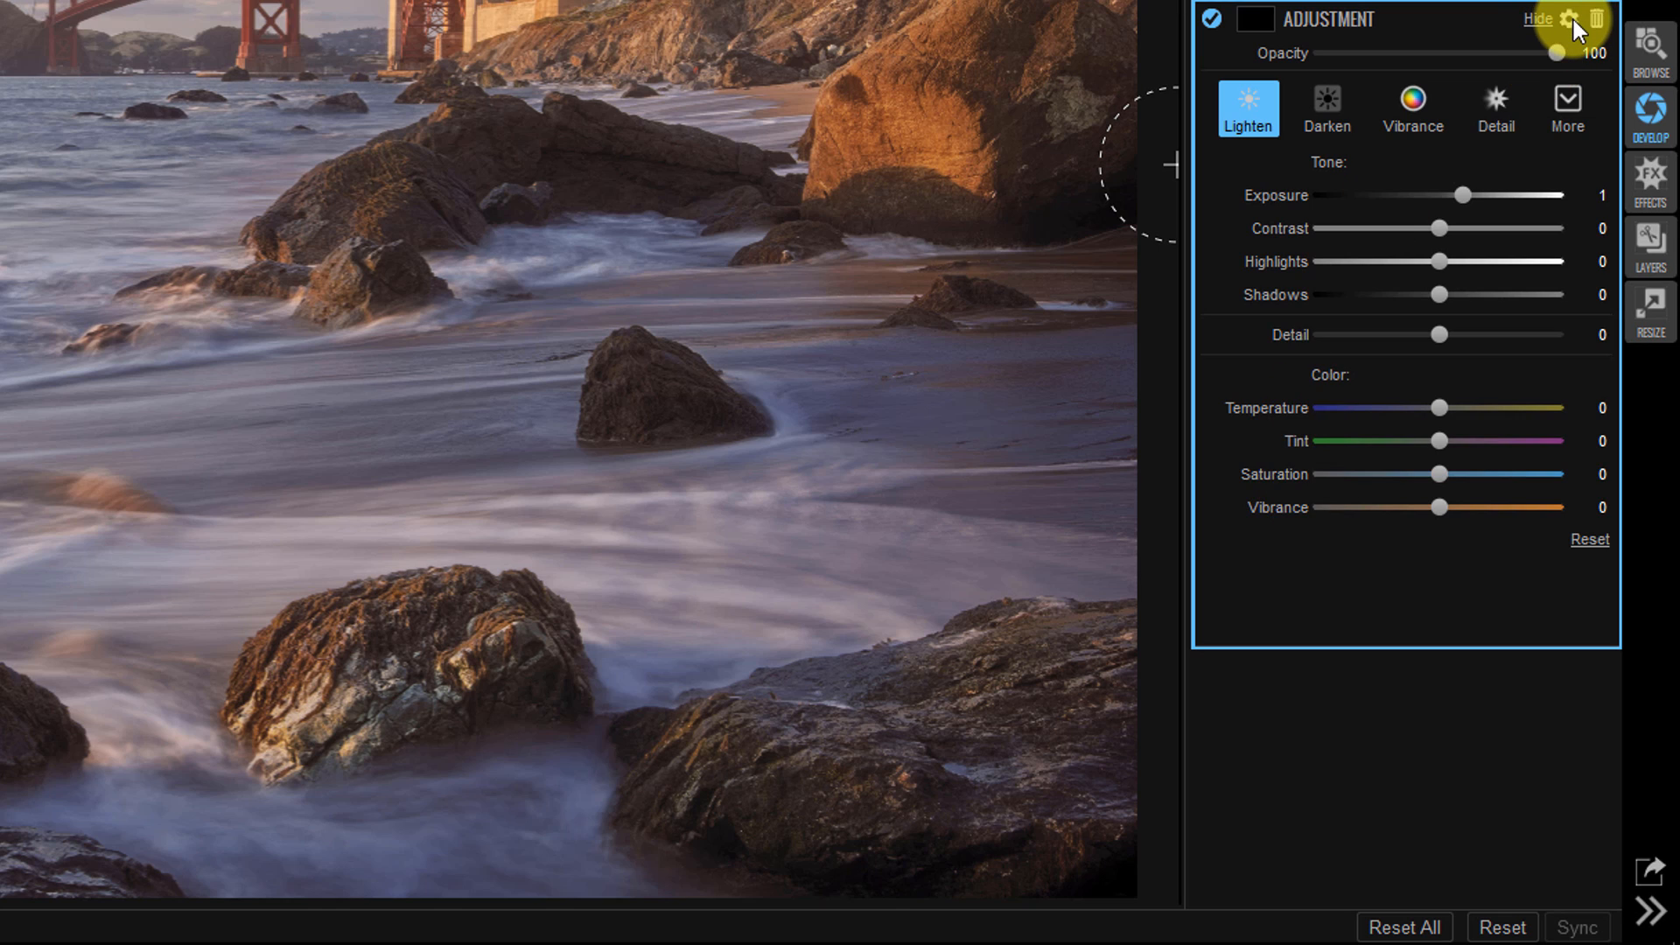
{"action": "mouse_move", "coordinate": [1574, 20]}
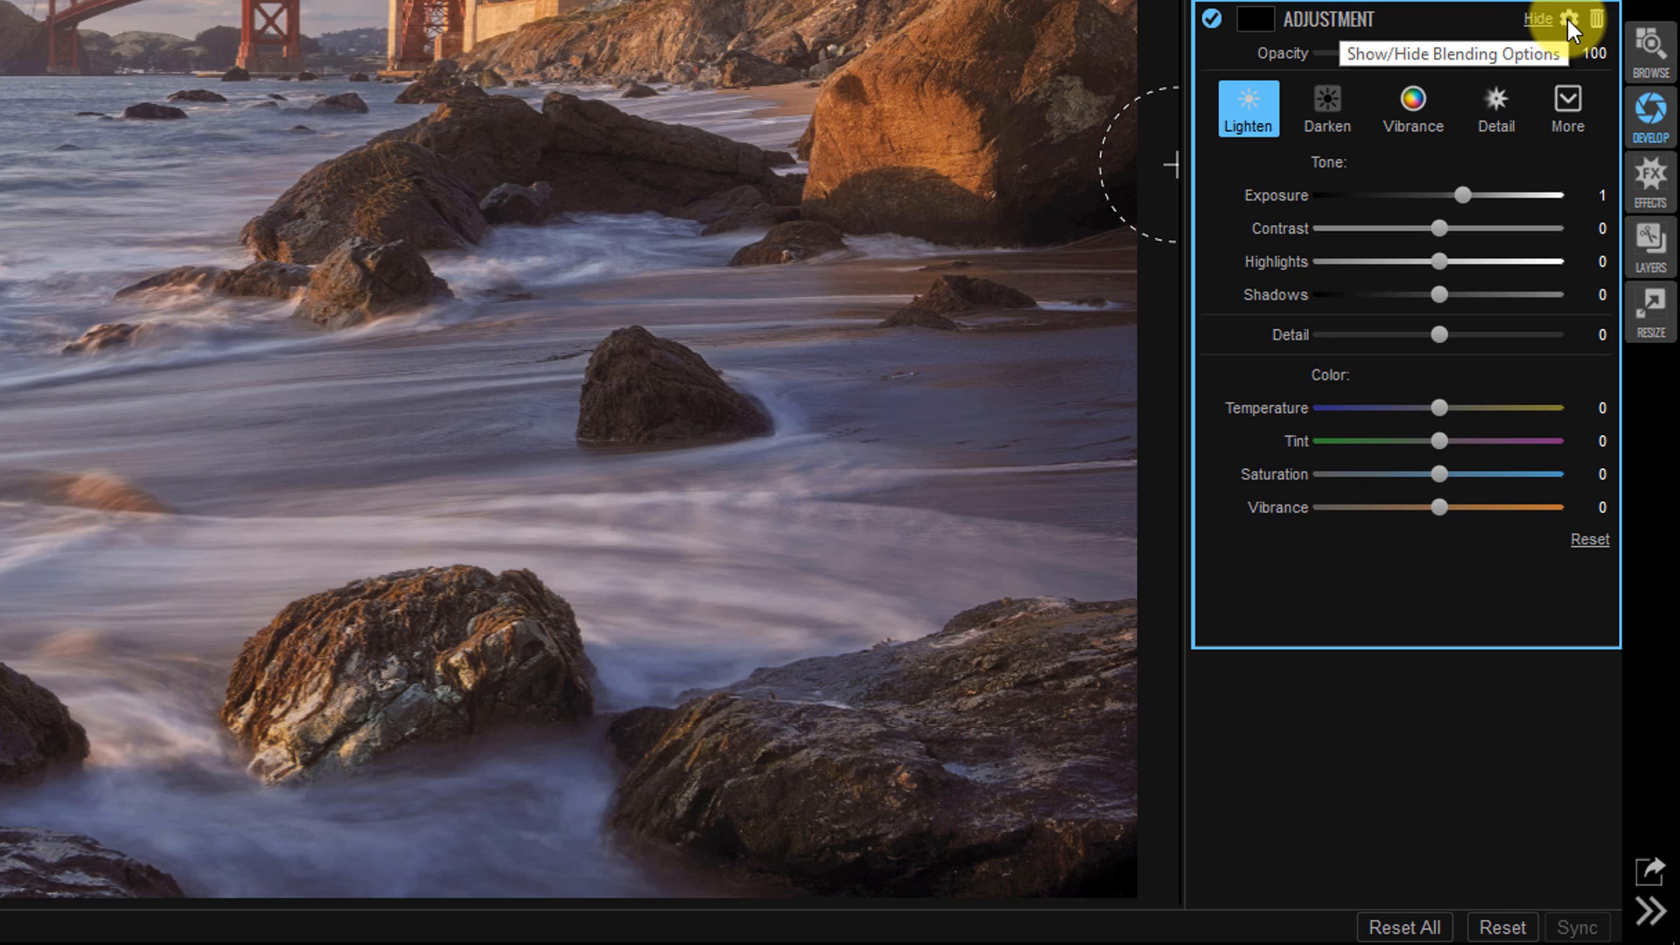
Set the Lighten layer's blending to 75 opacity, Luminosity mode and shadows at 30
{"action": "left_click", "coordinate": [1551, 19]}
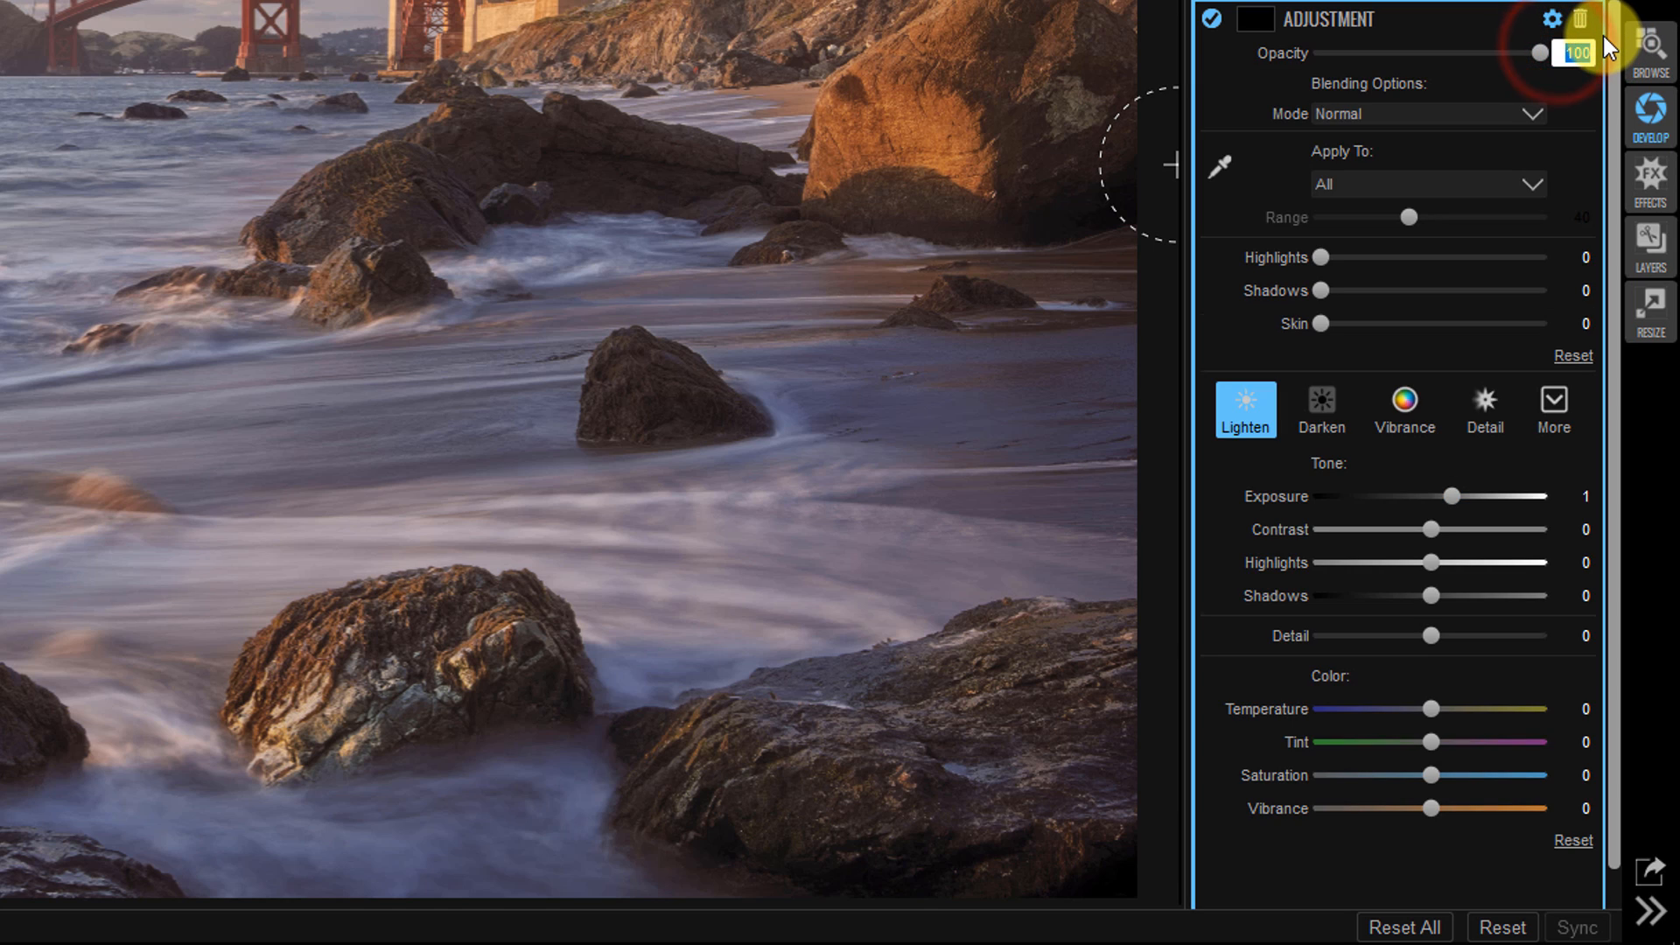
{"action": "left_click_drag", "start_coordinate": [1541, 52], "coordinate": [1484, 53]}
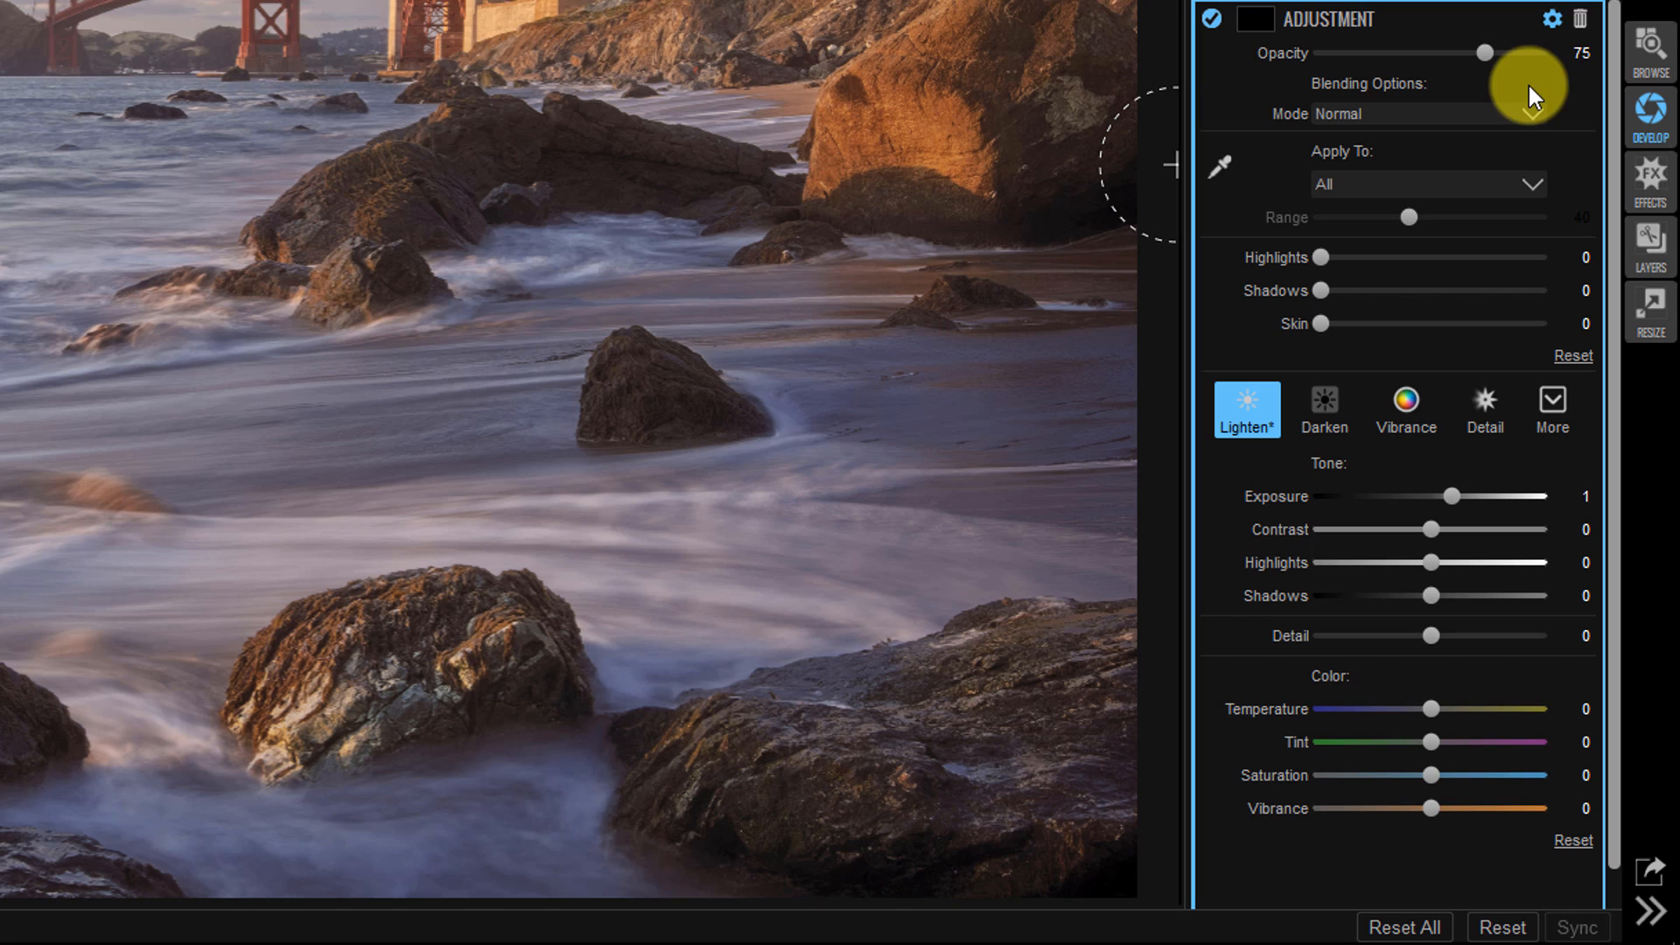
{"action": "mouse_move", "coordinate": [1513, 111]}
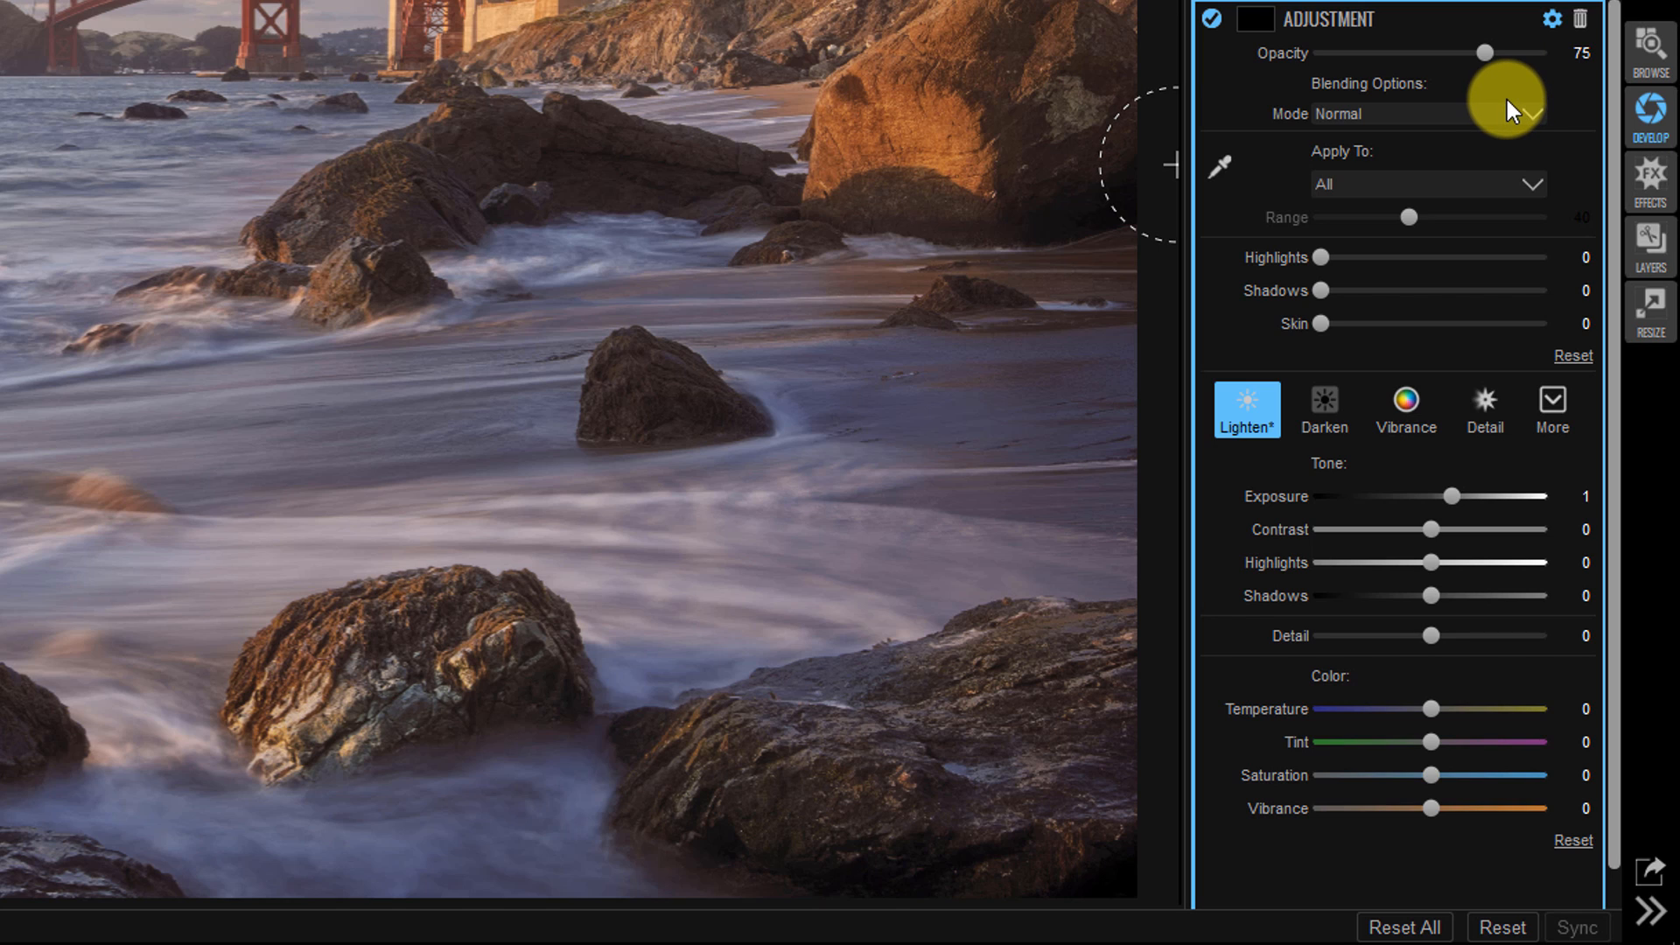
{"action": "mouse_move", "coordinate": [1522, 120]}
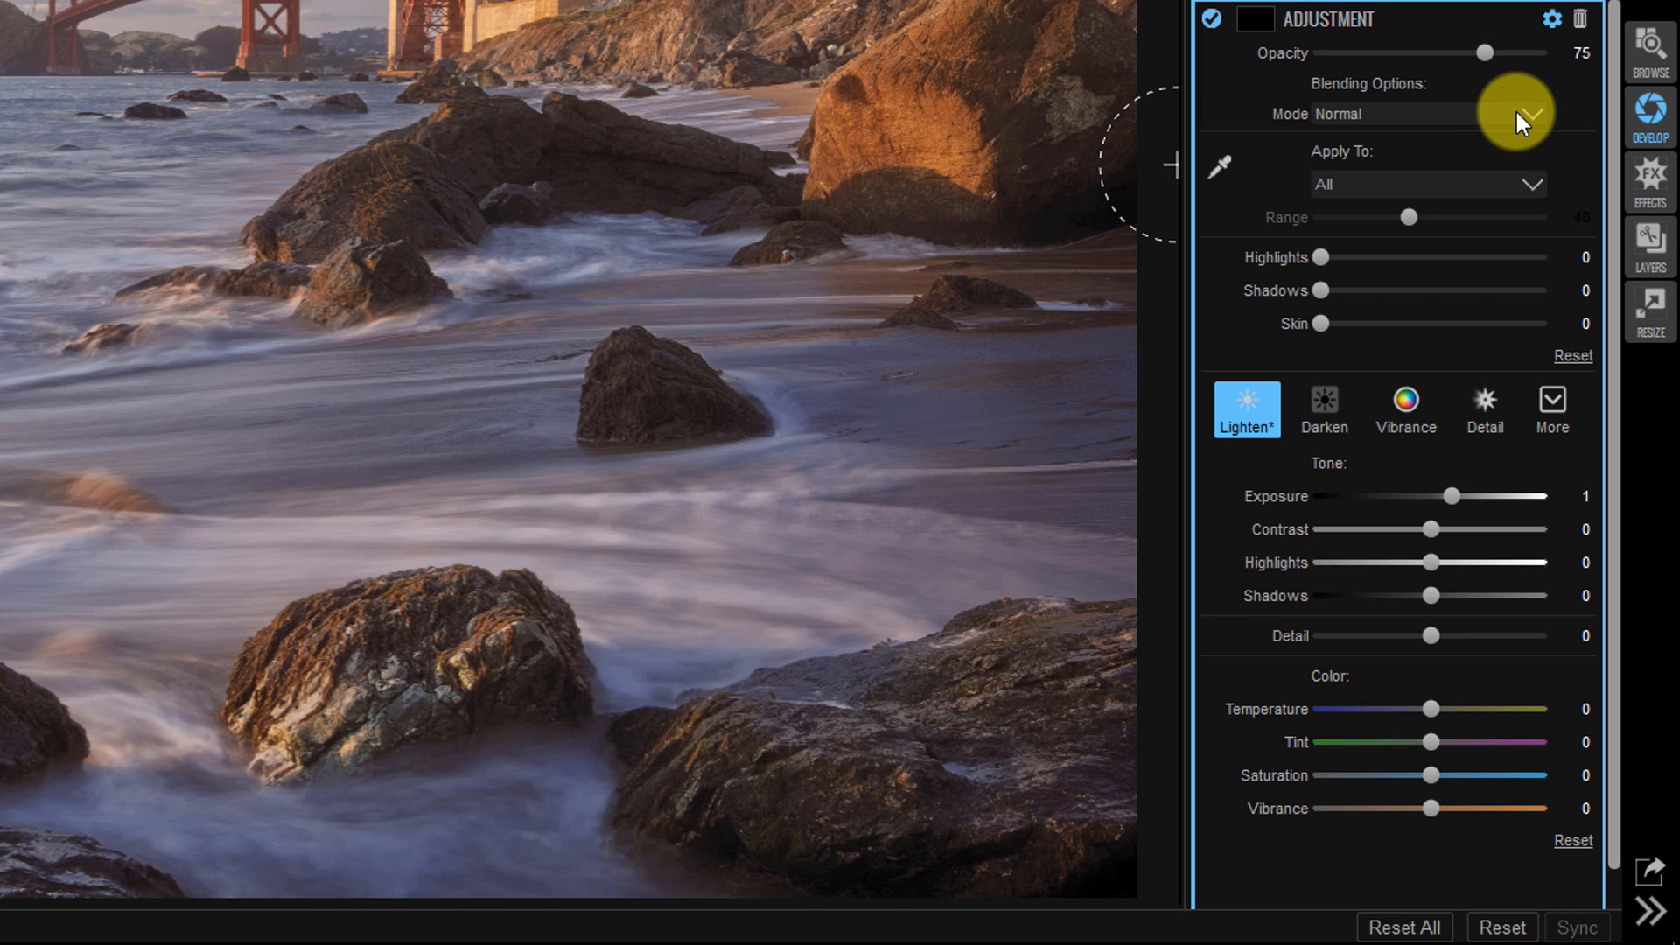
{"action": "left_click", "coordinate": [1531, 113]}
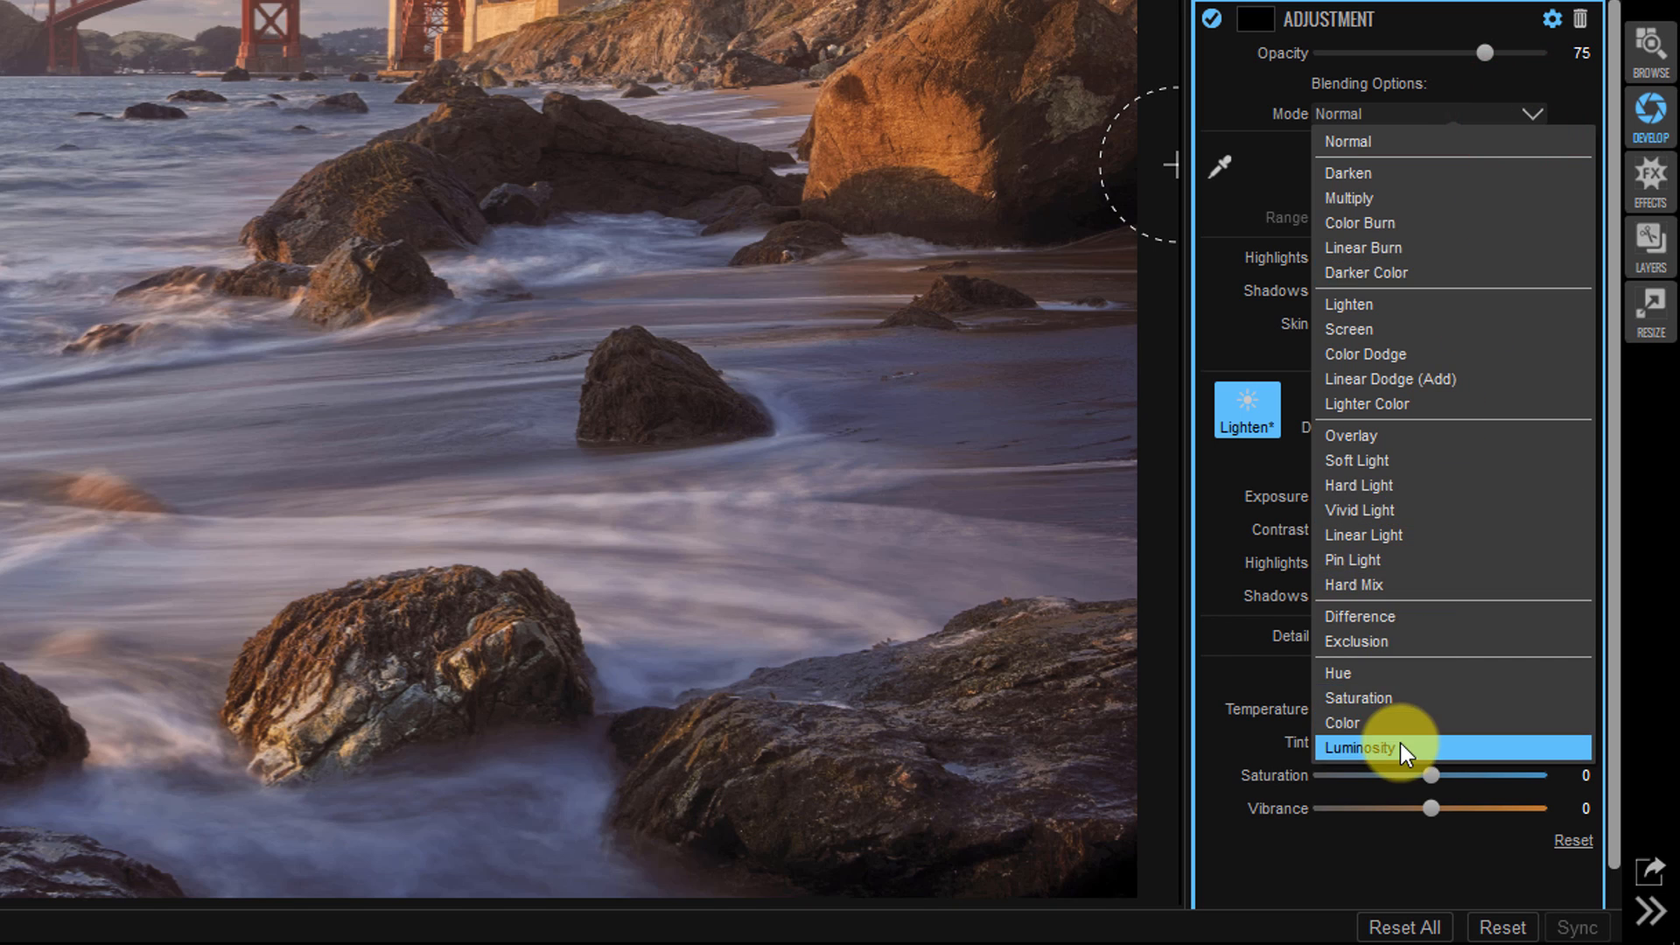
{"action": "left_click", "coordinate": [1359, 748]}
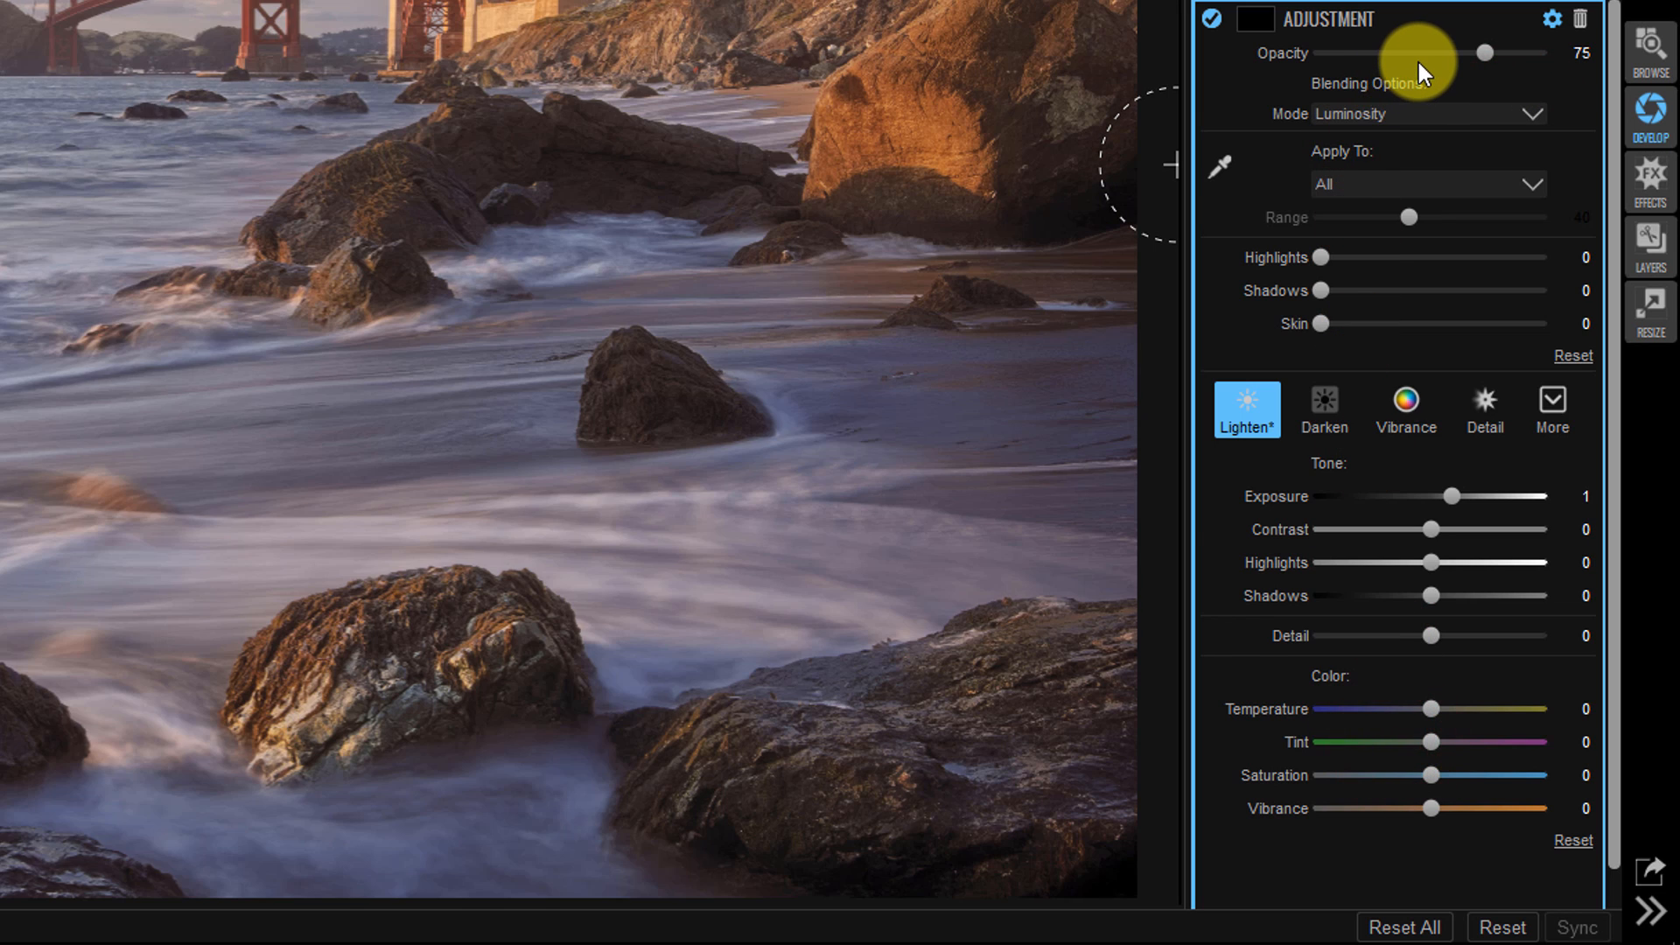
{"action": "mouse_move", "coordinate": [1417, 64]}
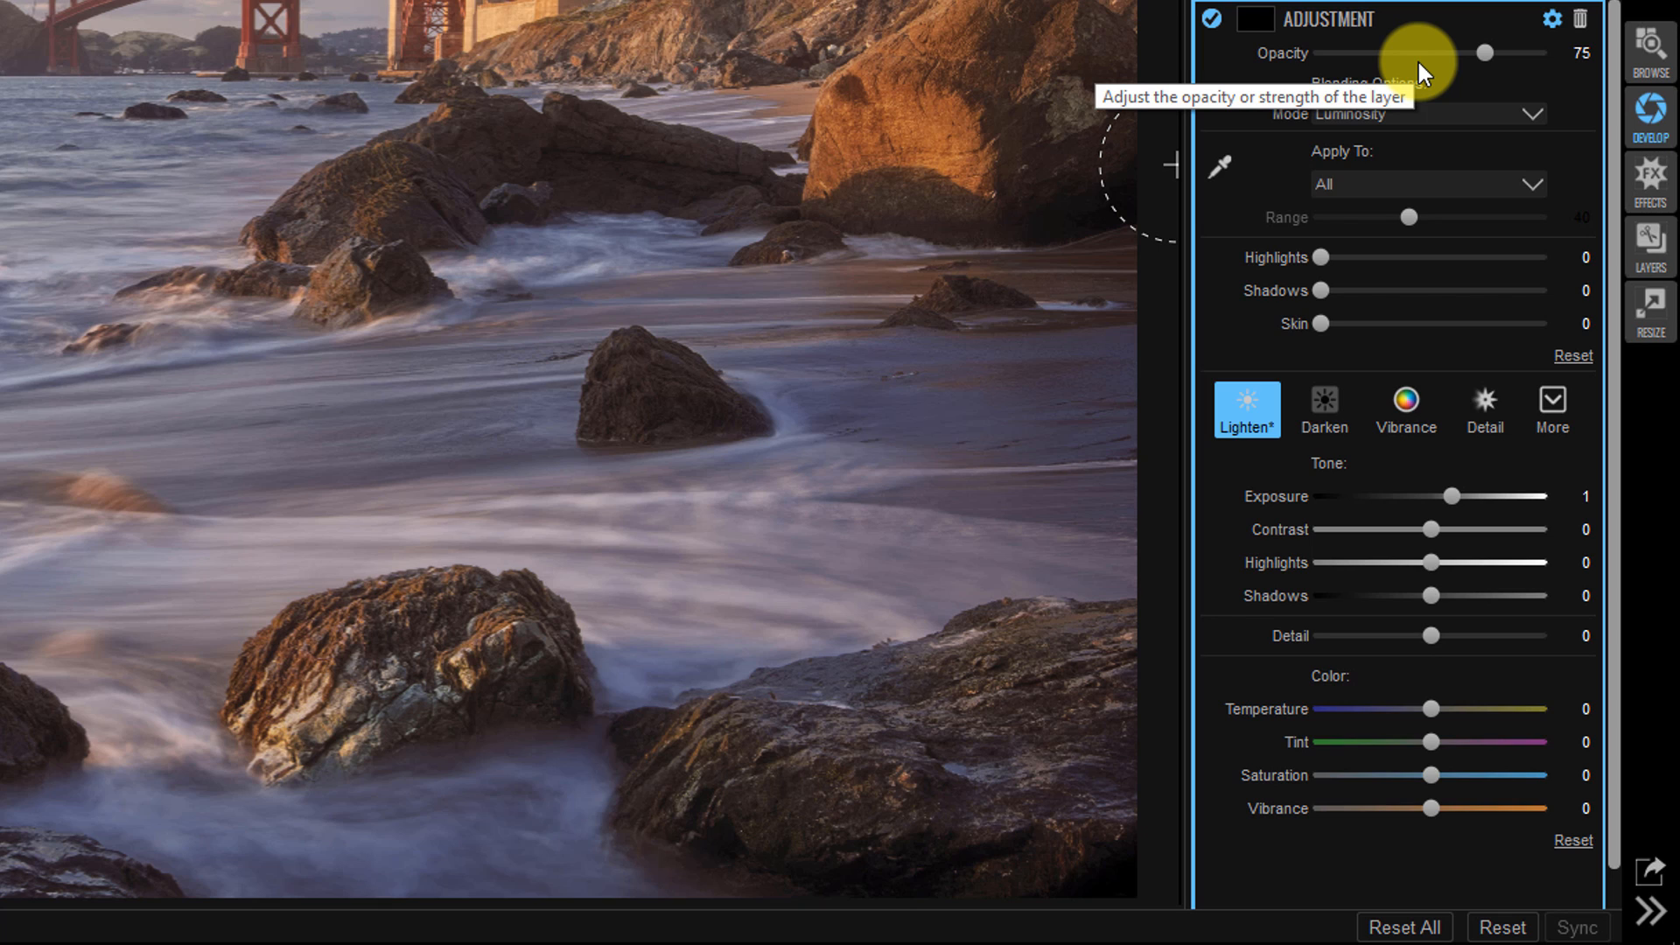
{"action": "mouse_move", "coordinate": [1446, 202]}
{"action": "type", "text": "30"}
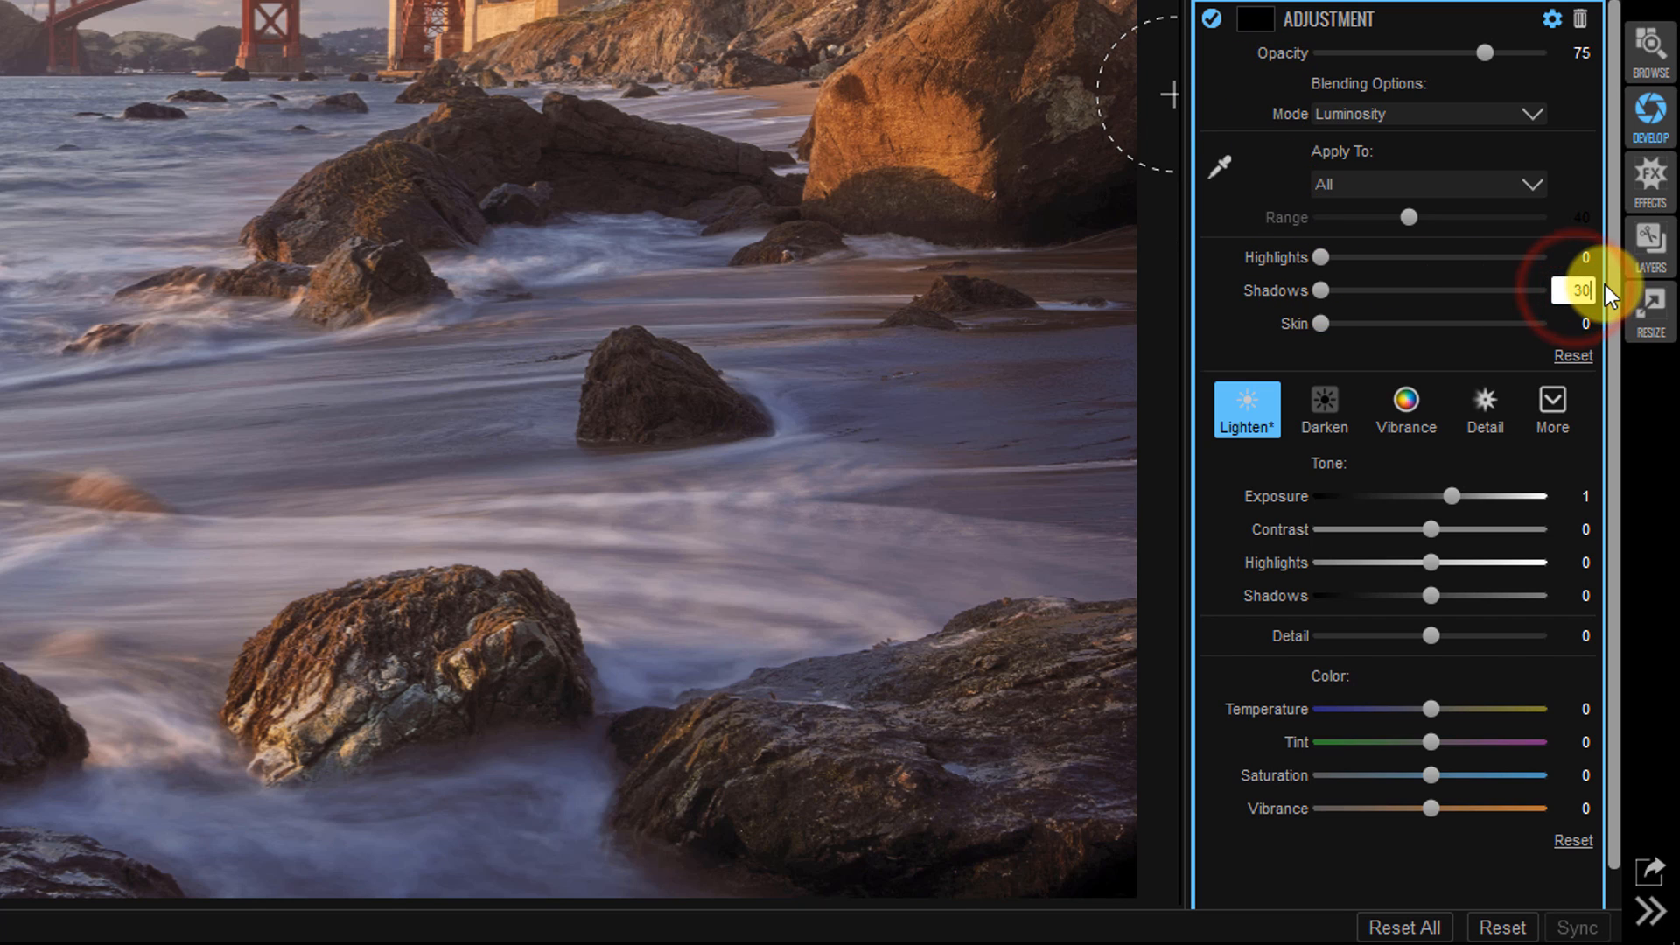
{"action": "left_click_drag", "start_coordinate": [1577, 291], "coordinate": [1419, 290]}
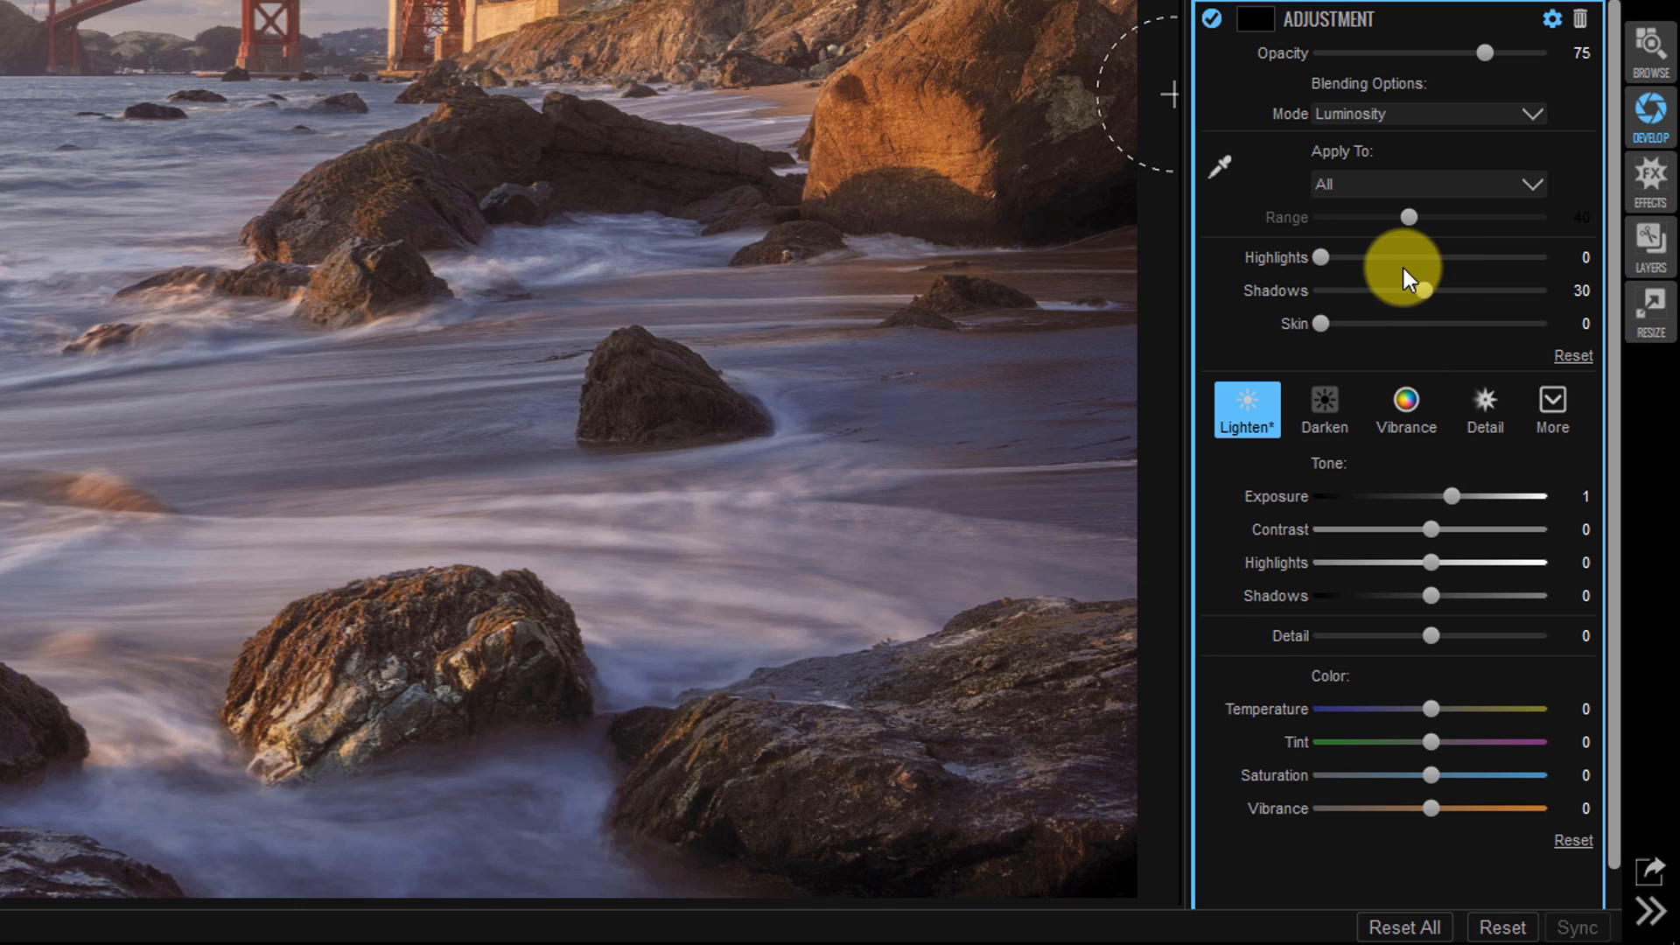
{"action": "mouse_move", "coordinate": [1408, 257]}
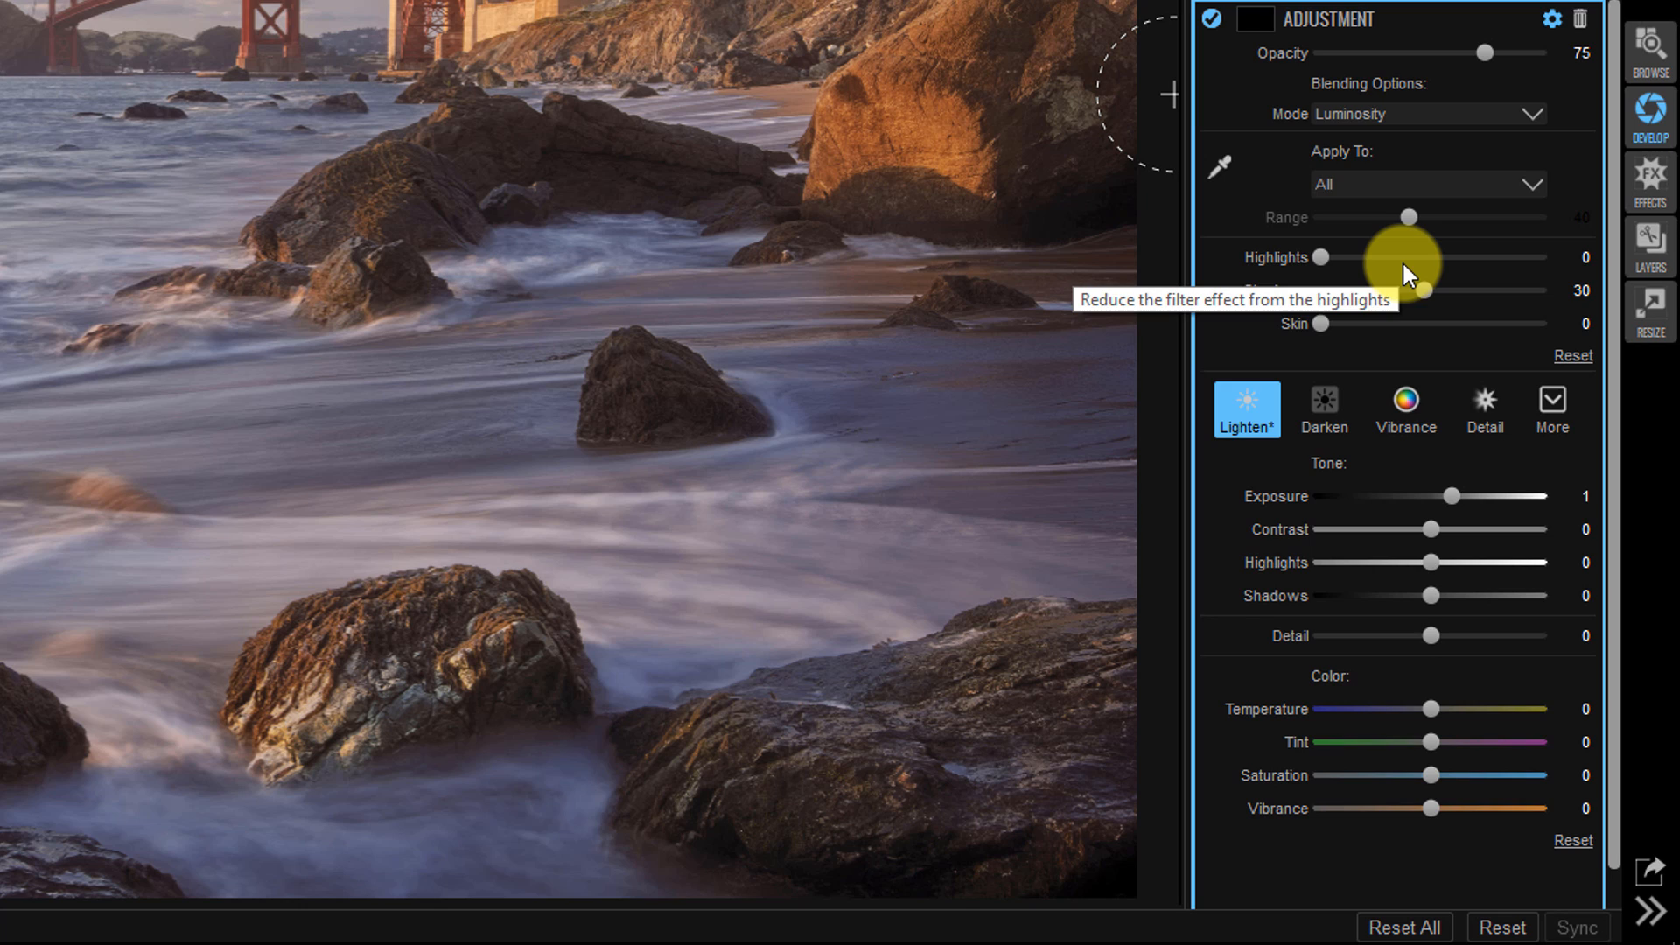
{"action": "mouse_move", "coordinate": [1407, 277]}
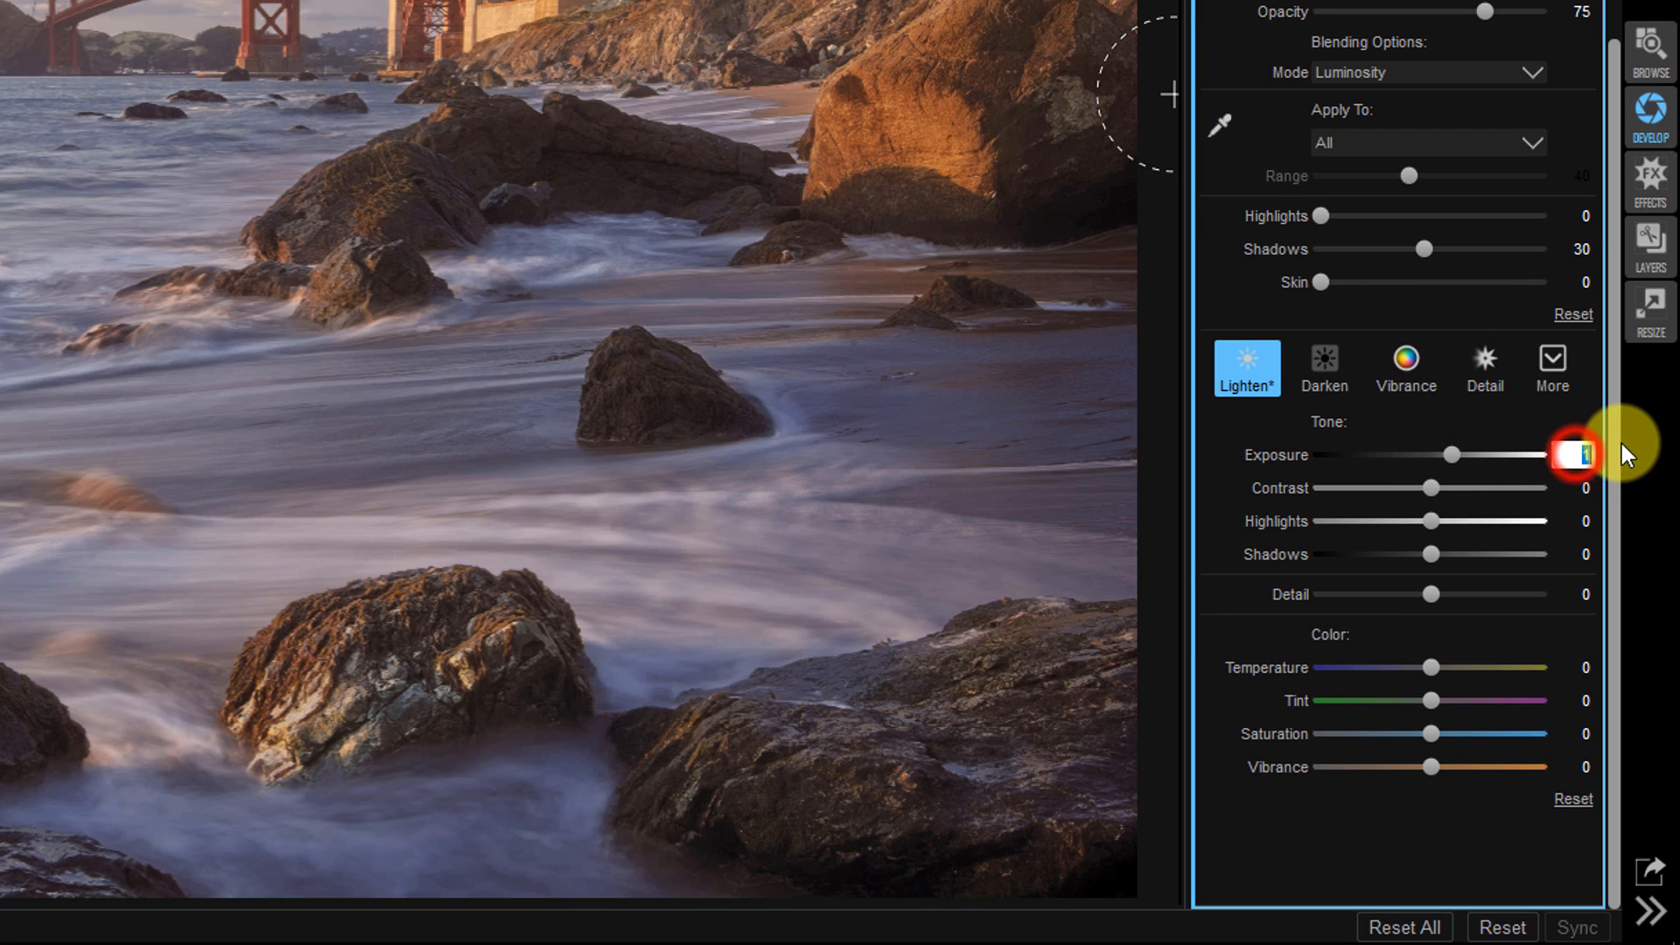
Lower the layer's exposure to 0.33 and raise tone shadows to 12
{"action": "left_click_drag", "start_coordinate": [1575, 453], "coordinate": [1435, 454]}
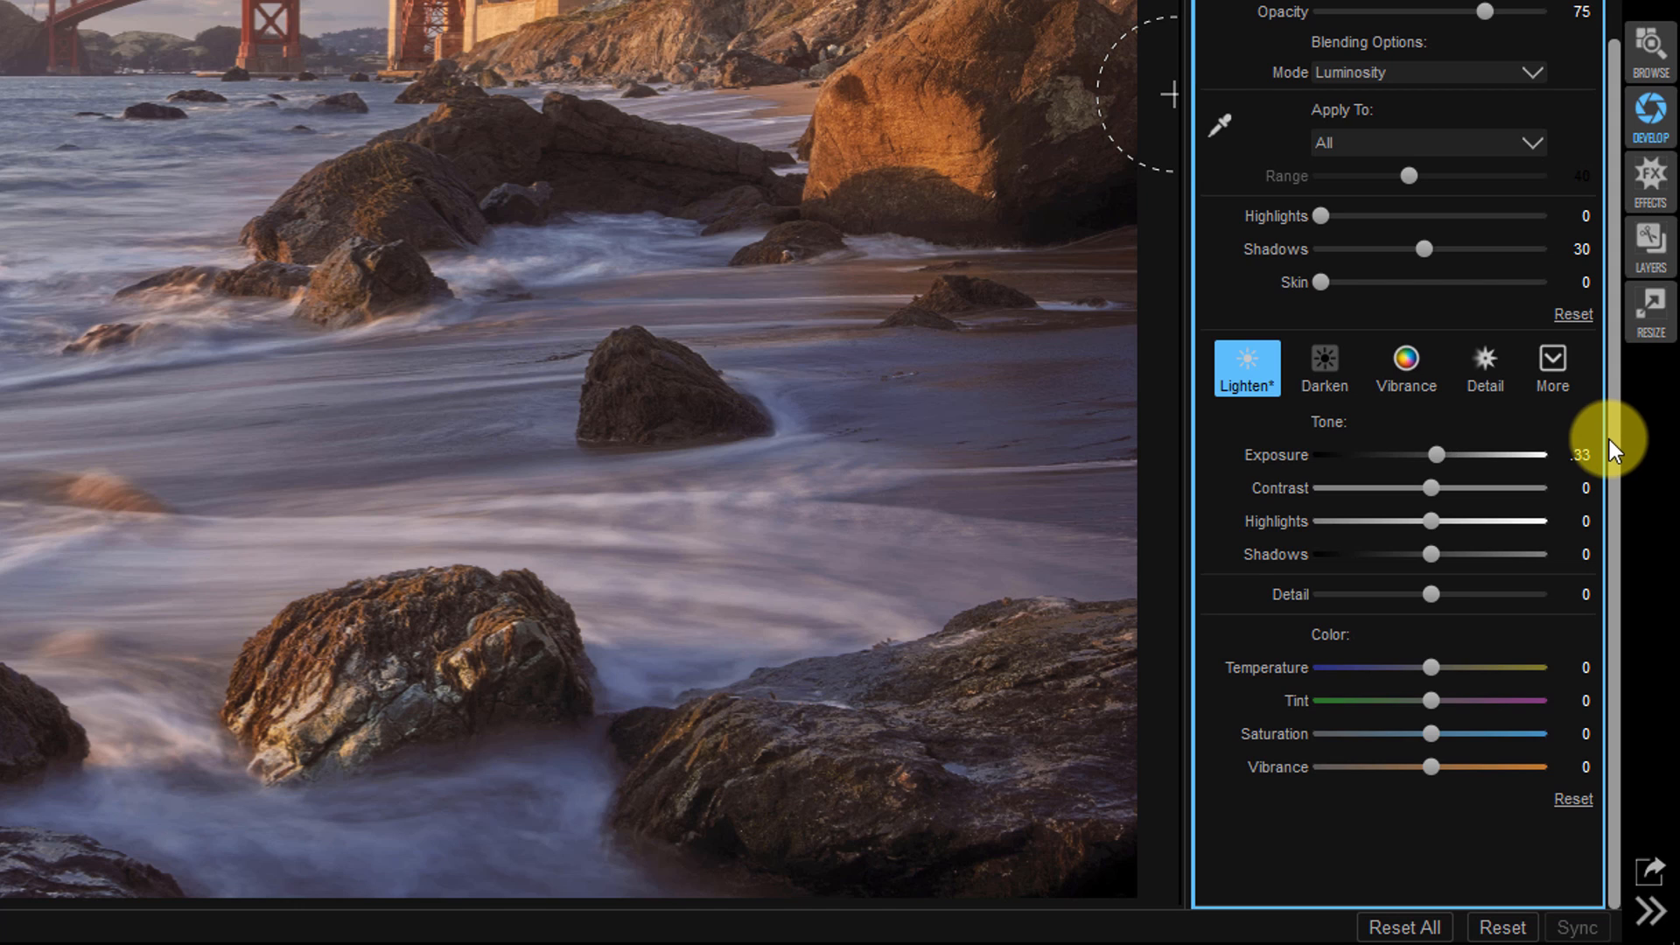
{"action": "mouse_move", "coordinate": [1483, 366]}
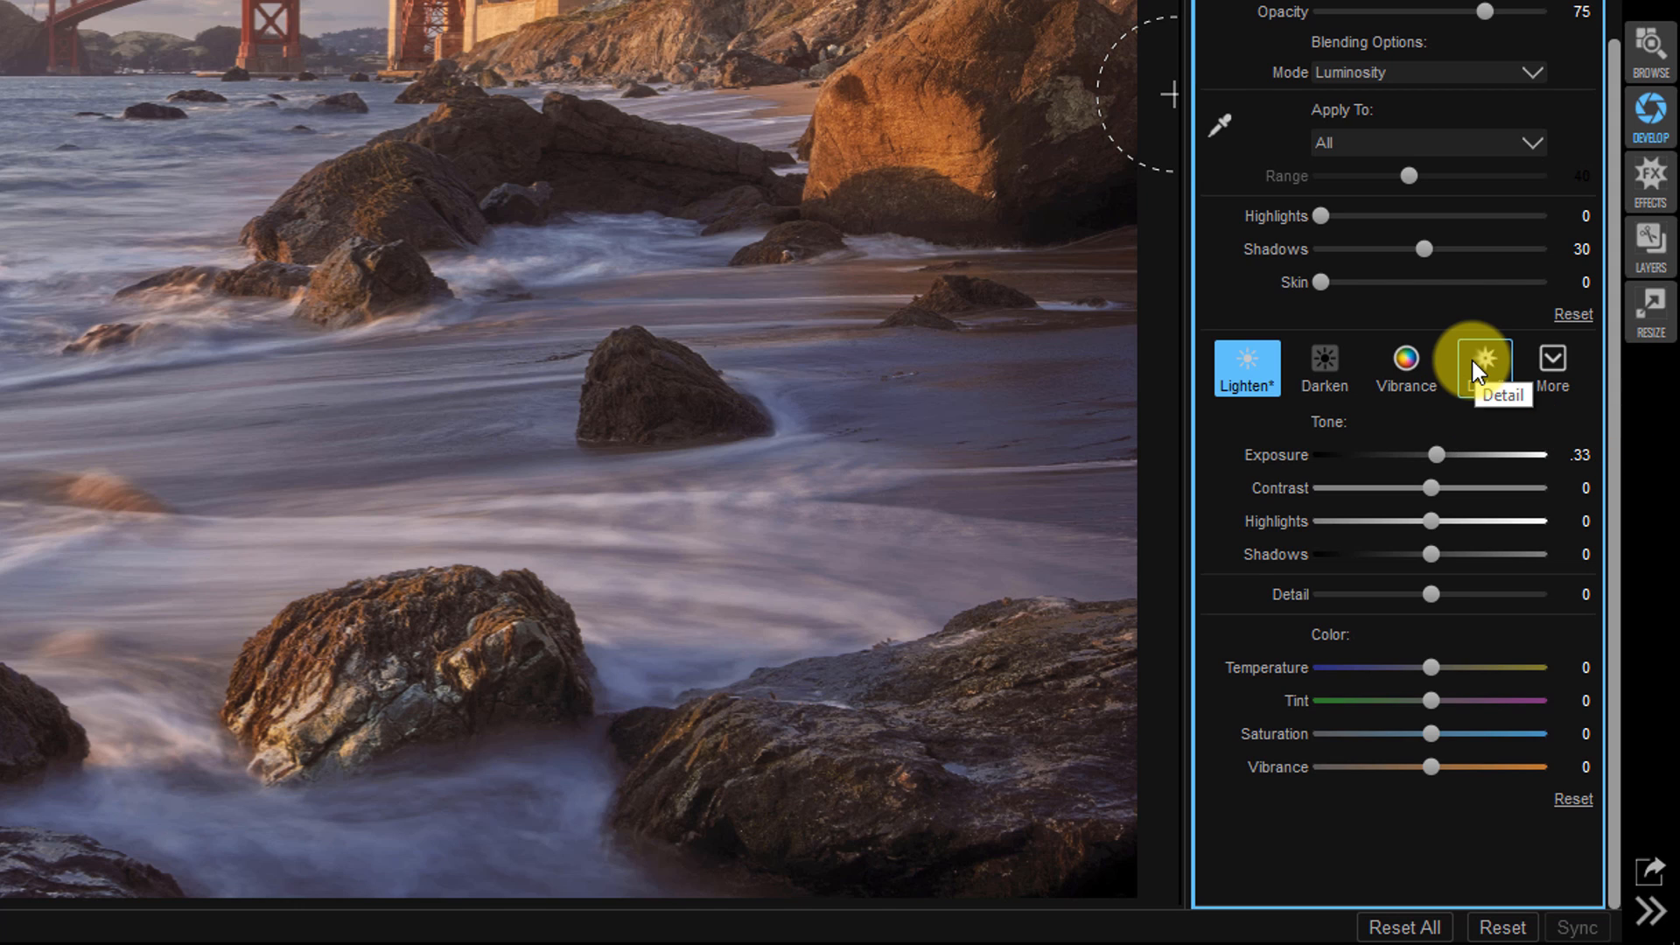
{"action": "mouse_move", "coordinate": [1434, 512]}
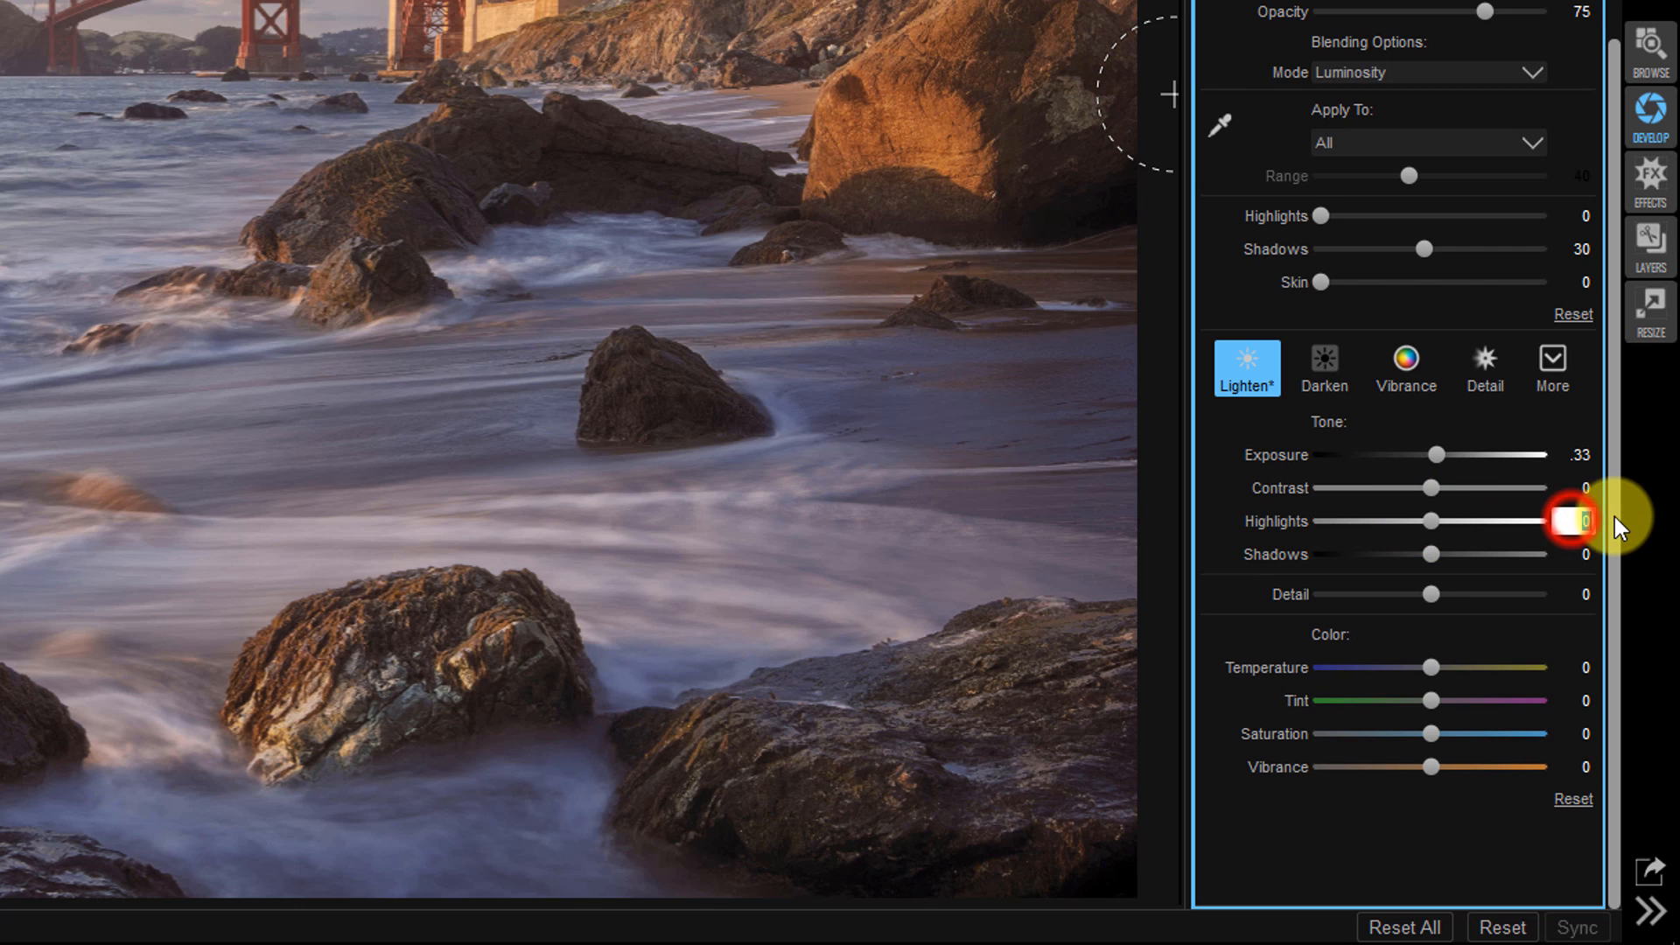
{"action": "left_click_drag", "start_coordinate": [1571, 521], "coordinate": [1461, 521]}
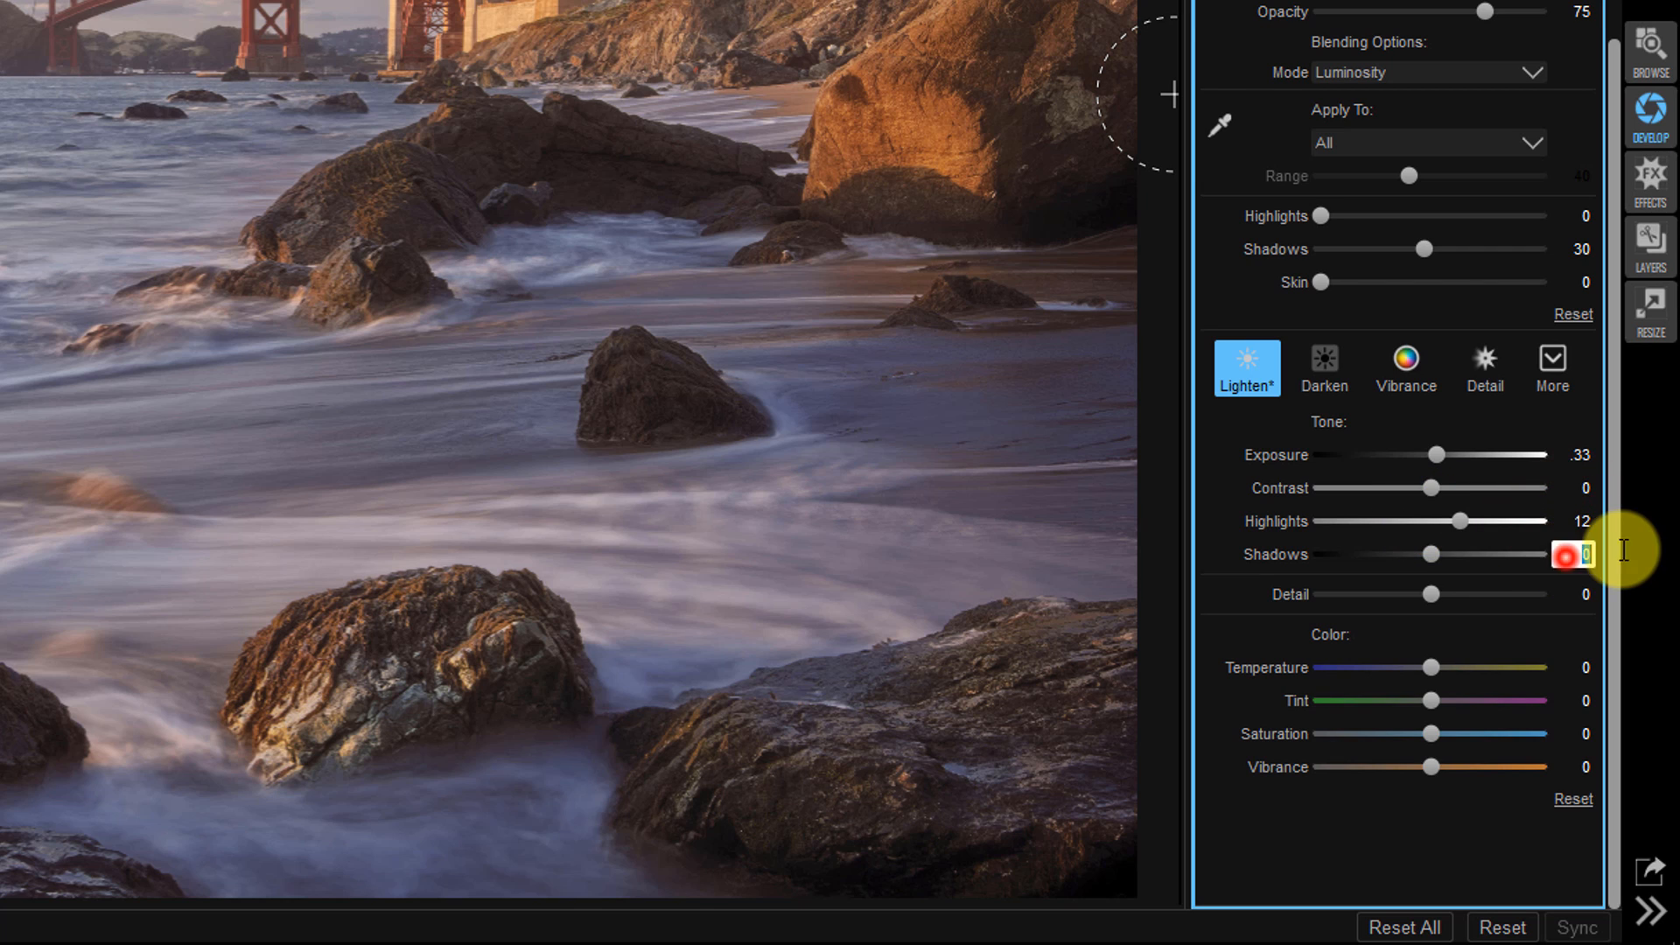
{"action": "type", "text": "12"}
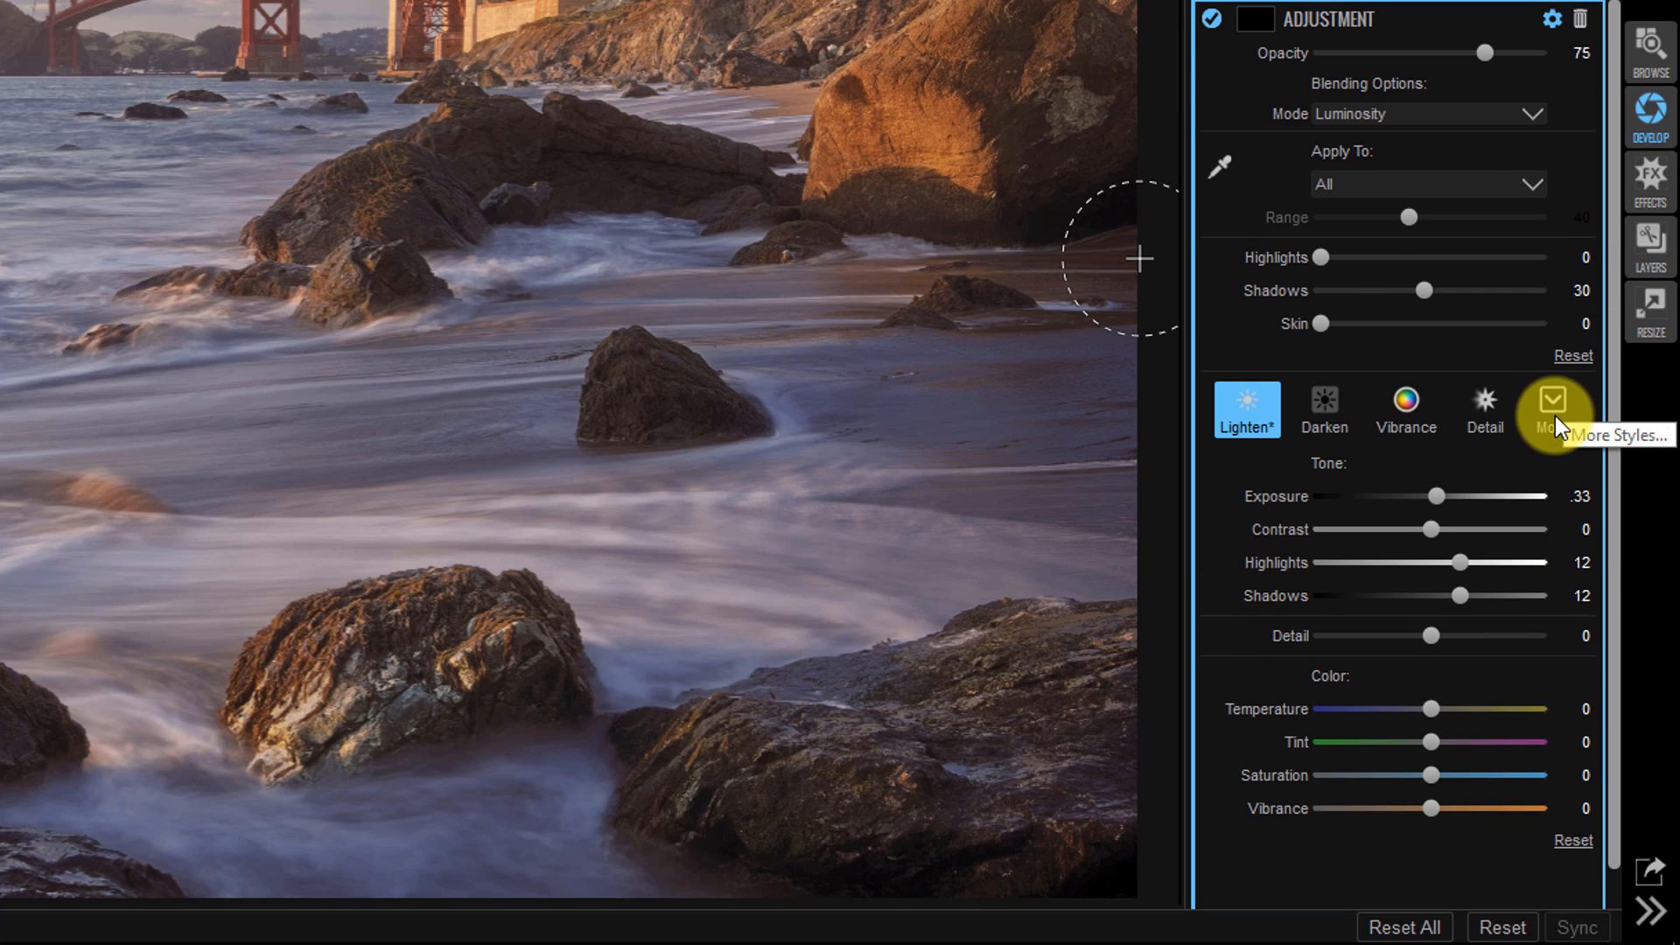
Save the layer's settings as a new style named Dodge
{"action": "left_click", "coordinate": [1551, 405]}
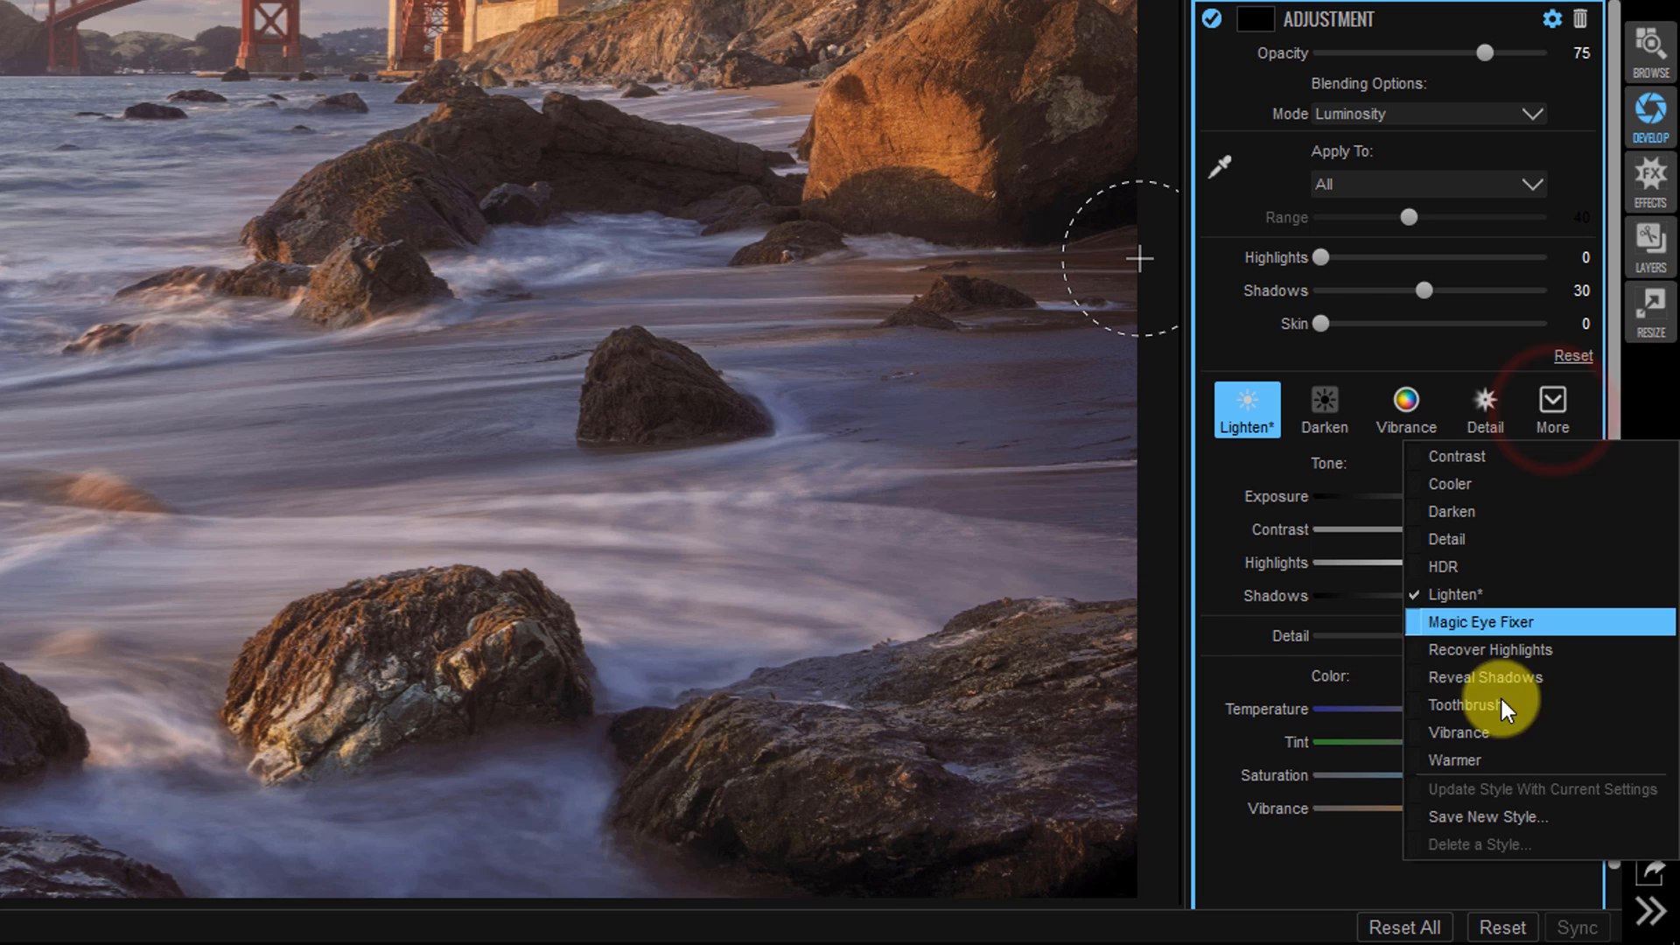
{"action": "left_click", "coordinate": [1488, 817]}
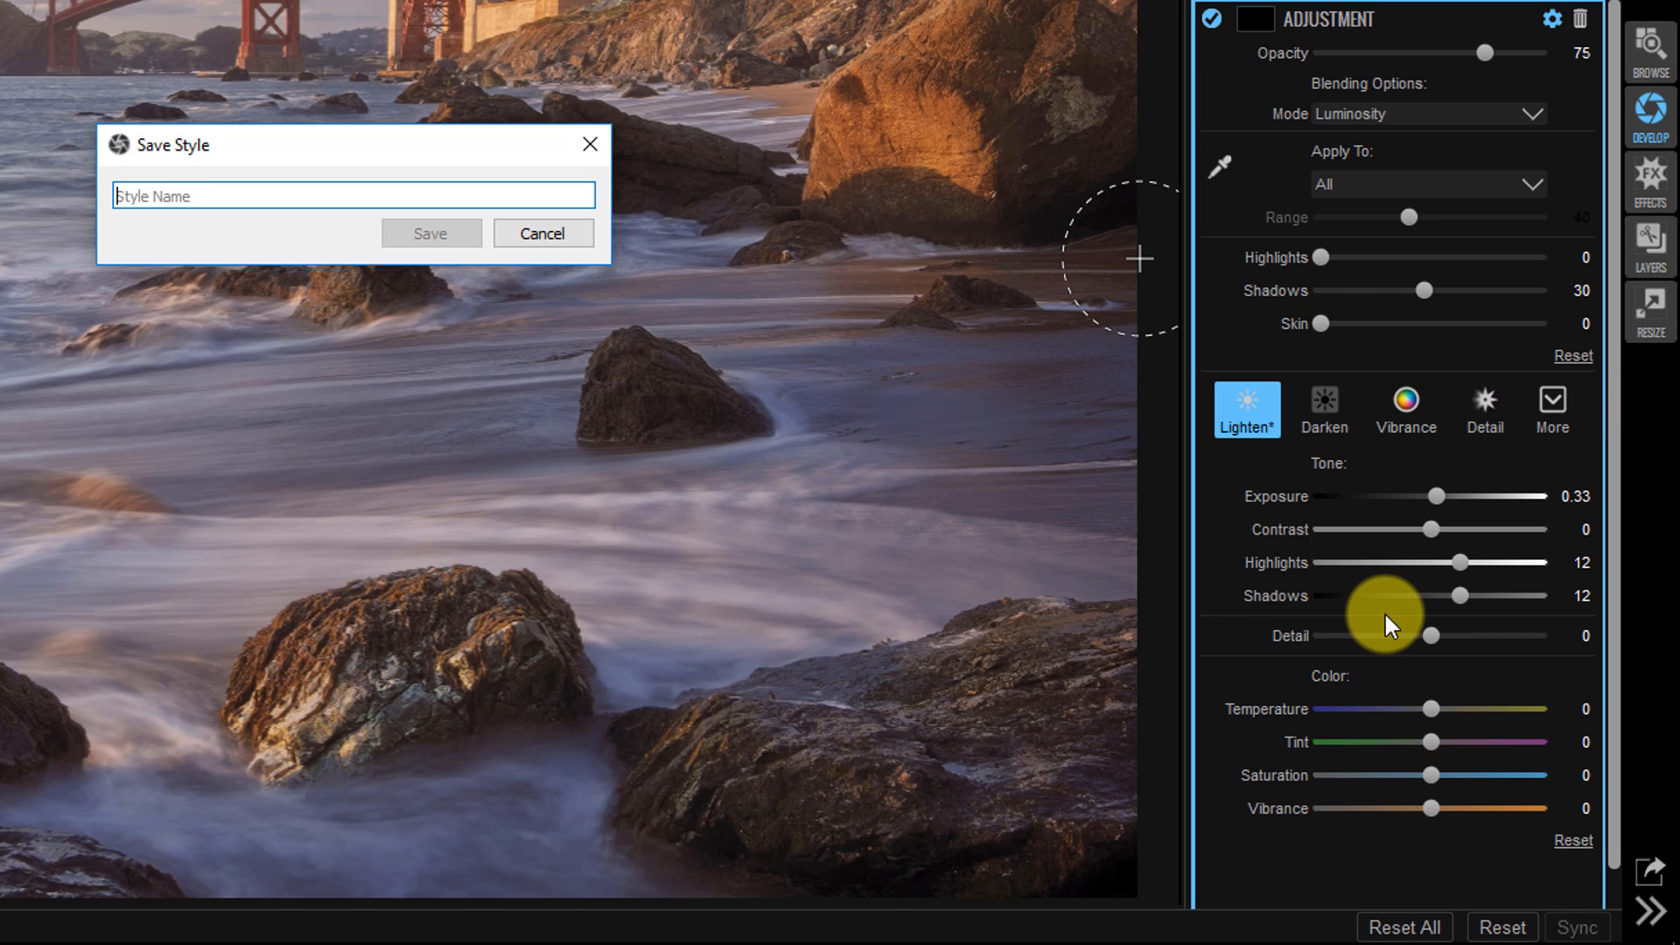
{"action": "type", "text": "Dodge"}
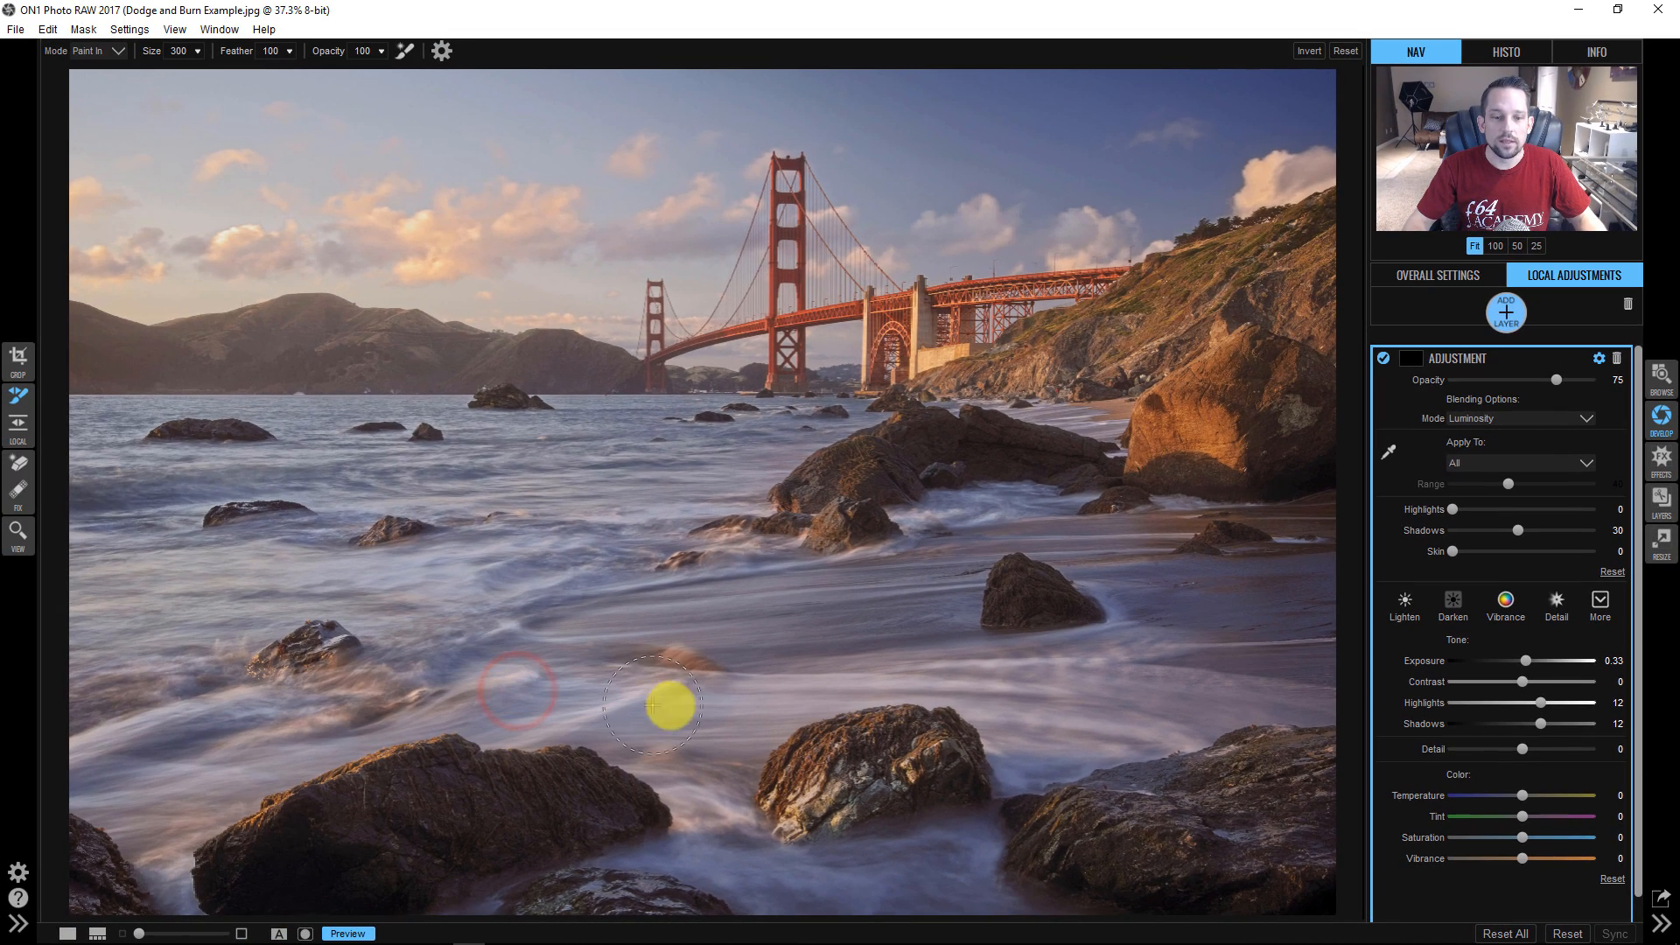
Brush the dodge over the water and surf, raising blending shadows to 64
{"action": "left_click_drag", "start_coordinate": [655, 705], "coordinate": [1116, 712]}
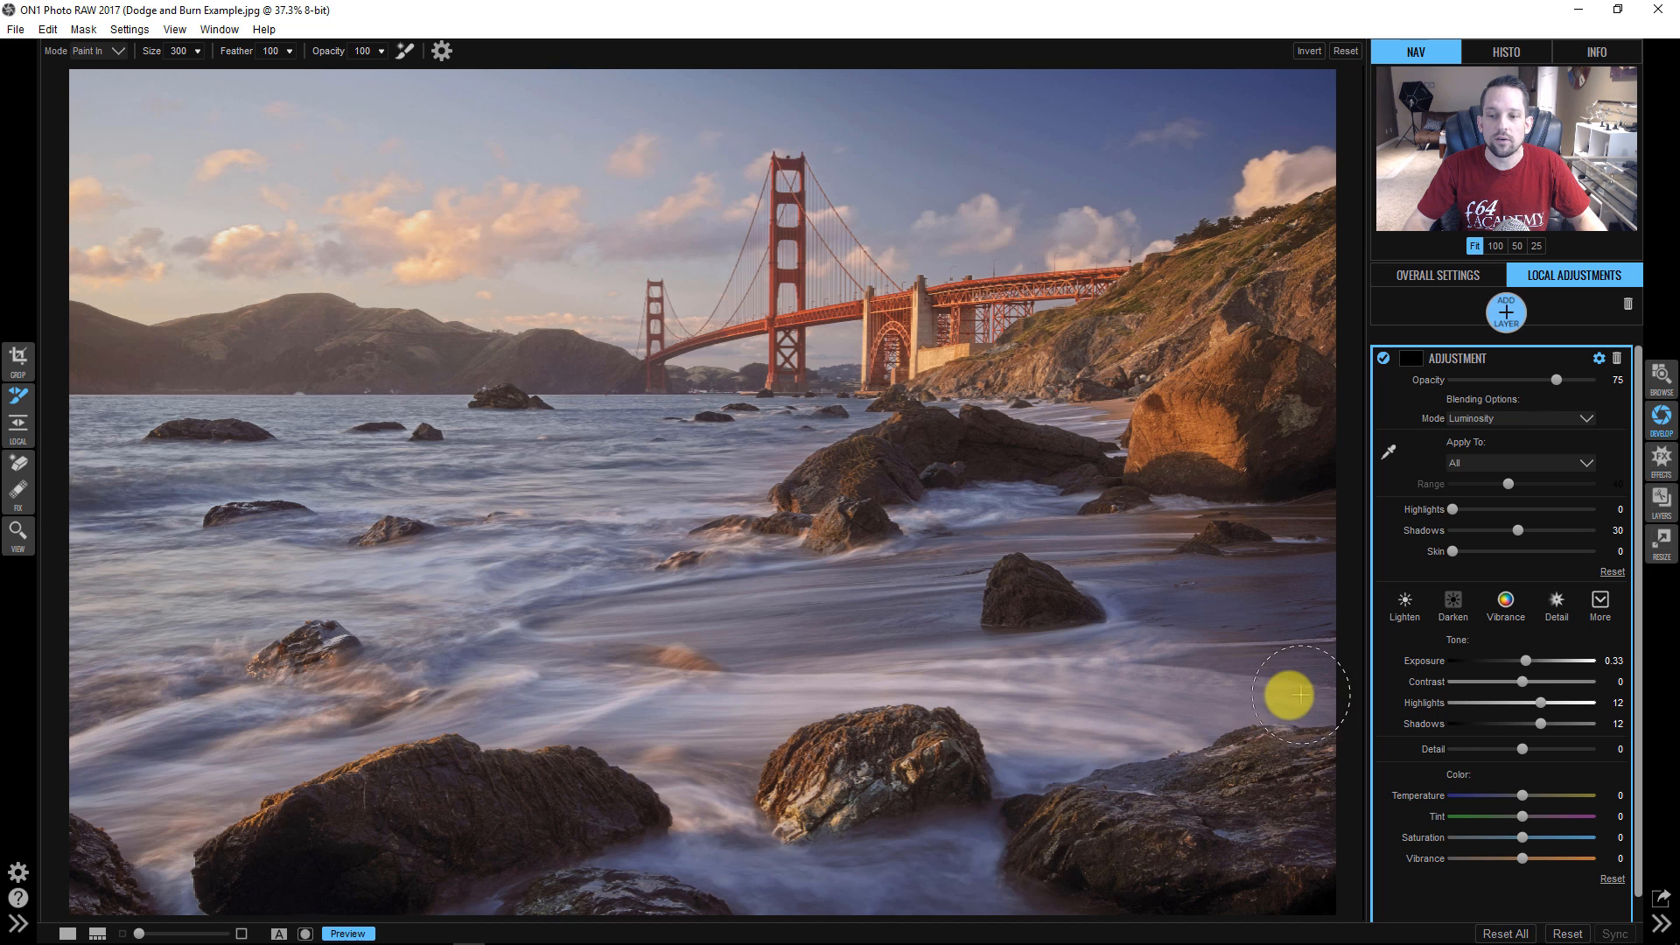
{"action": "mouse_move", "coordinate": [1275, 675]}
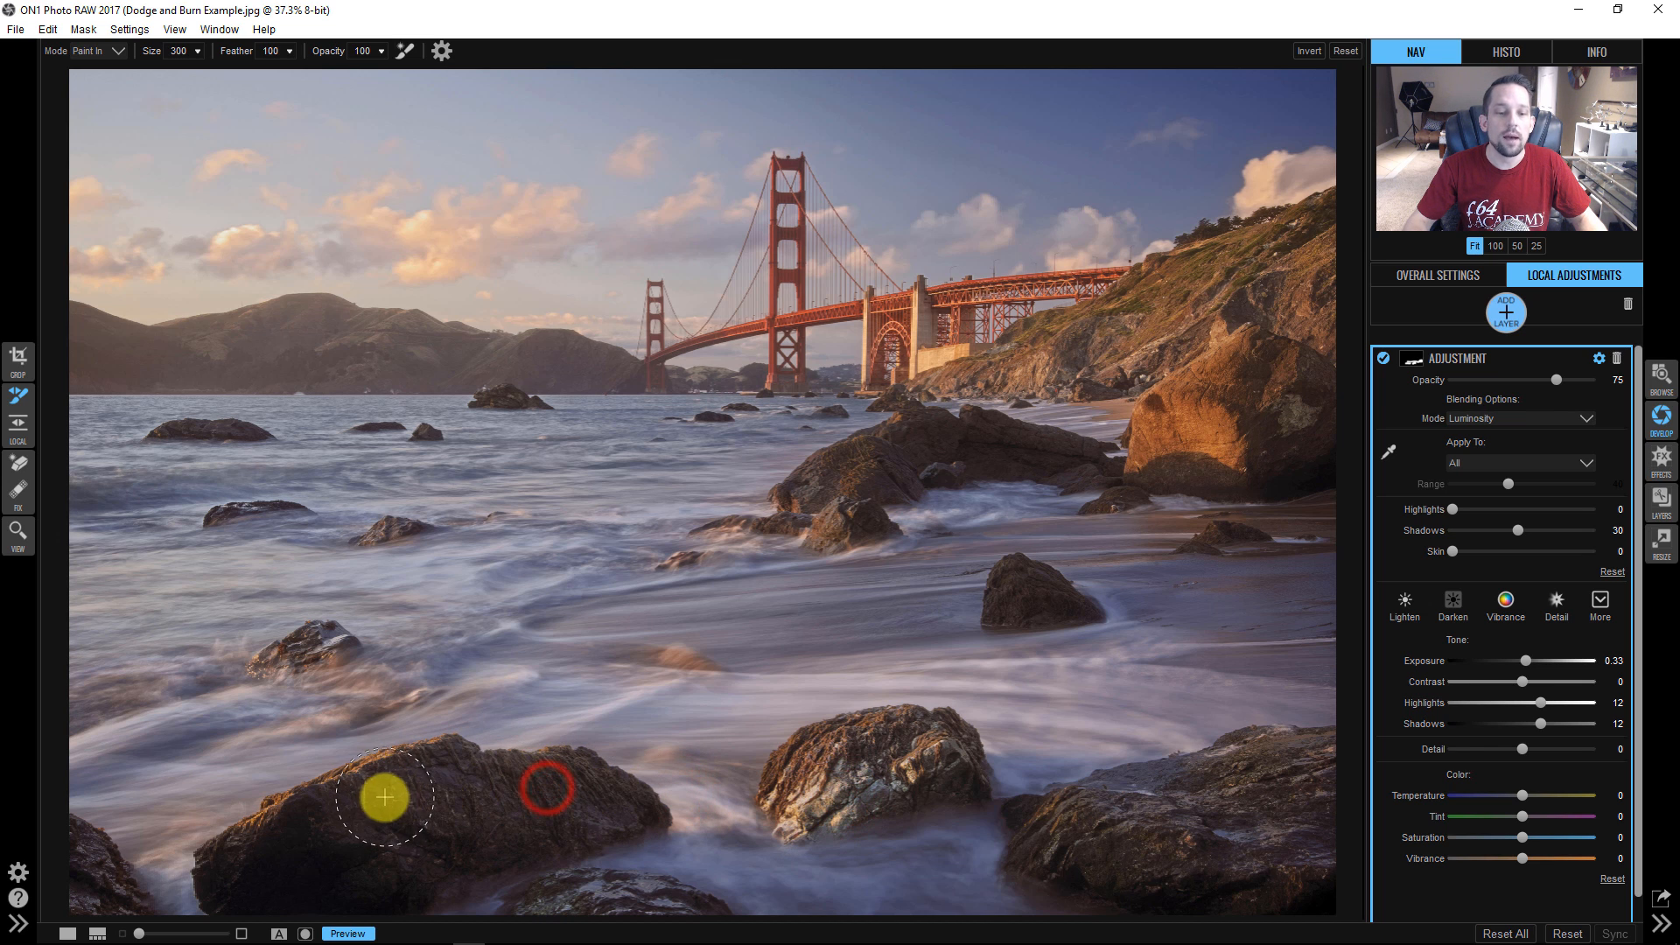
{"action": "mouse_move", "coordinate": [846, 593]}
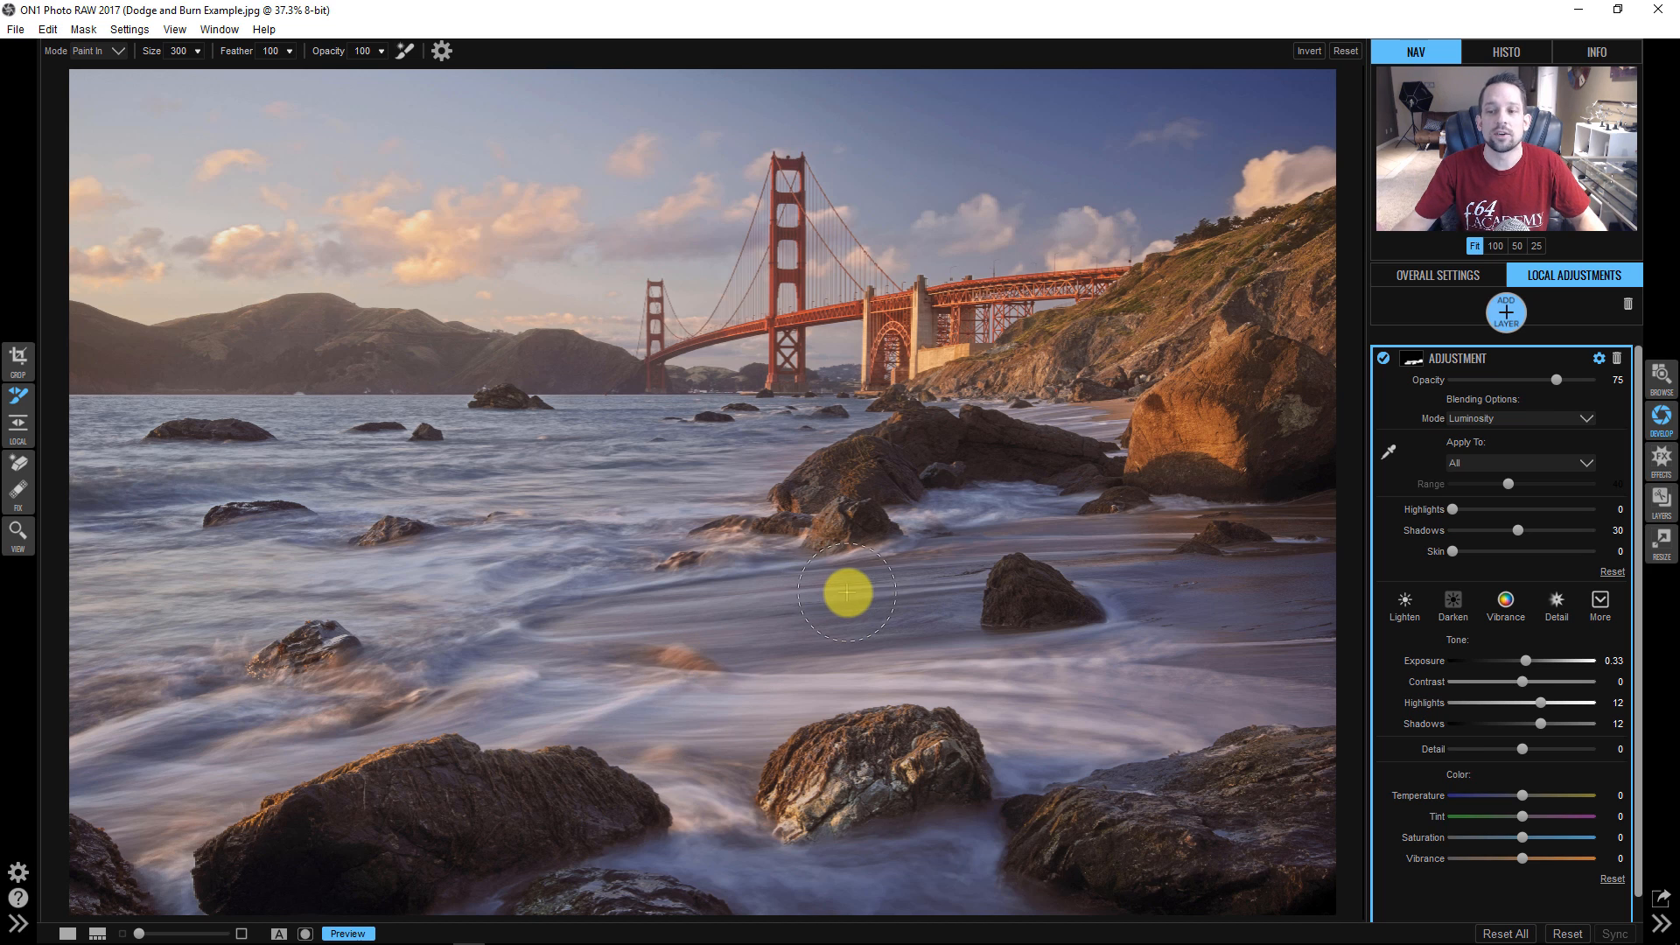
{"action": "mouse_move", "coordinate": [1479, 525]}
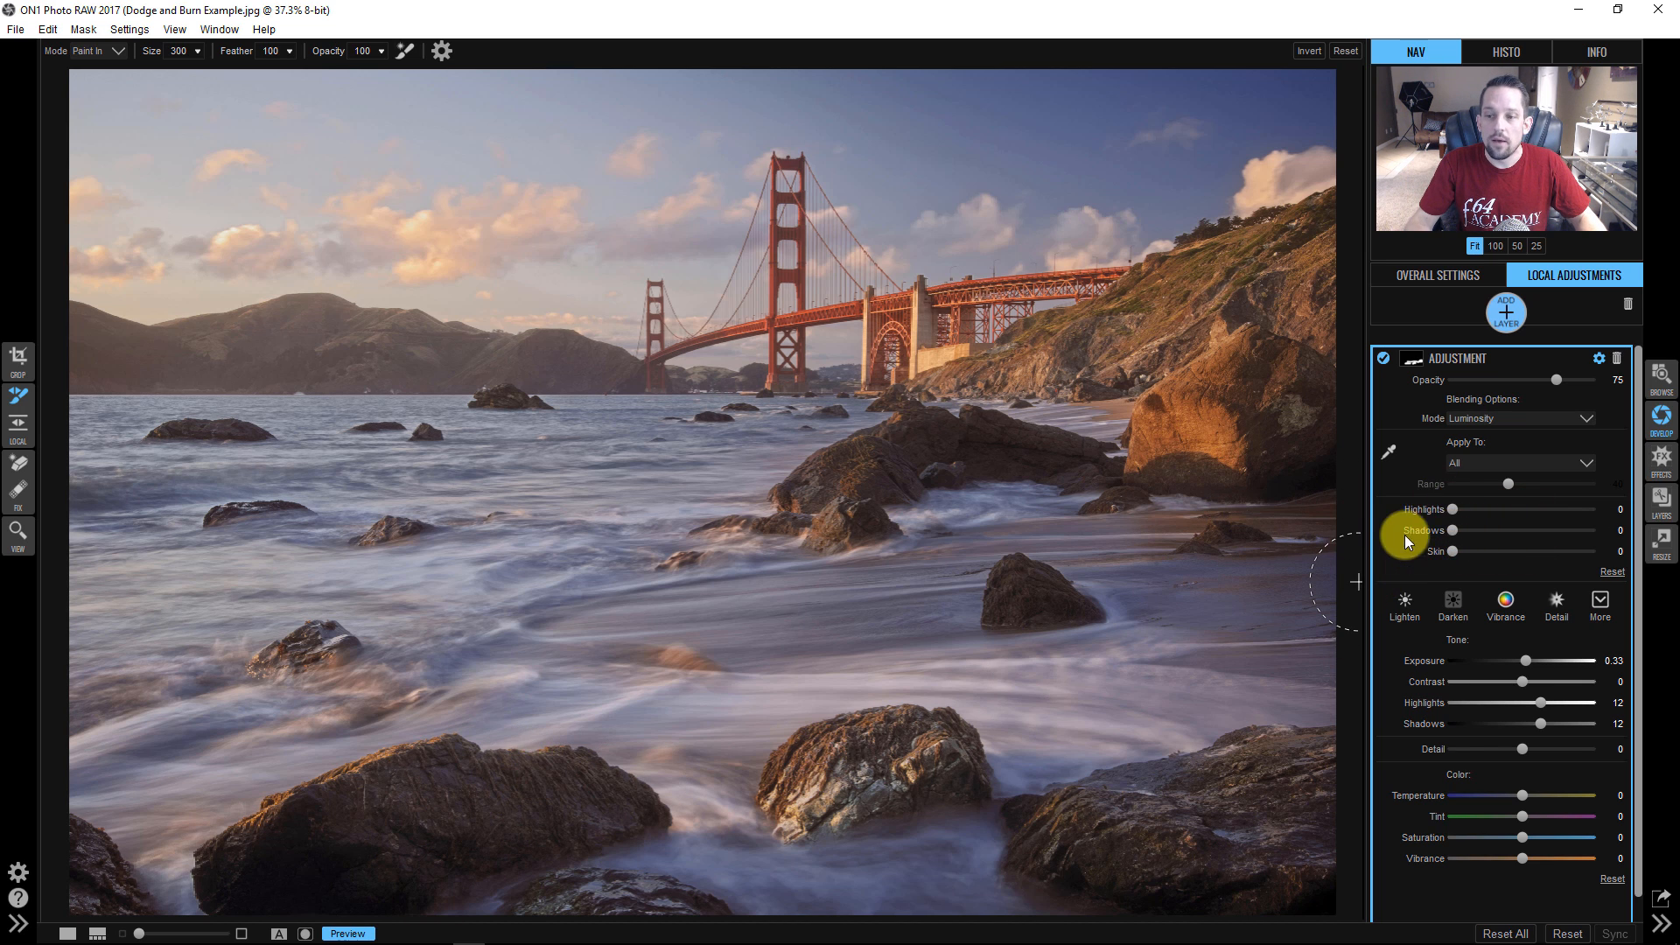
{"action": "left_click_drag", "start_coordinate": [1457, 530], "coordinate": [1543, 529]}
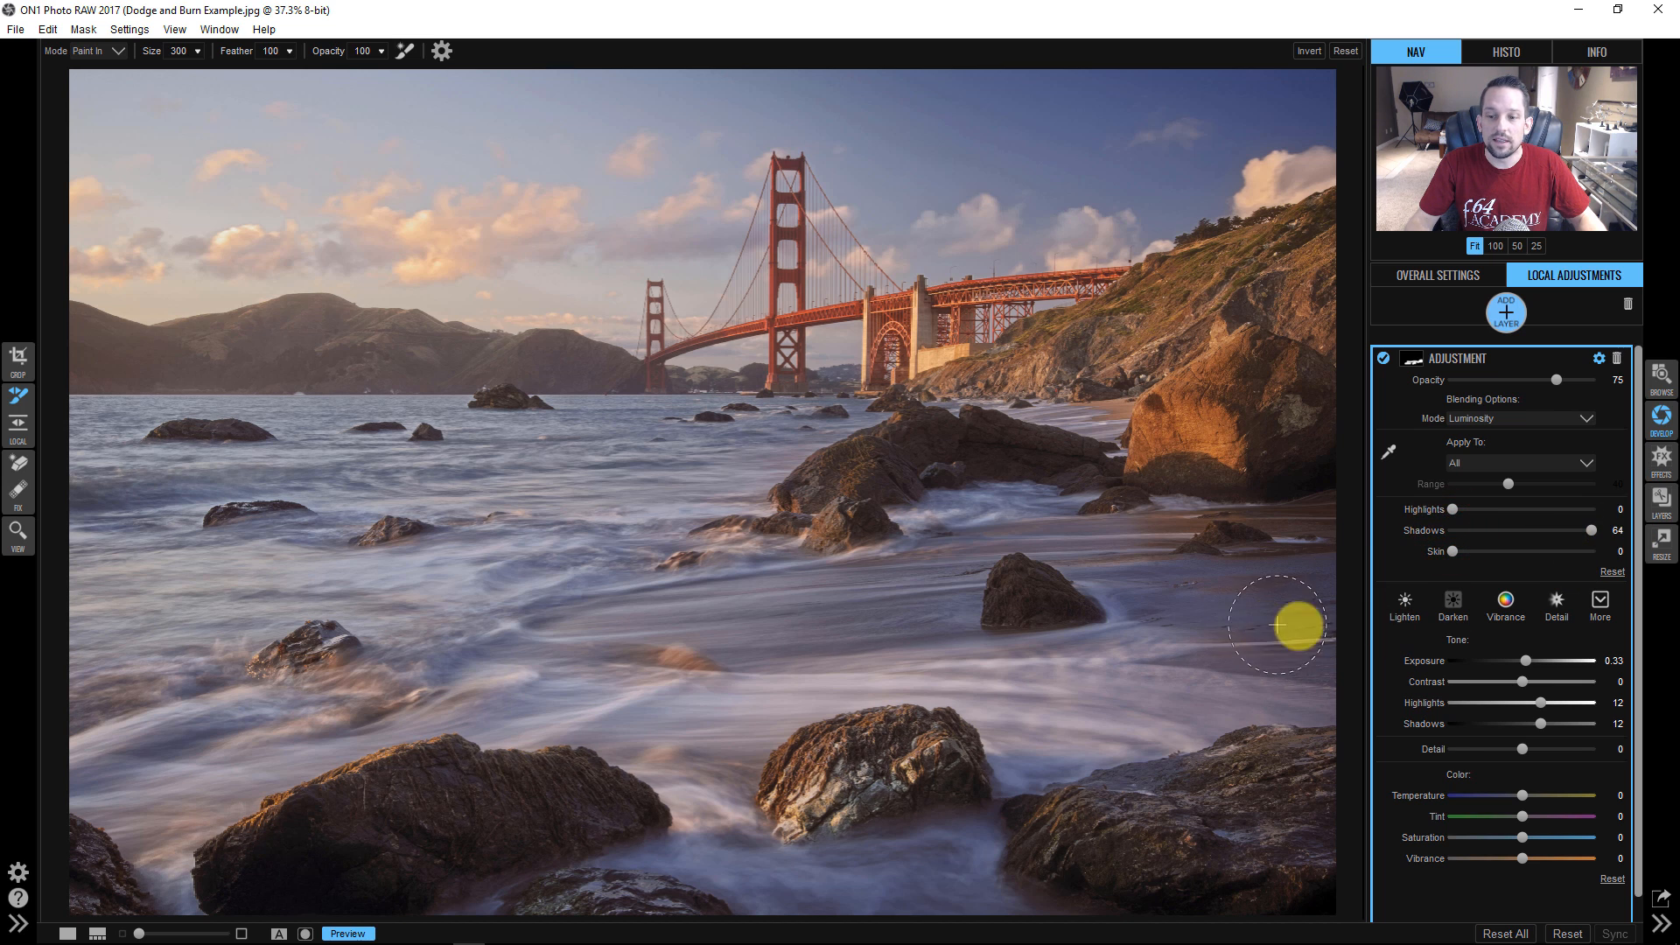
{"action": "mouse_move", "coordinate": [541, 578]}
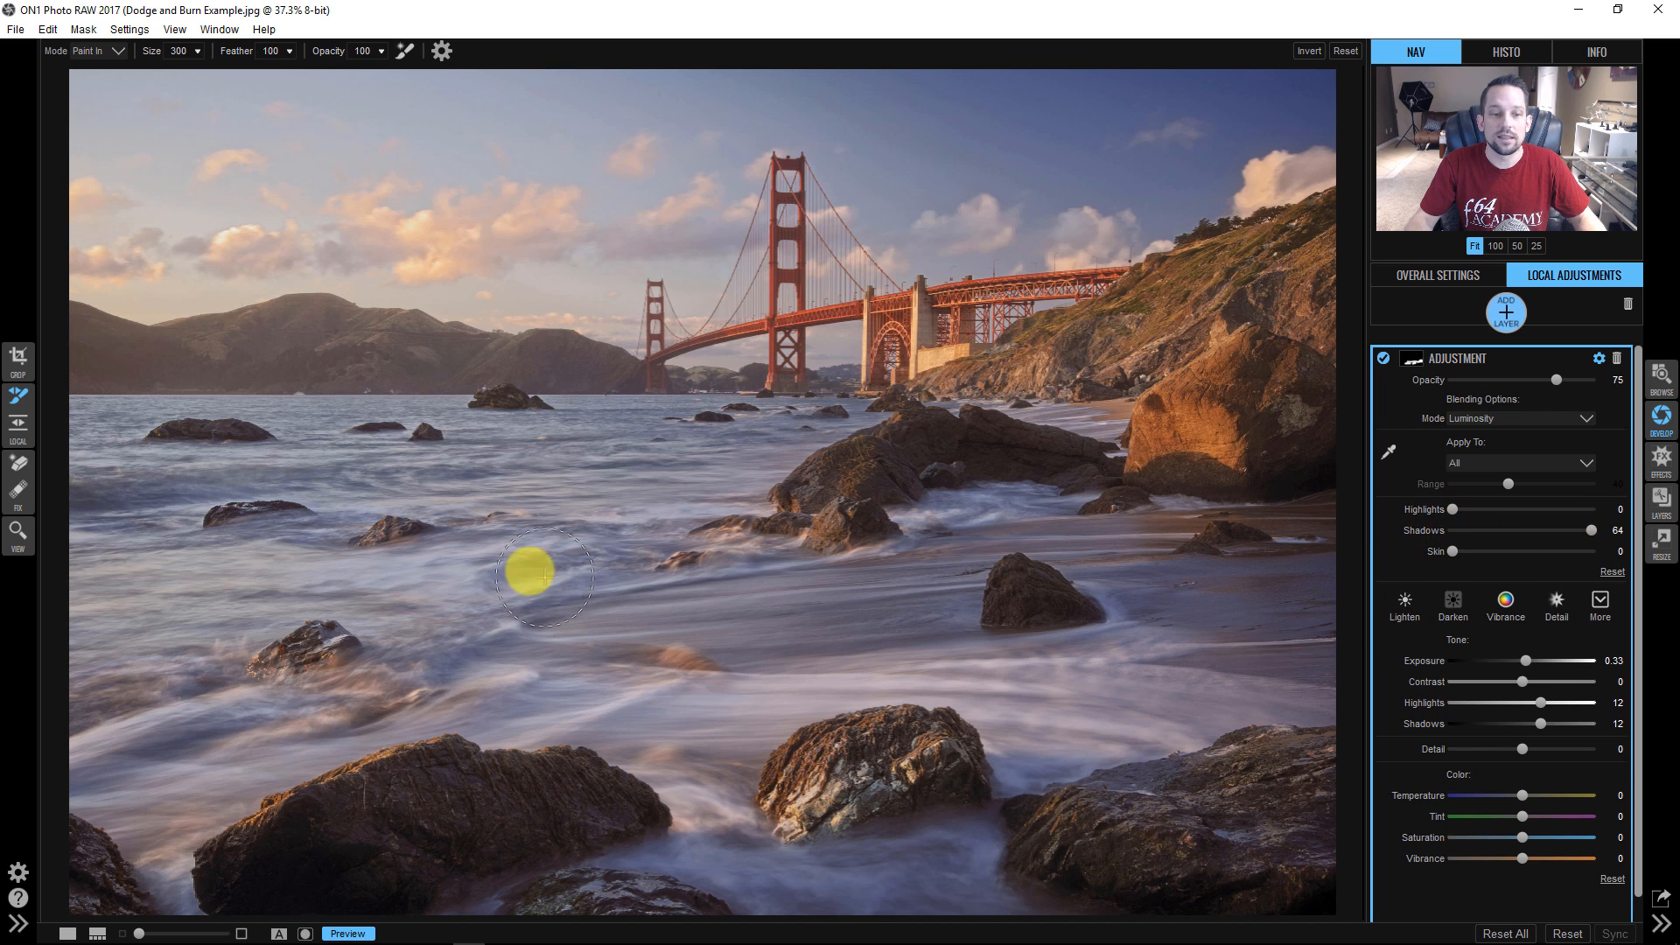
{"action": "left_click_drag", "start_coordinate": [543, 578], "coordinate": [137, 621]}
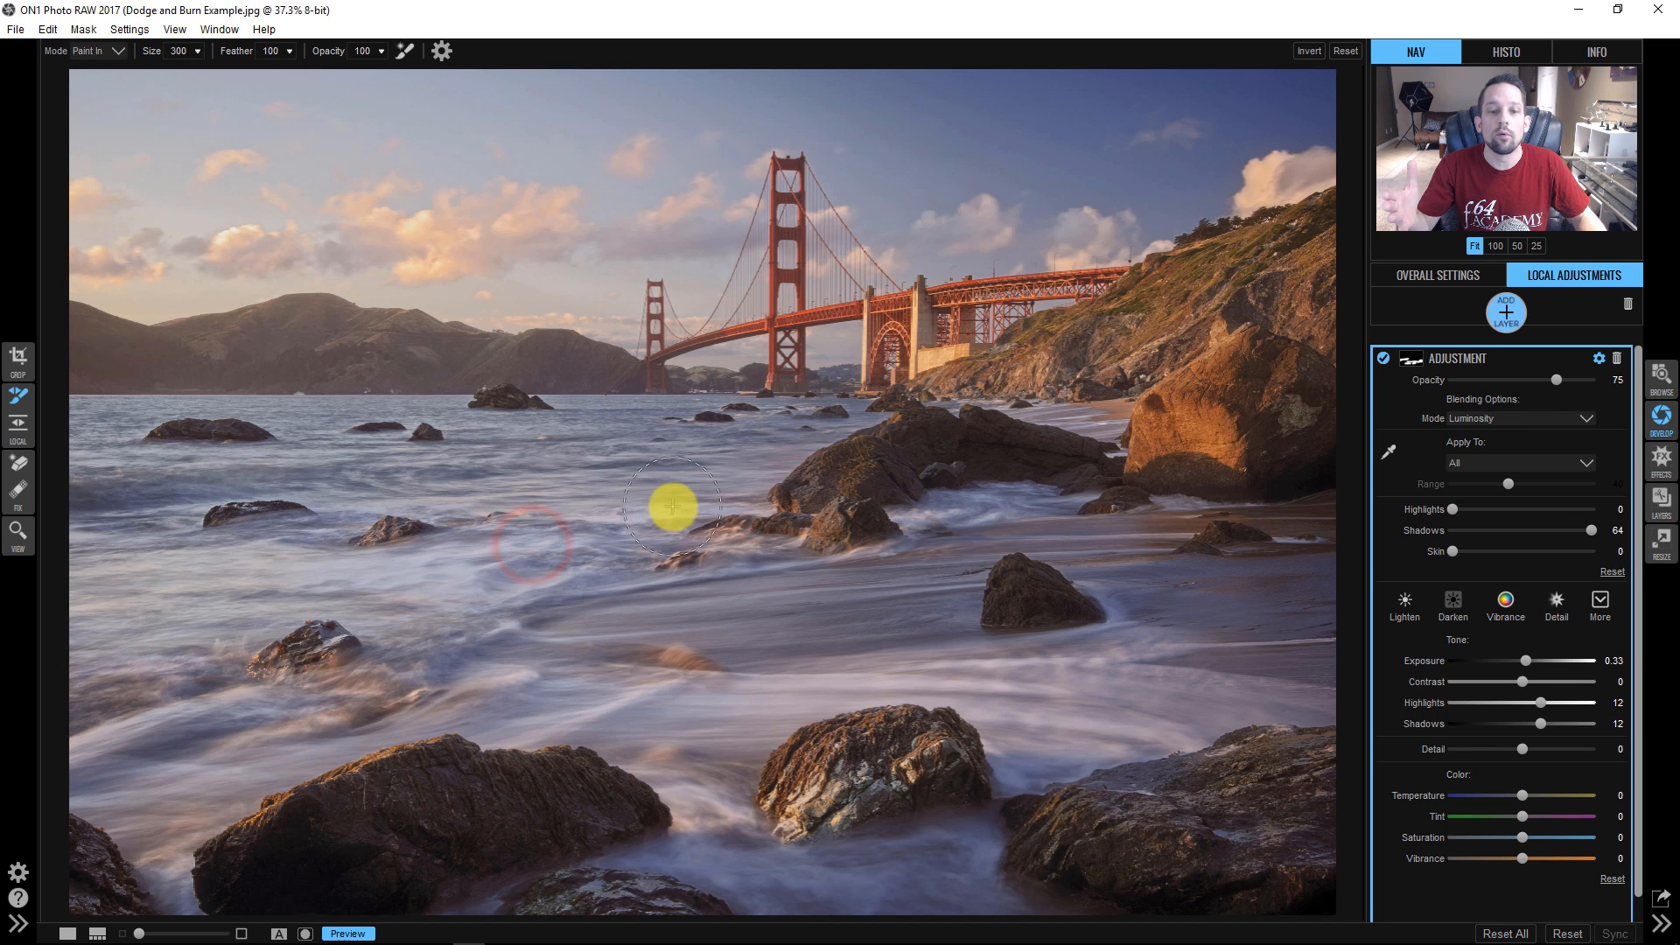
{"action": "left_click_drag", "start_coordinate": [672, 508], "coordinate": [260, 491]}
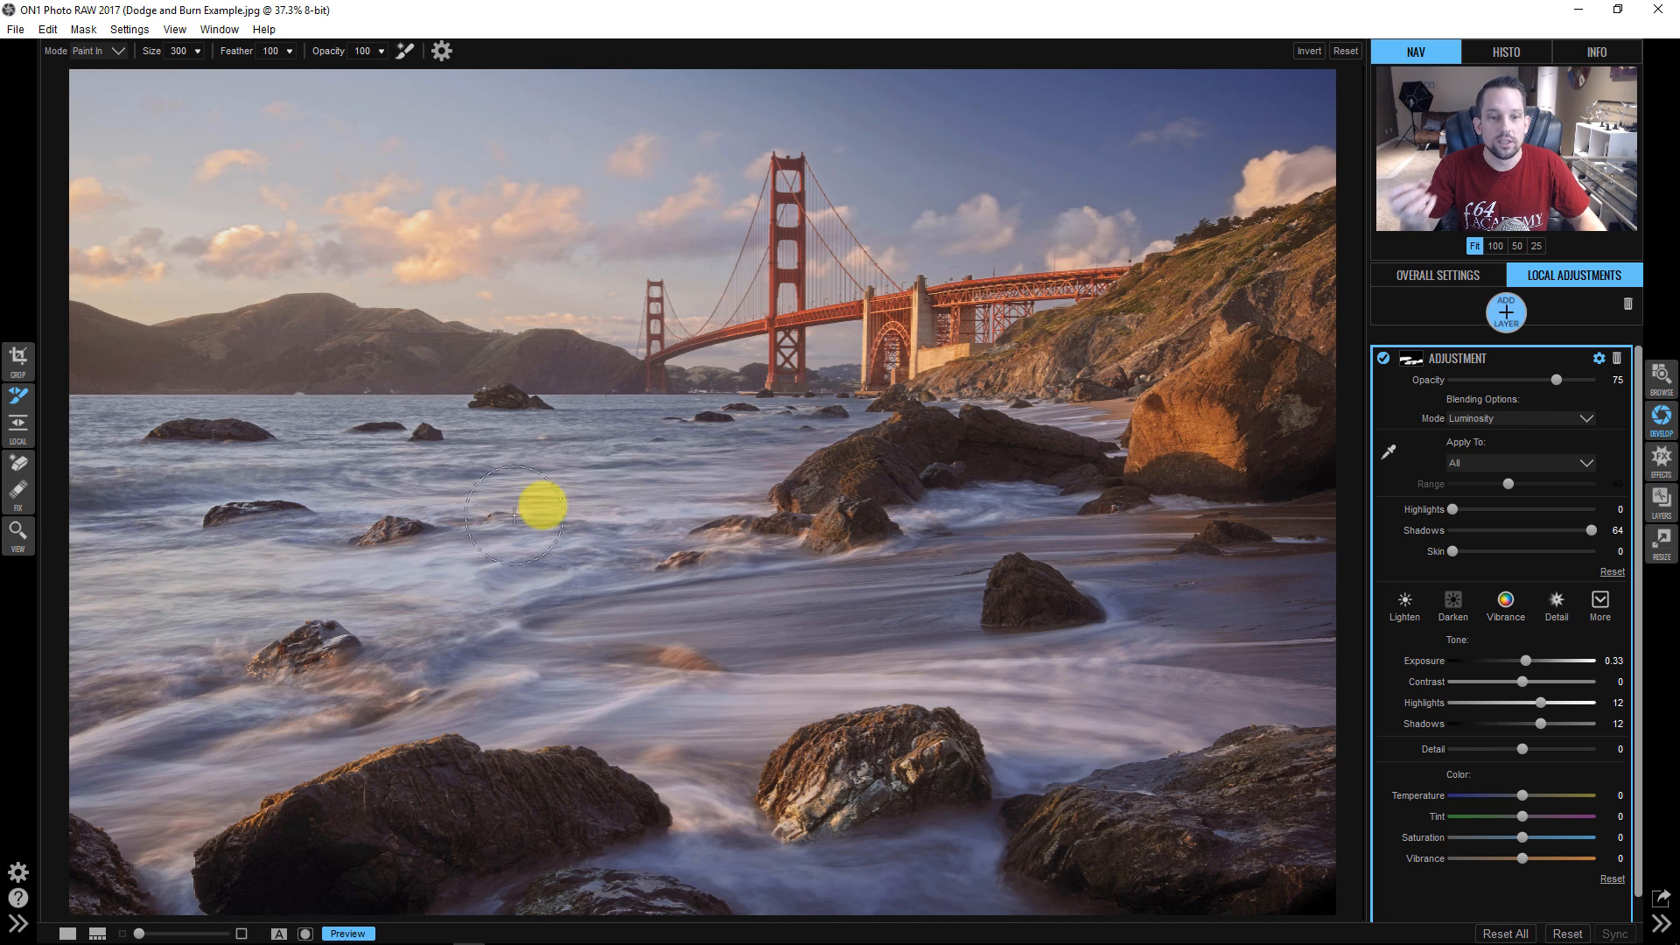
{"action": "mouse_move", "coordinate": [1184, 492]}
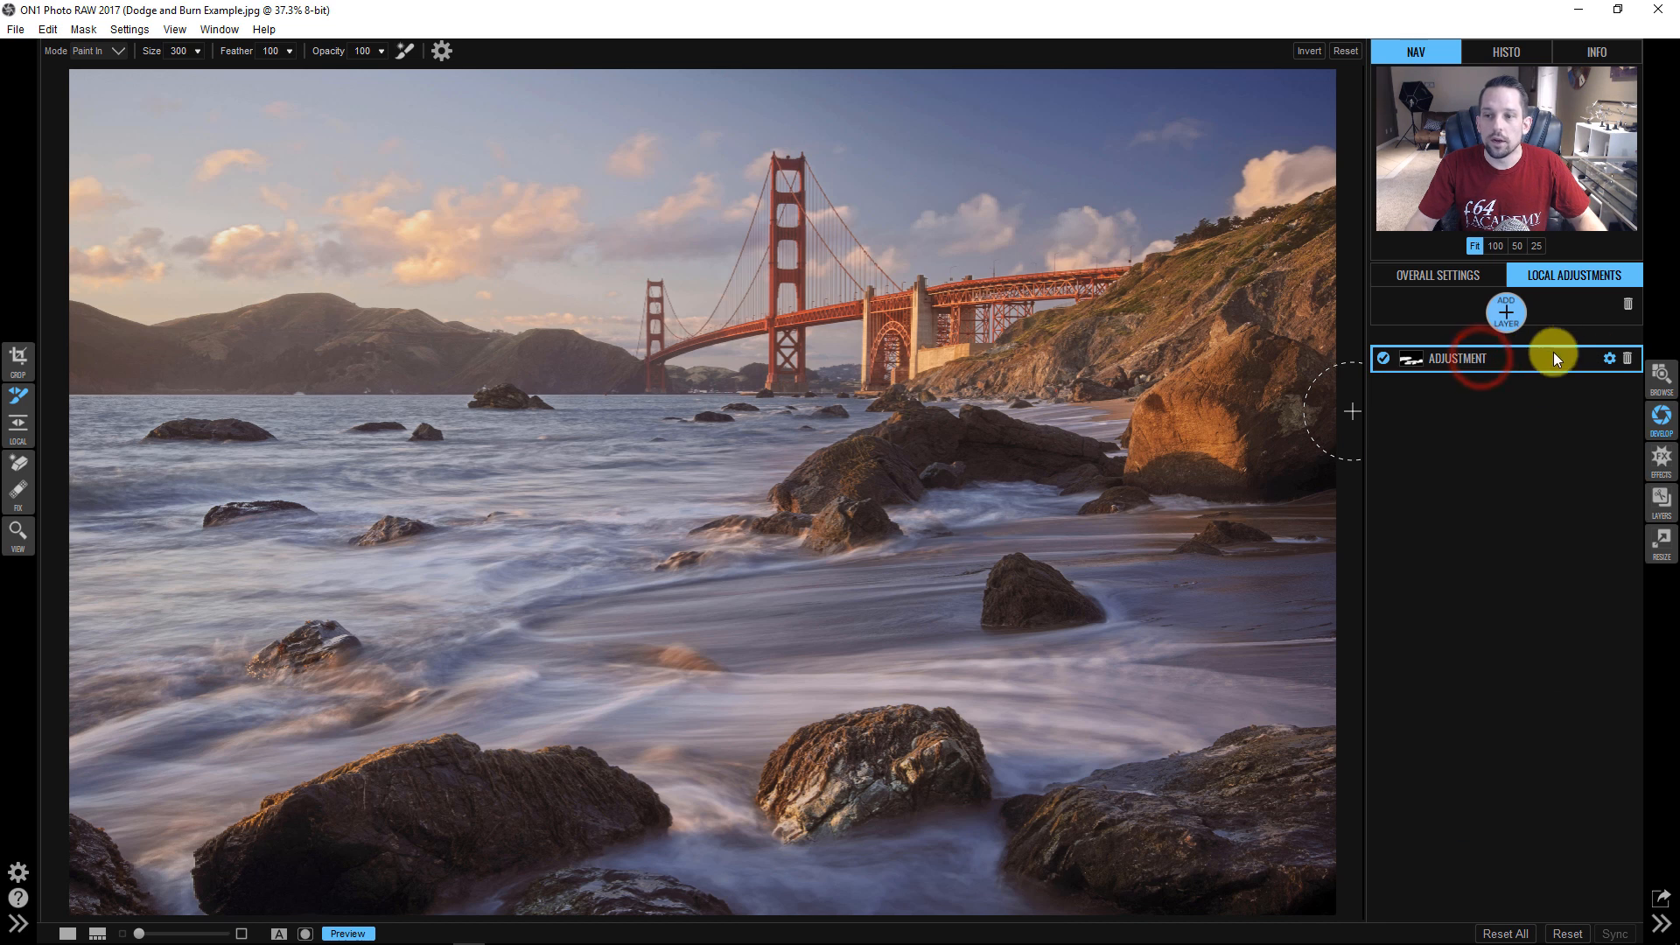
Add a new adjustment layer set to Luminosity blending
{"action": "left_click", "coordinate": [1457, 357]}
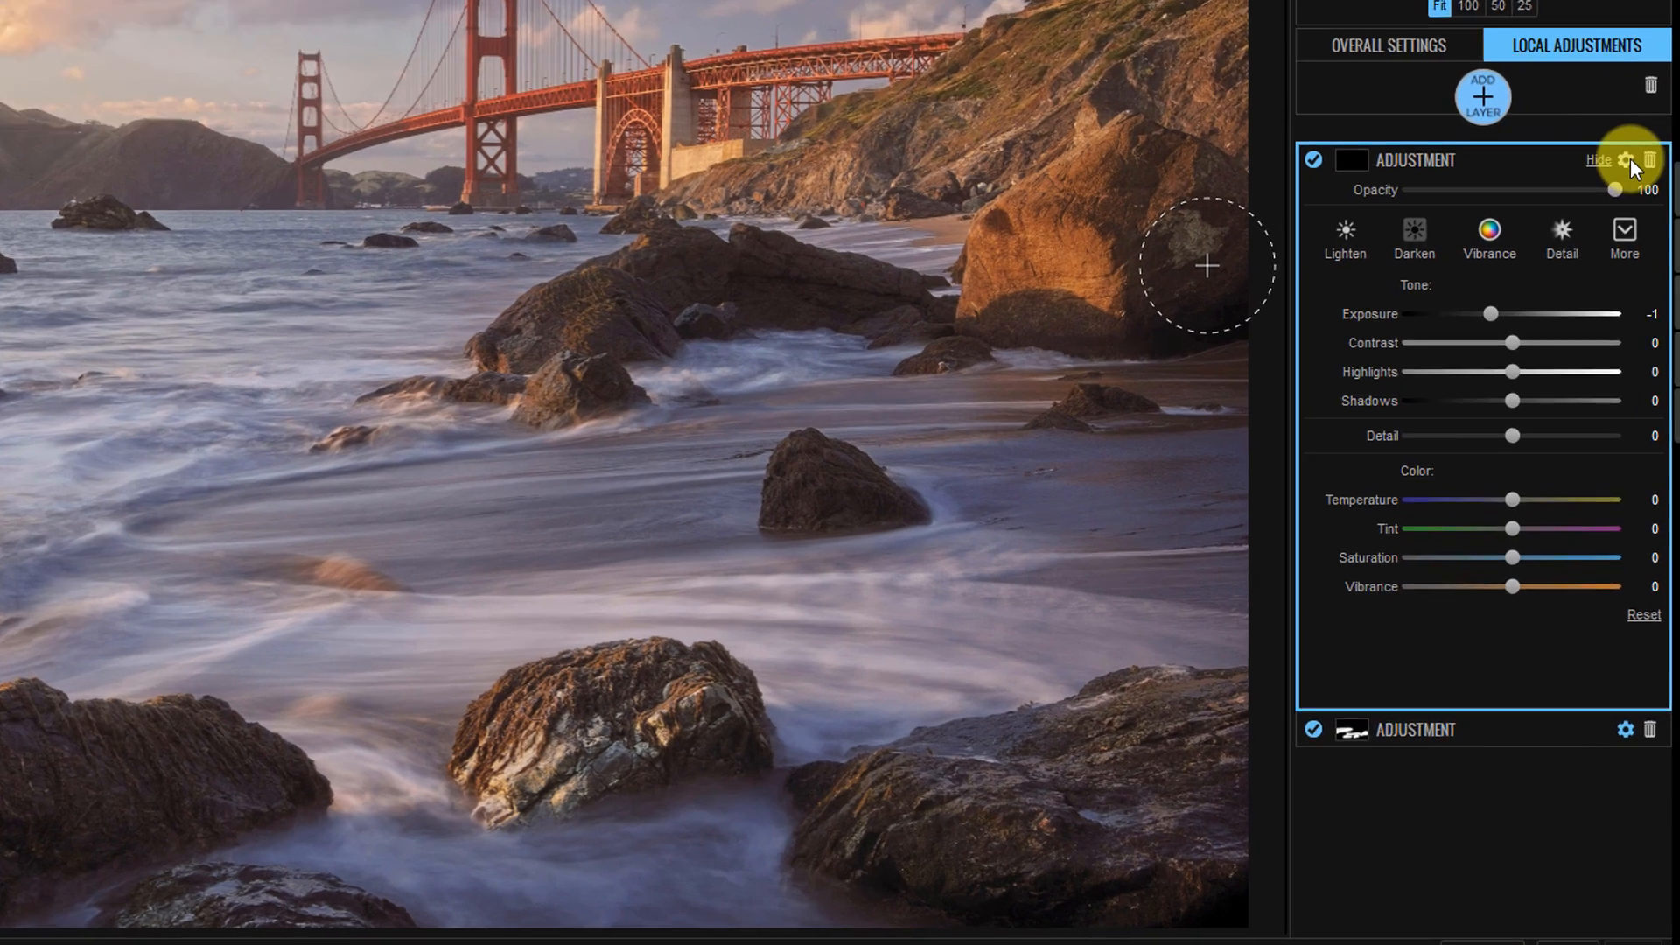
{"action": "left_click", "coordinate": [1624, 159]}
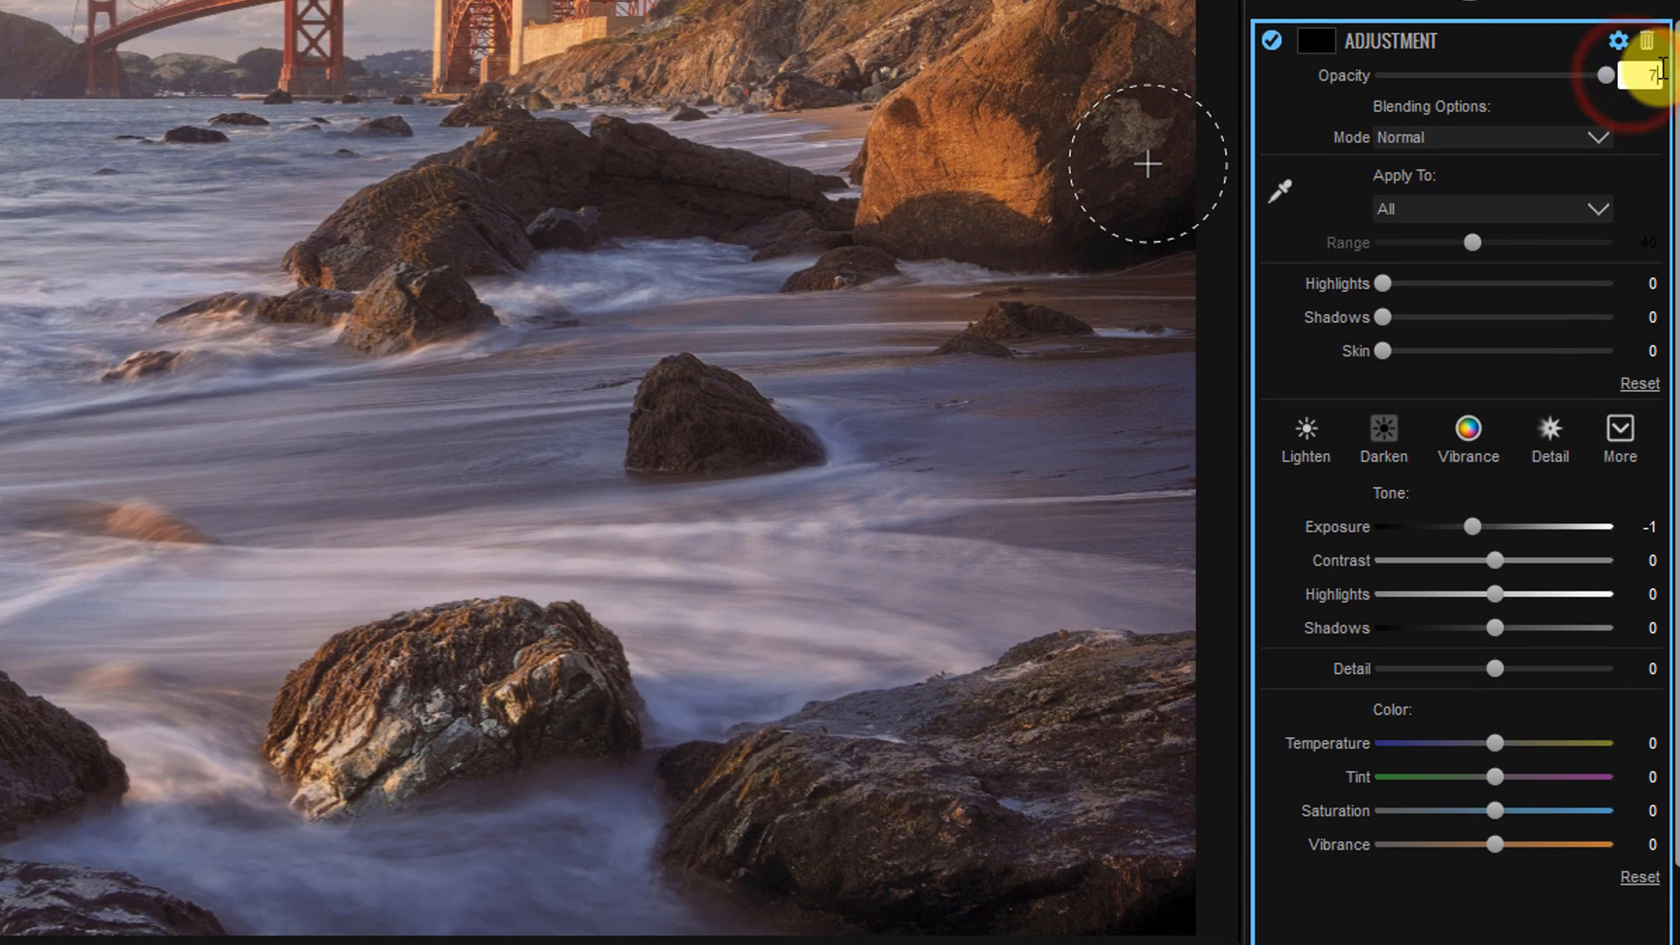
{"action": "left_click", "coordinate": [1595, 137]}
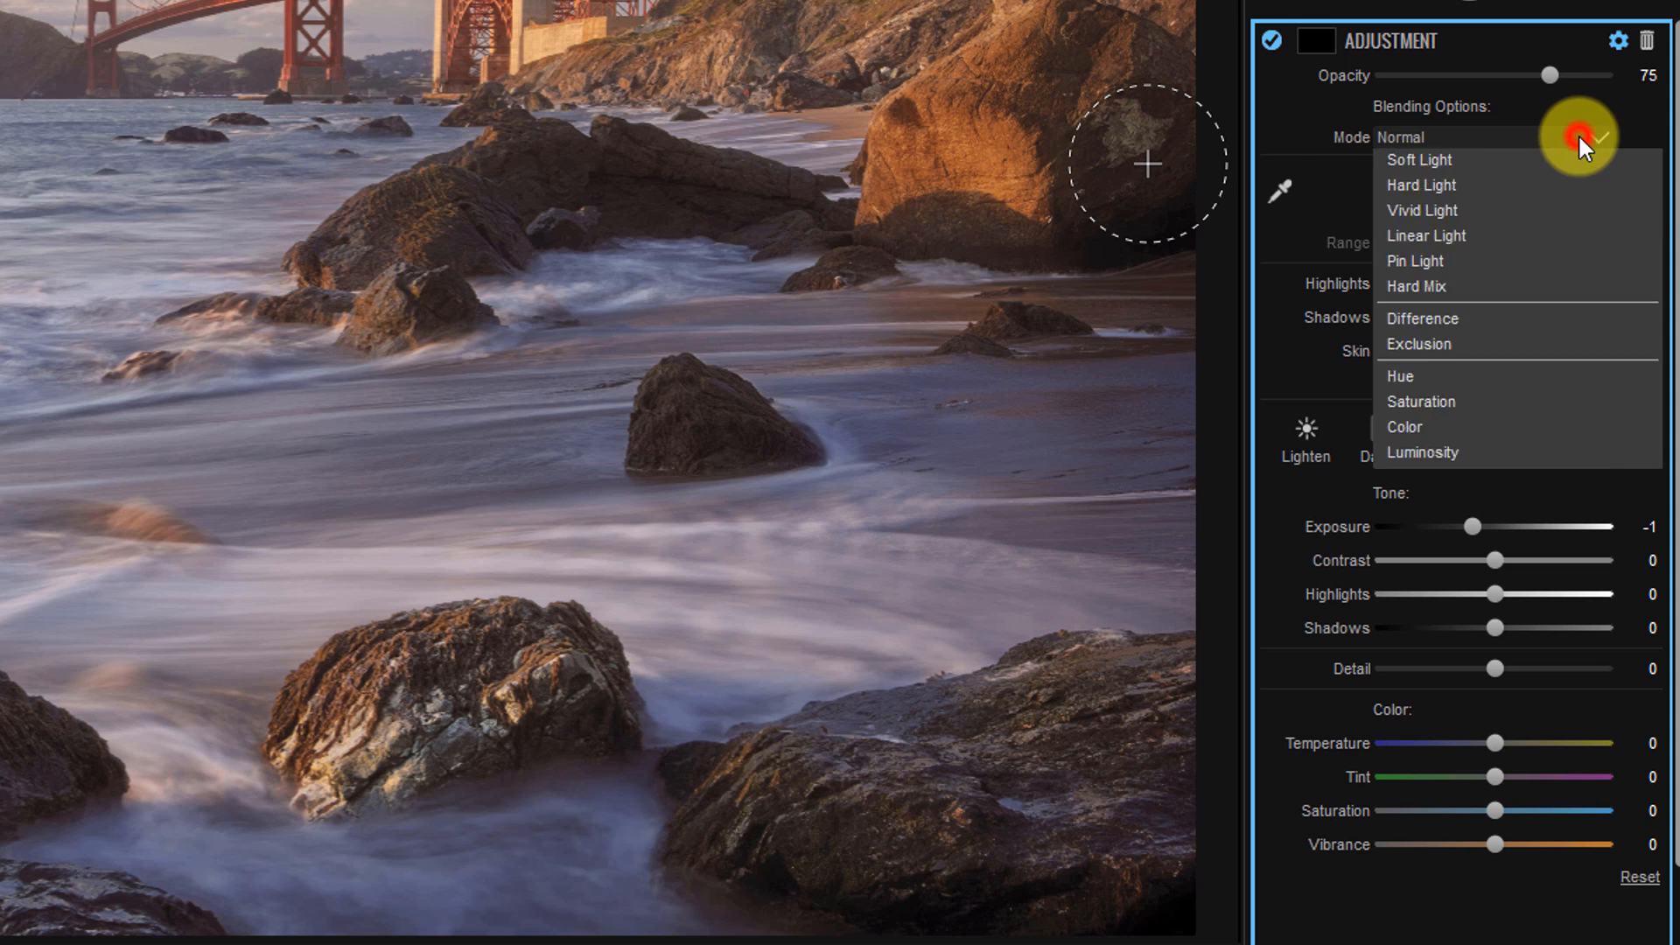
{"action": "left_click", "coordinate": [1423, 452]}
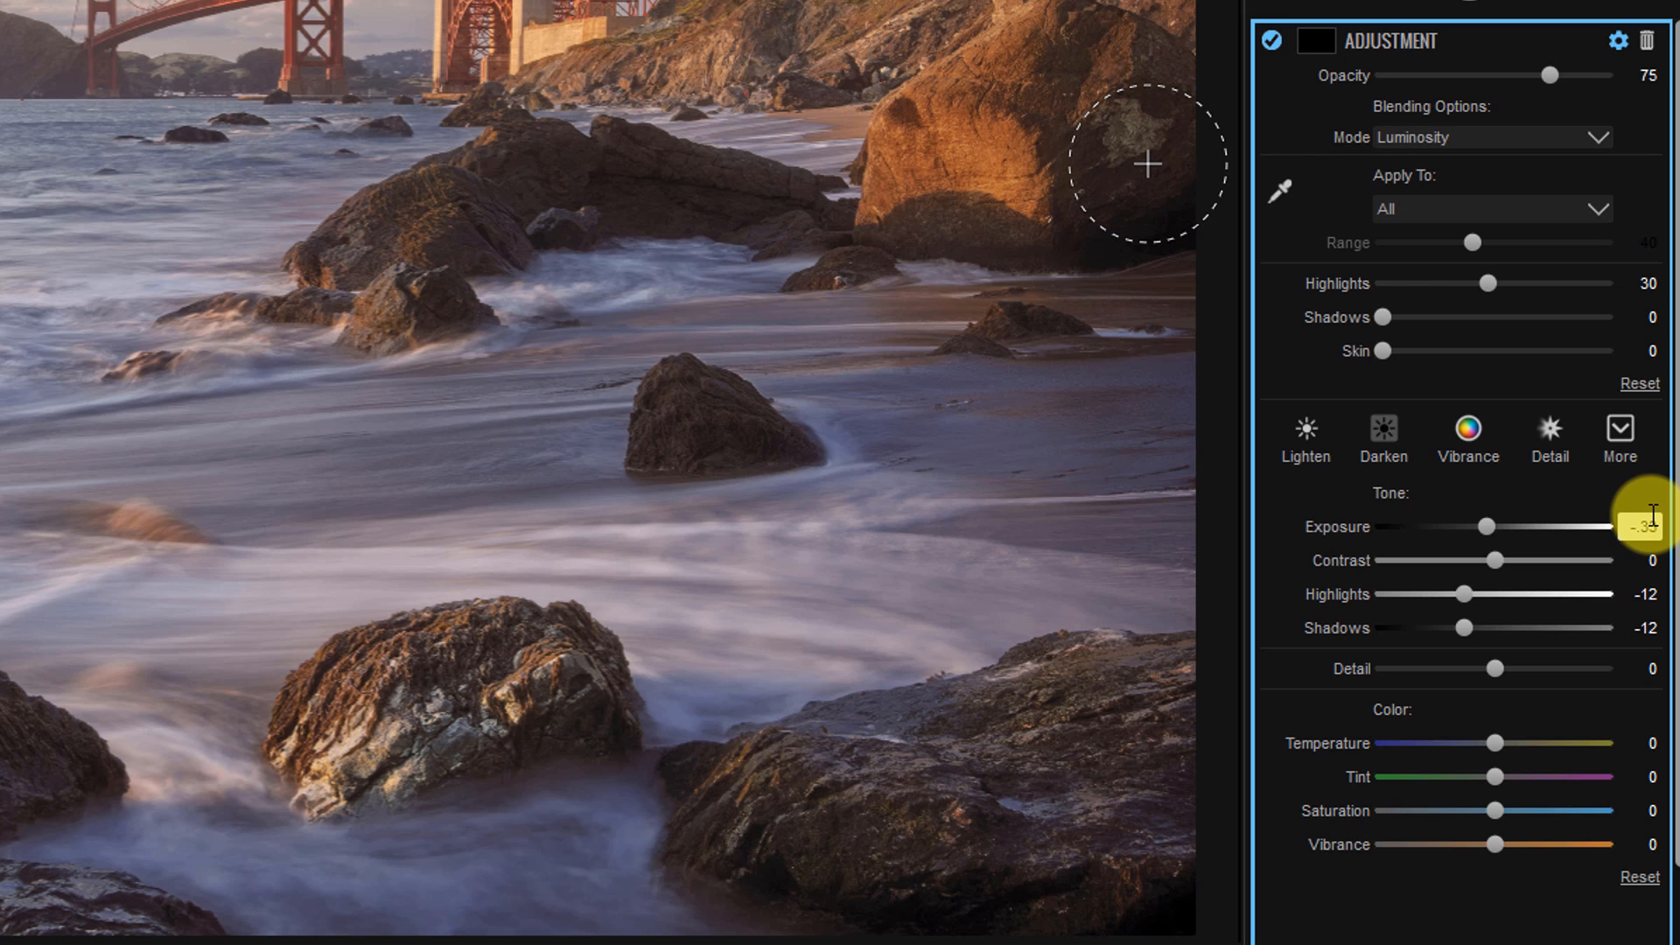
Save the darkening layer's settings as a new style named Burn
{"action": "left_click", "coordinate": [1618, 434]}
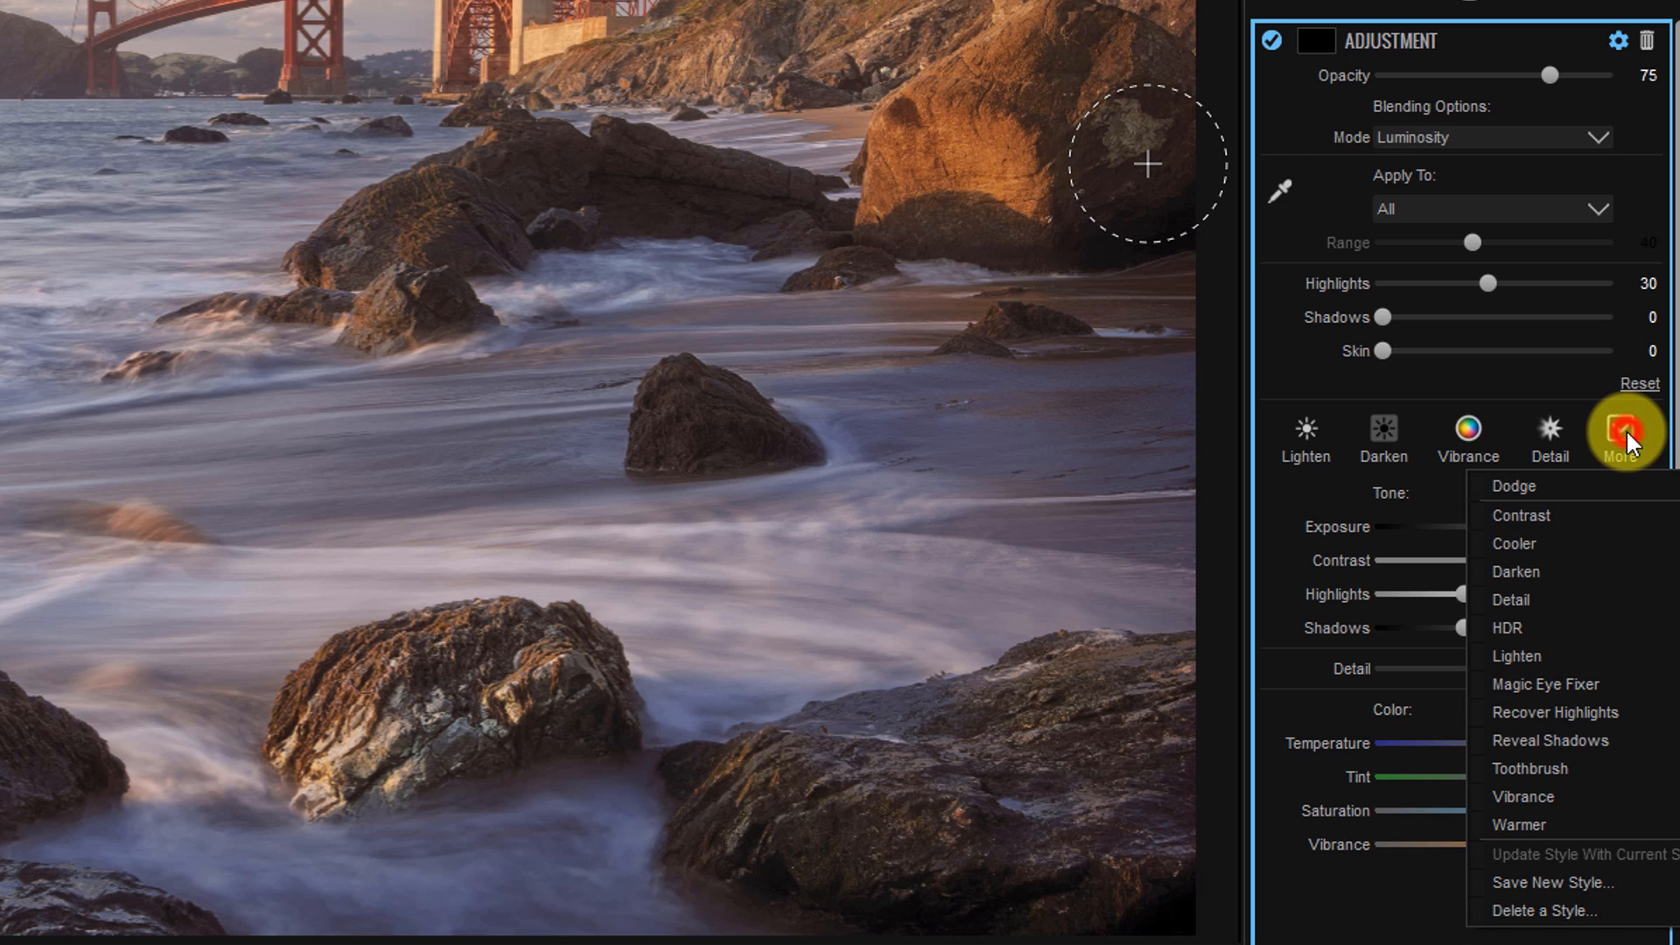
{"action": "left_click", "coordinate": [1552, 882]}
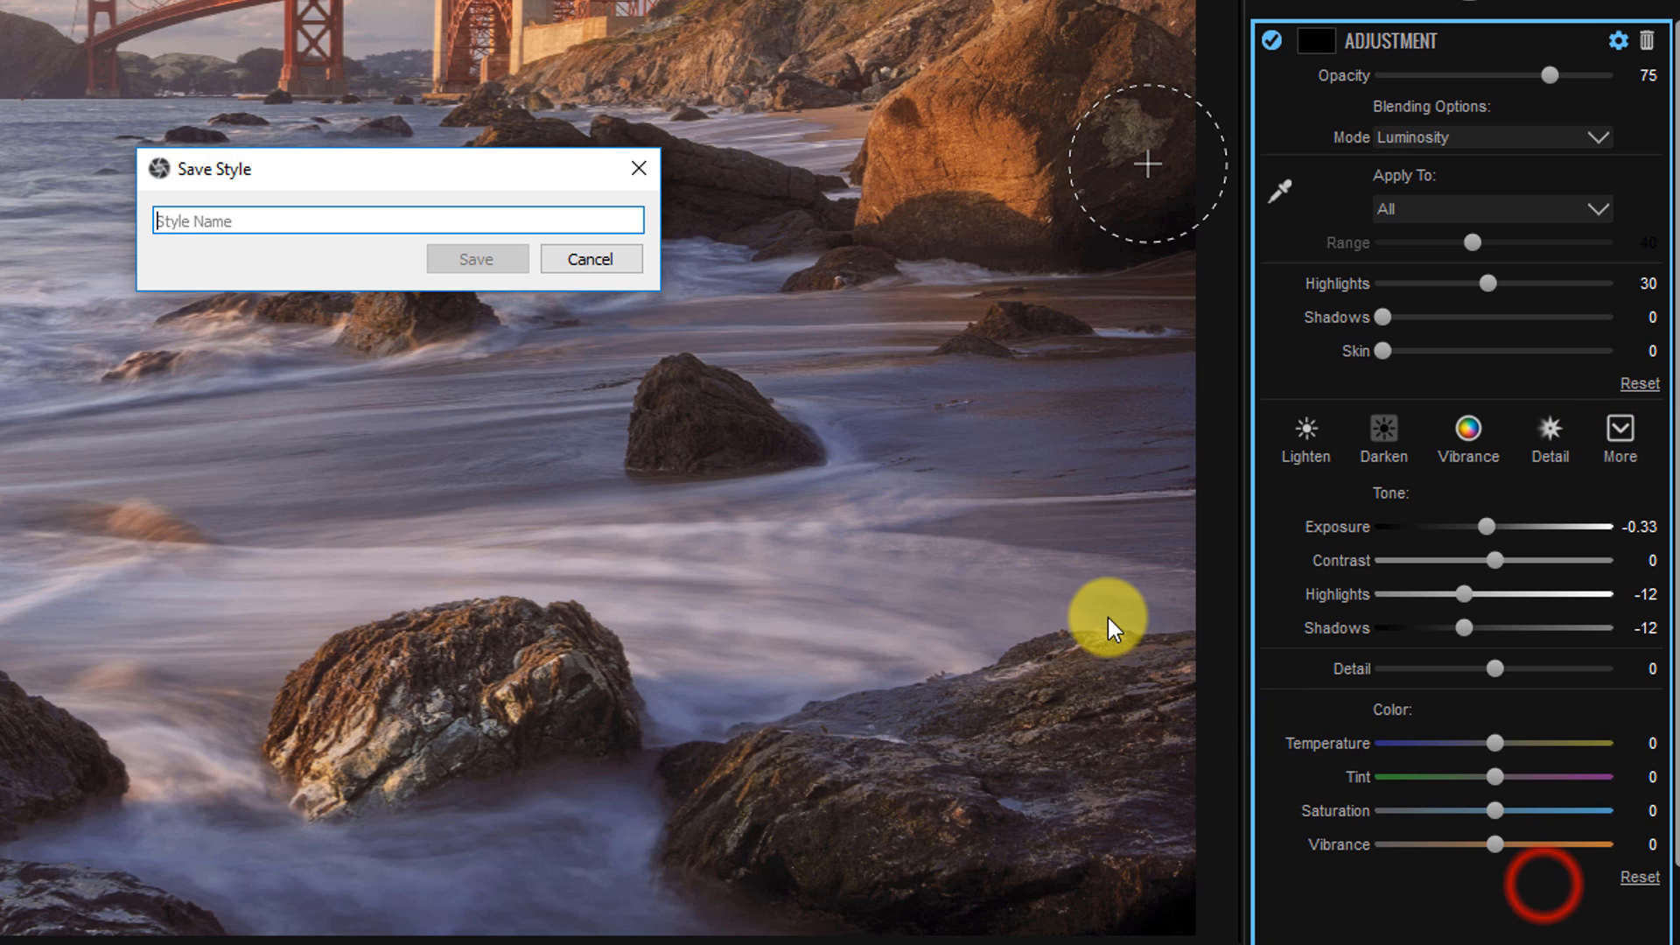
{"action": "type", "text": "Burn"}
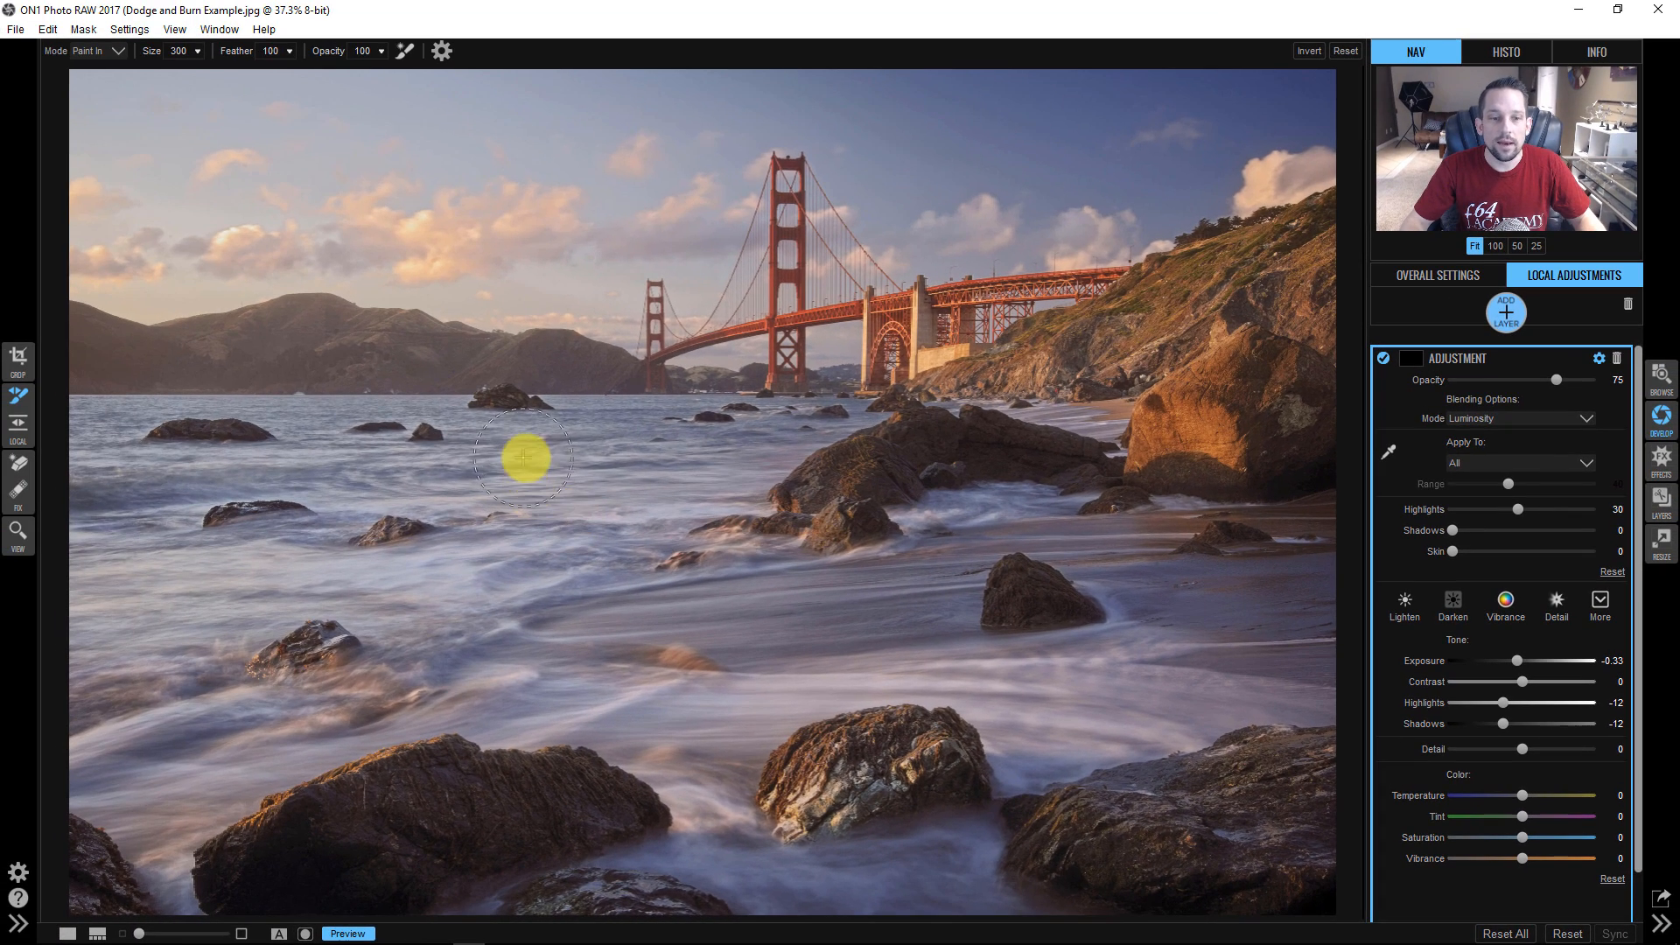
{"action": "mouse_move", "coordinate": [35, 477]}
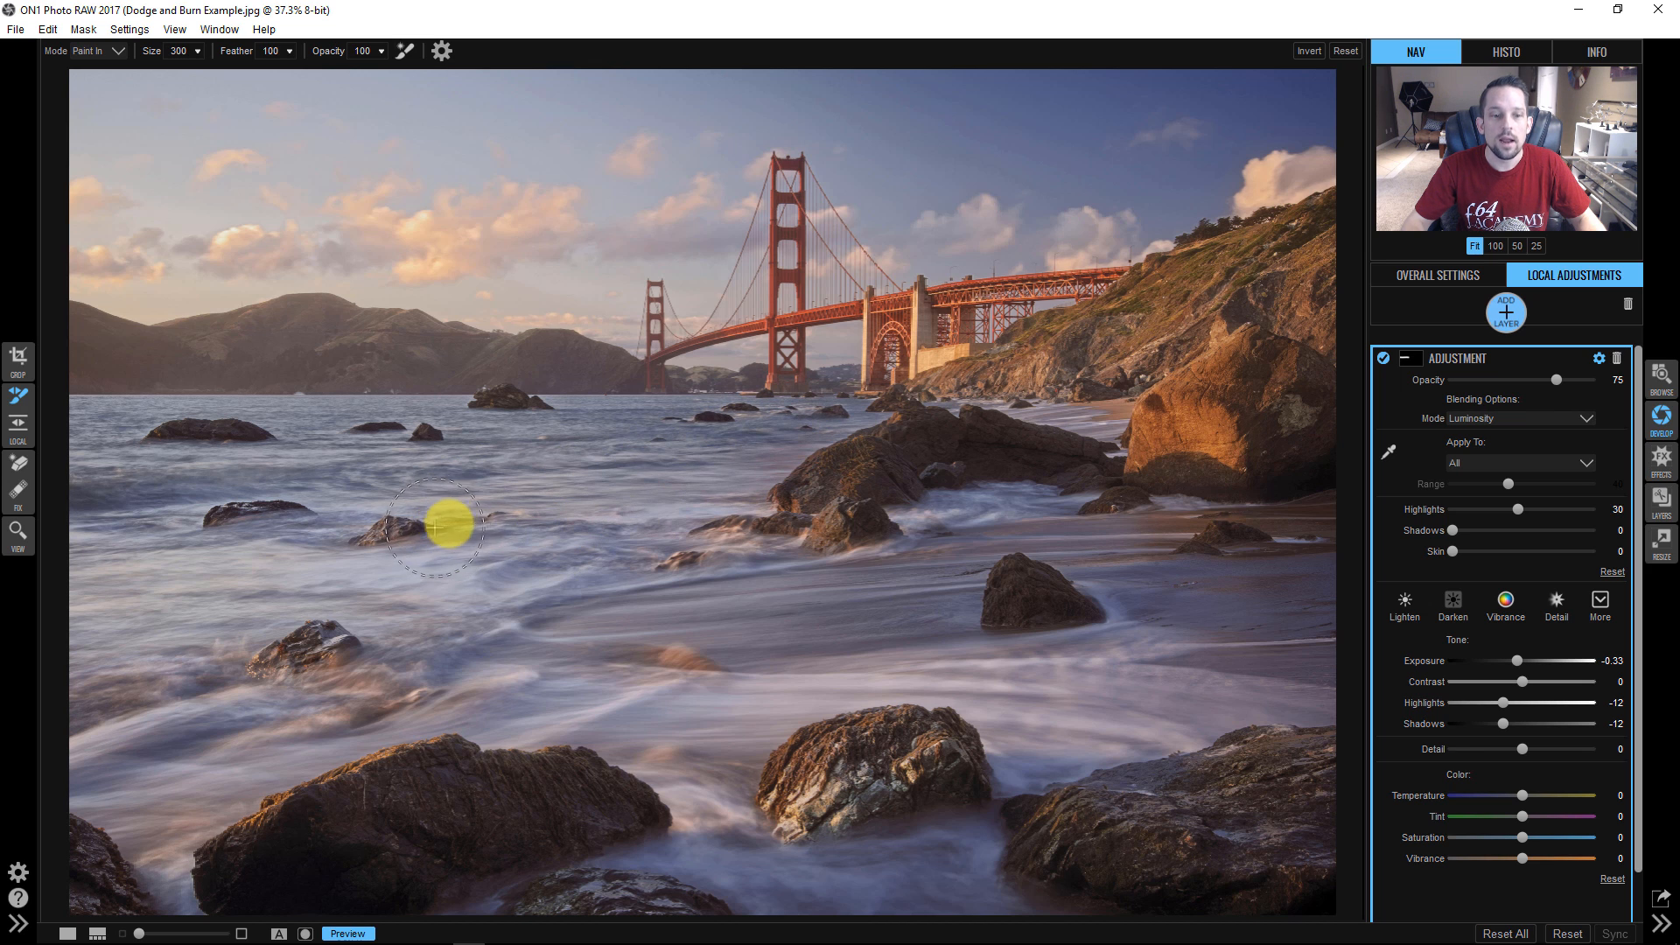
Brush the burn over the left water and set highlights blending to 63
{"action": "left_click_drag", "start_coordinate": [438, 526], "coordinate": [159, 536]}
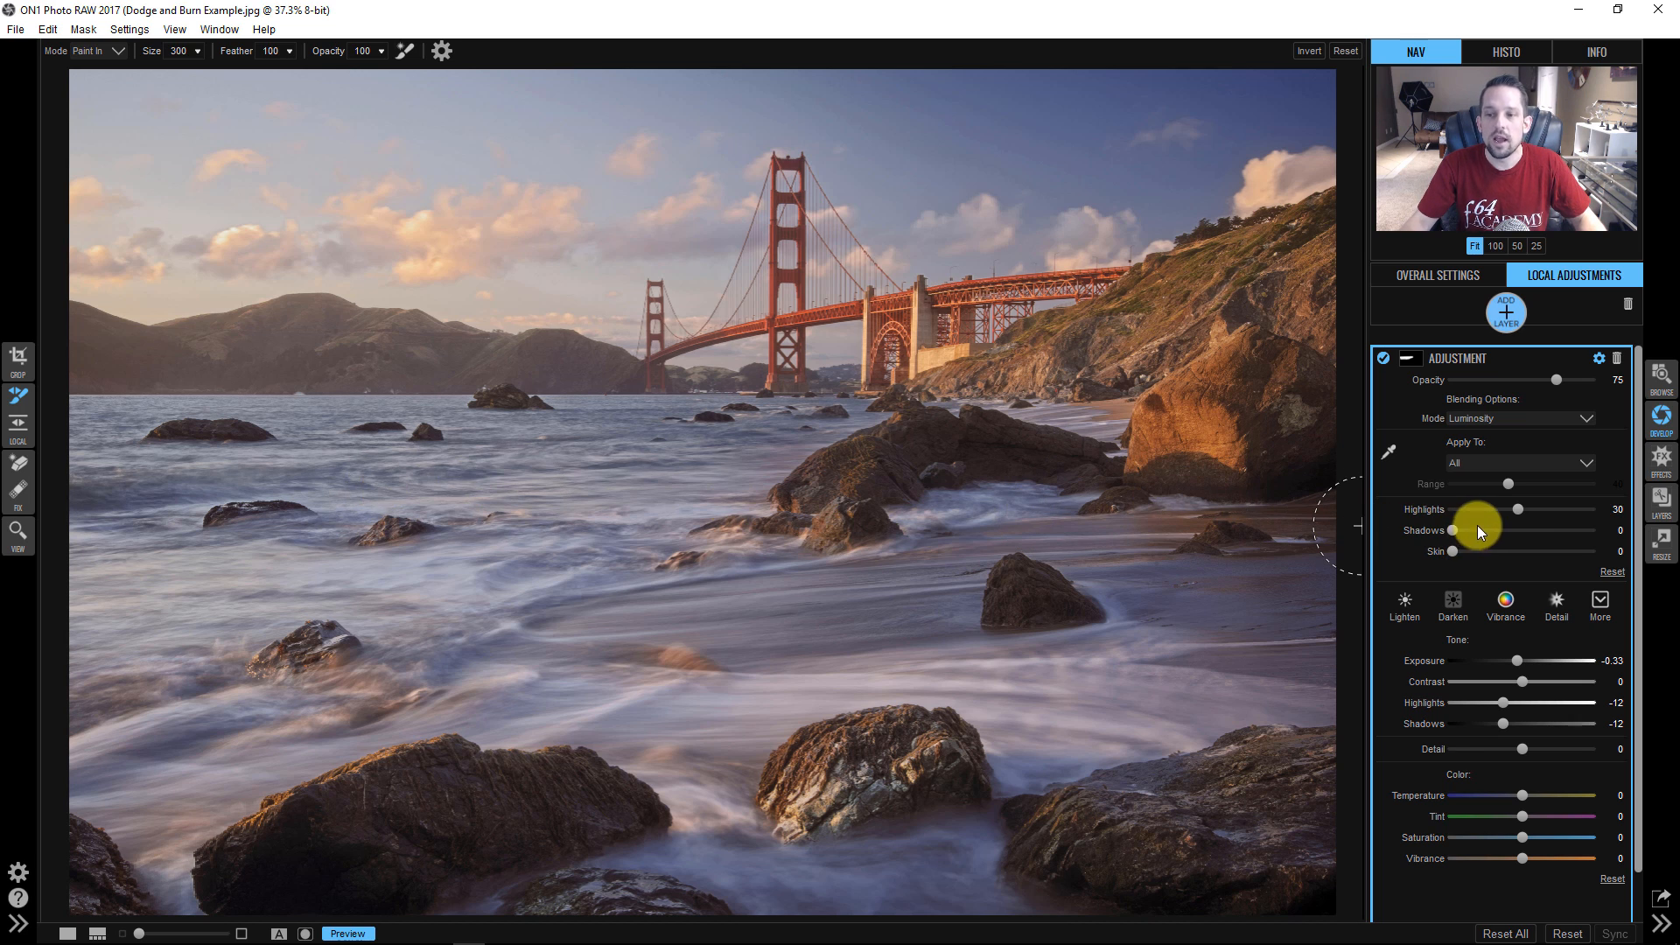
{"action": "left_click_drag", "start_coordinate": [1519, 510], "coordinate": [1500, 510]}
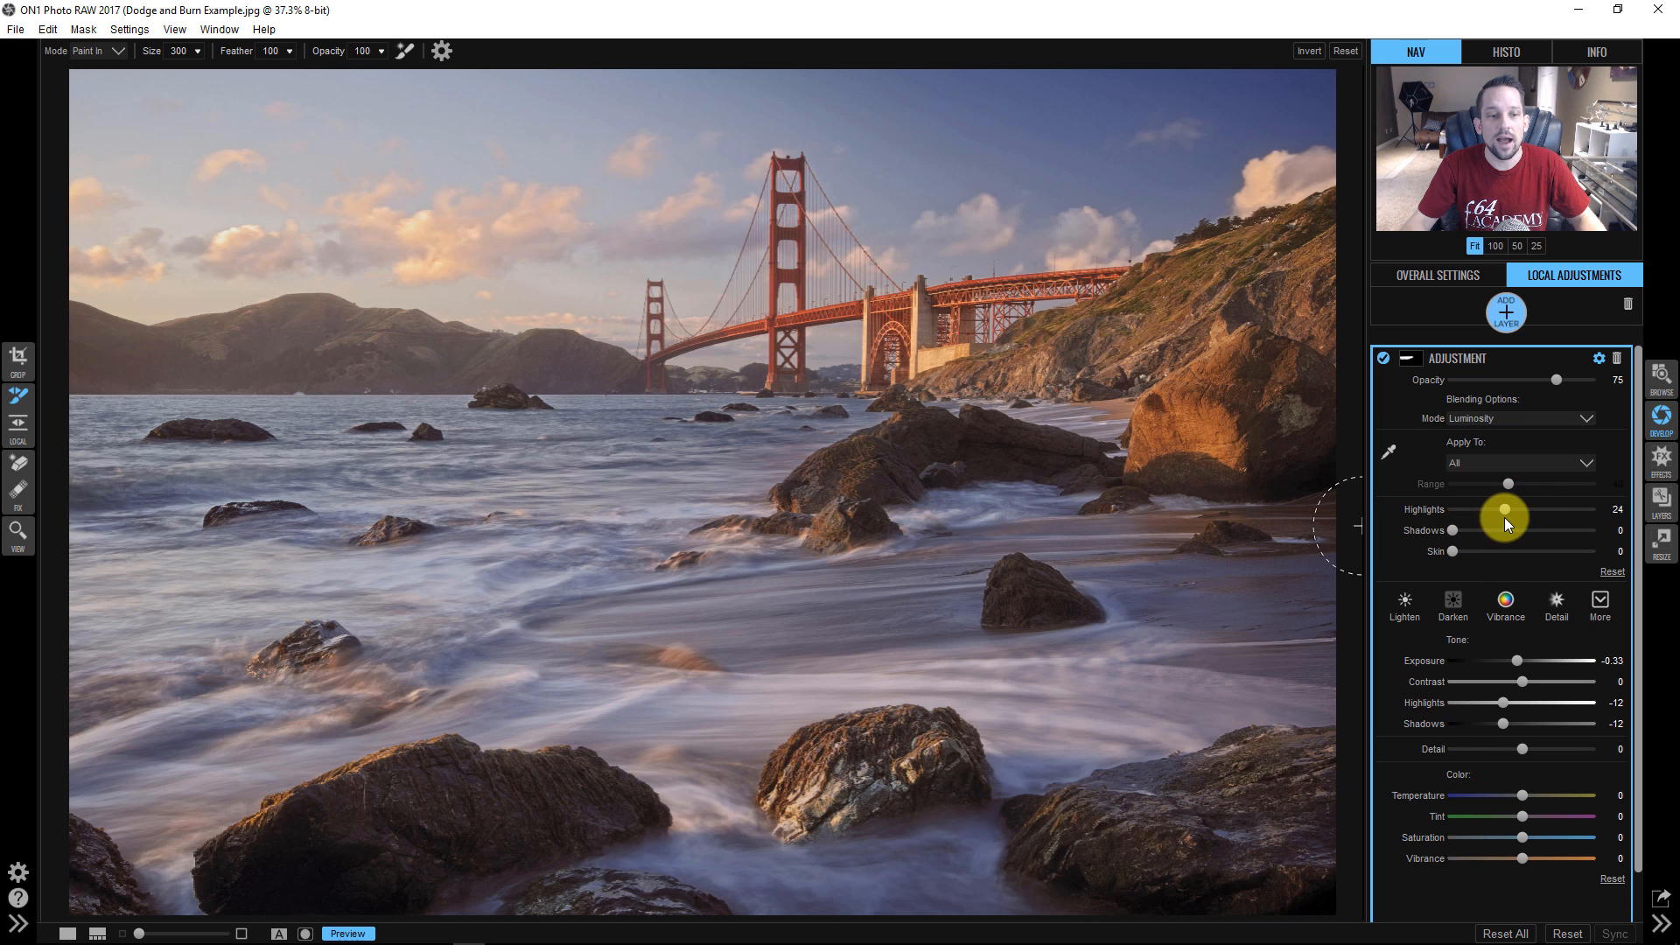
{"action": "left_click_drag", "start_coordinate": [1523, 511], "coordinate": [1589, 511]}
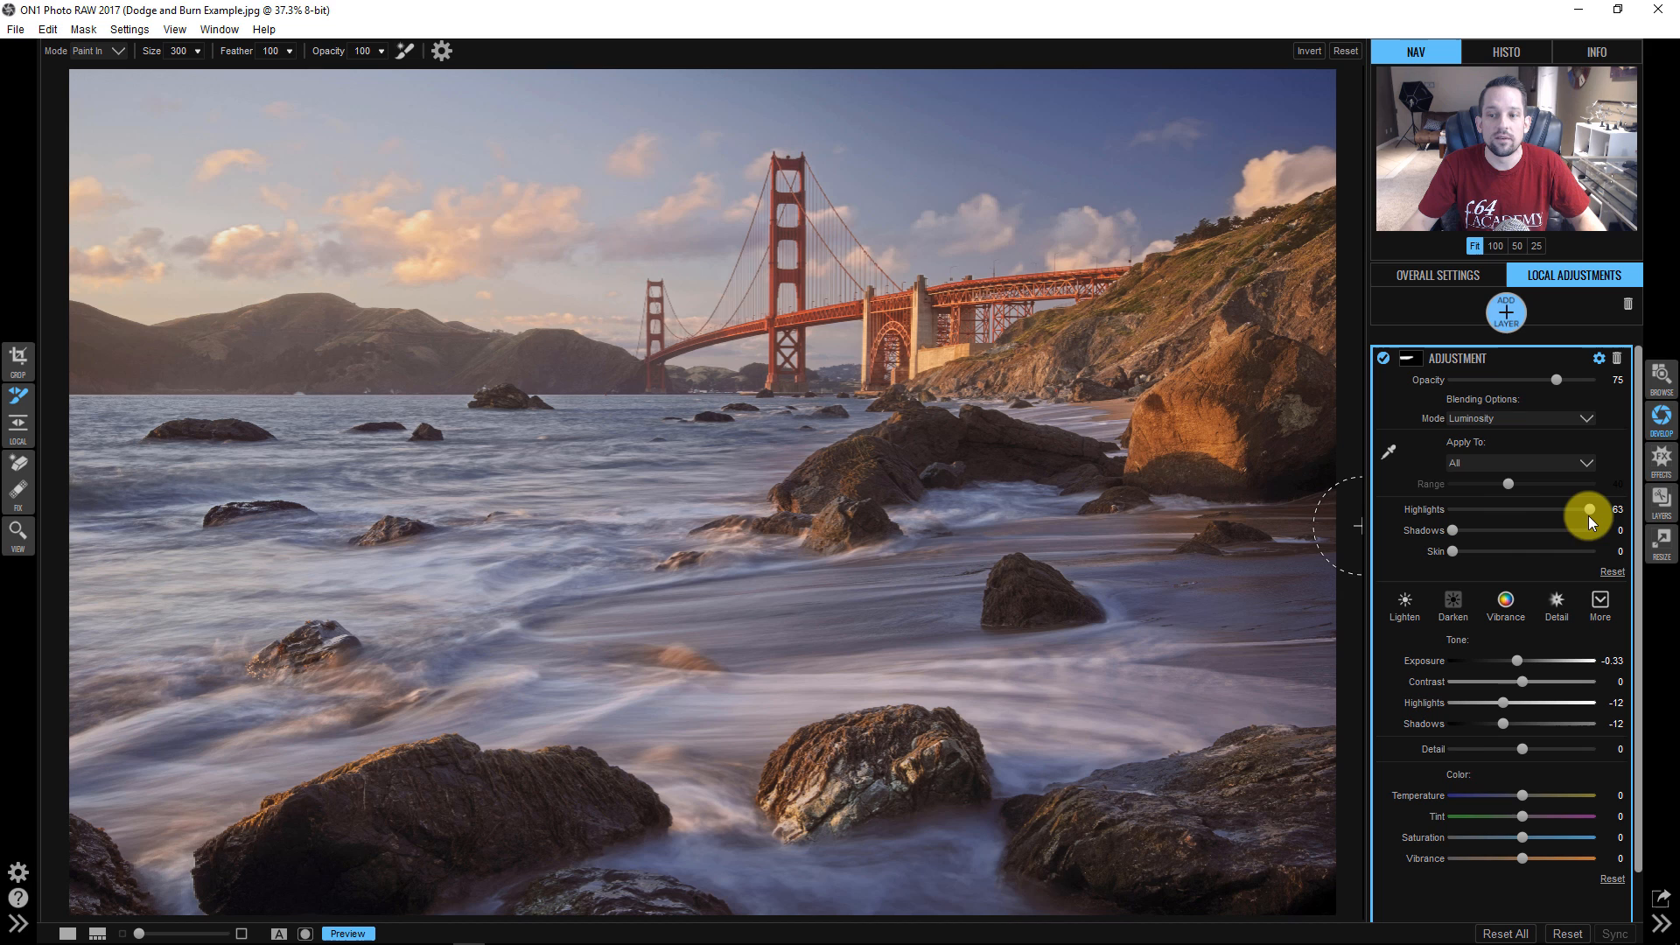
{"action": "mouse_move", "coordinate": [1174, 461]}
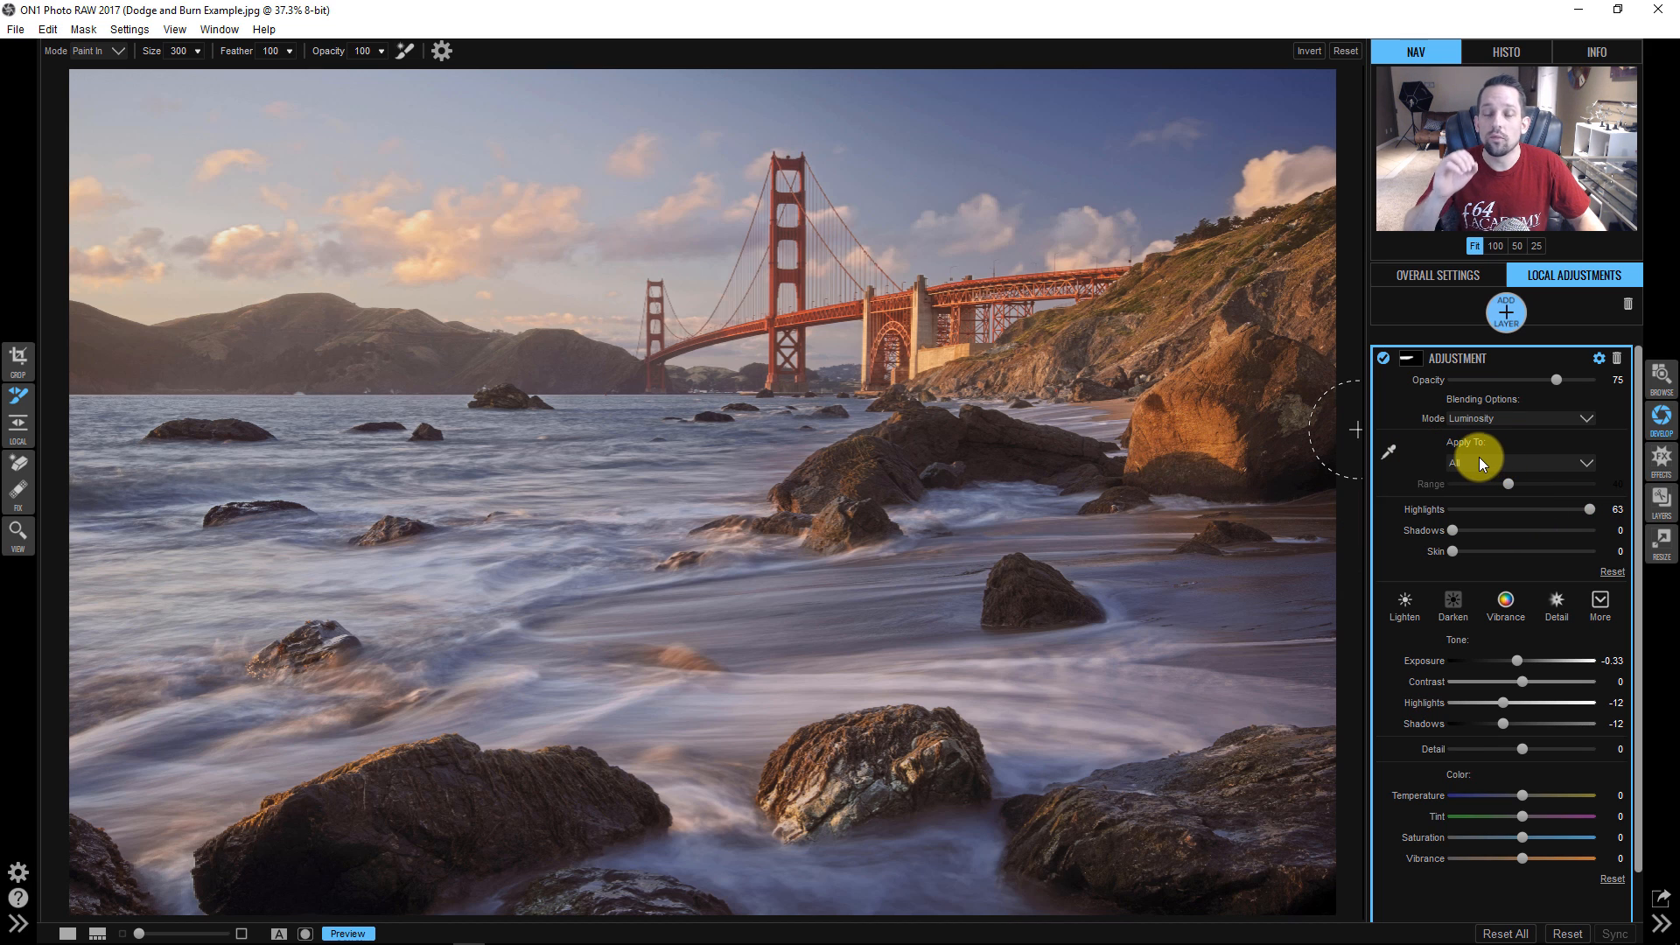
Restrict the burn layer to shadow tones with a range of 67
{"action": "left_click", "coordinate": [1537, 463]}
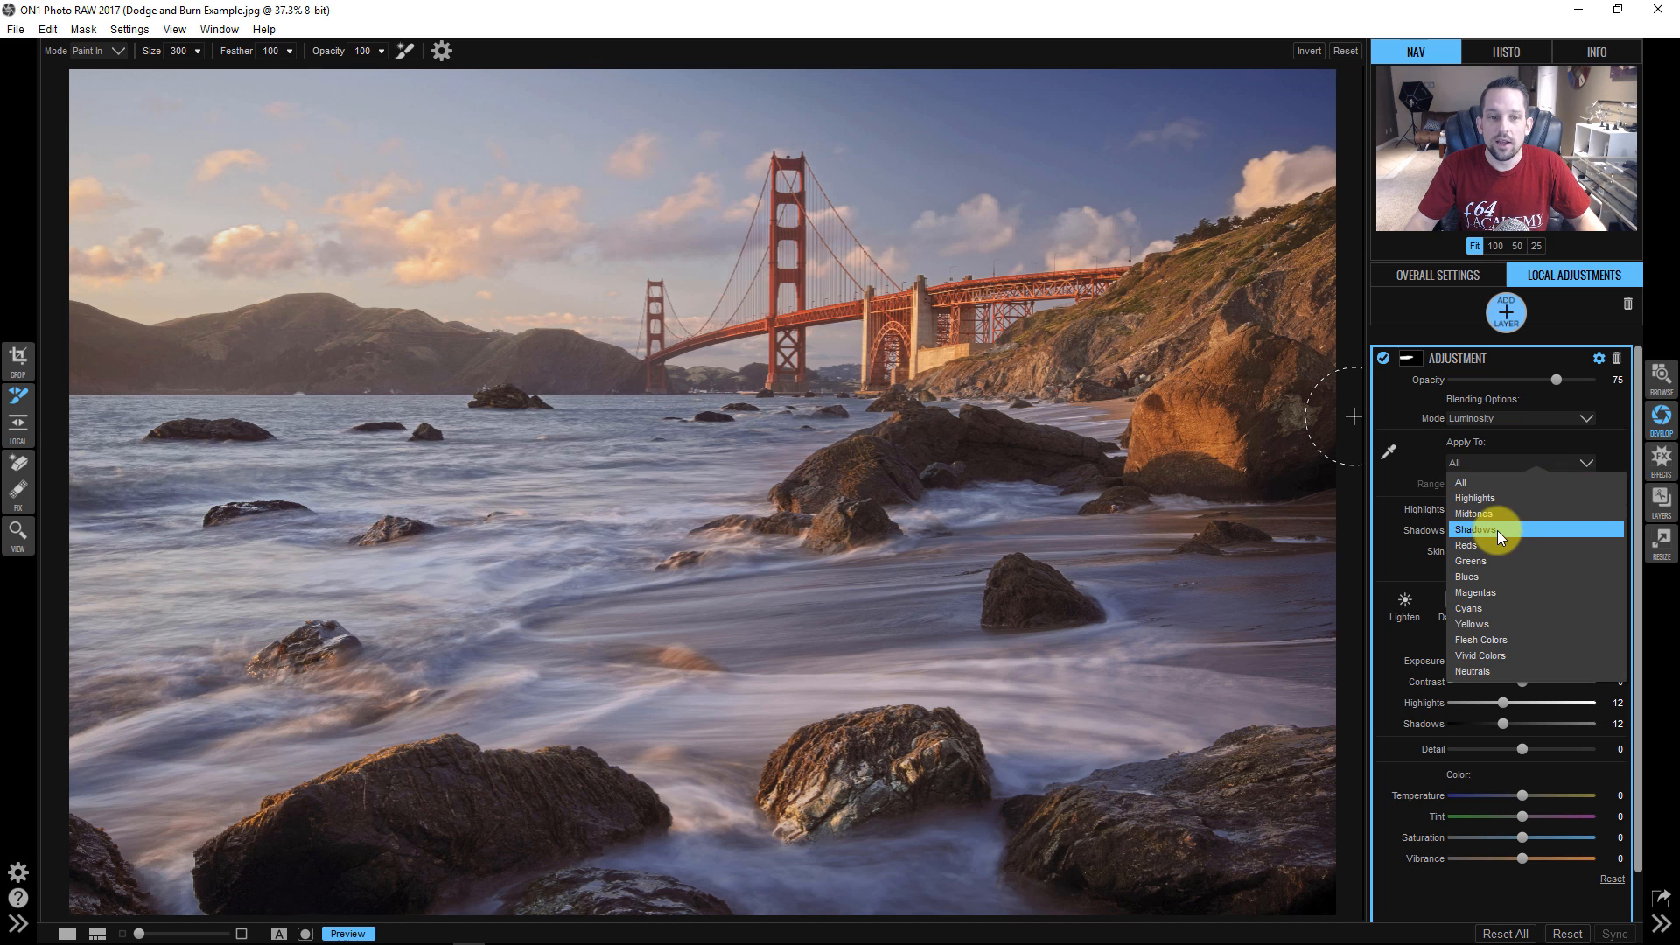
{"action": "left_click", "coordinate": [1476, 529]}
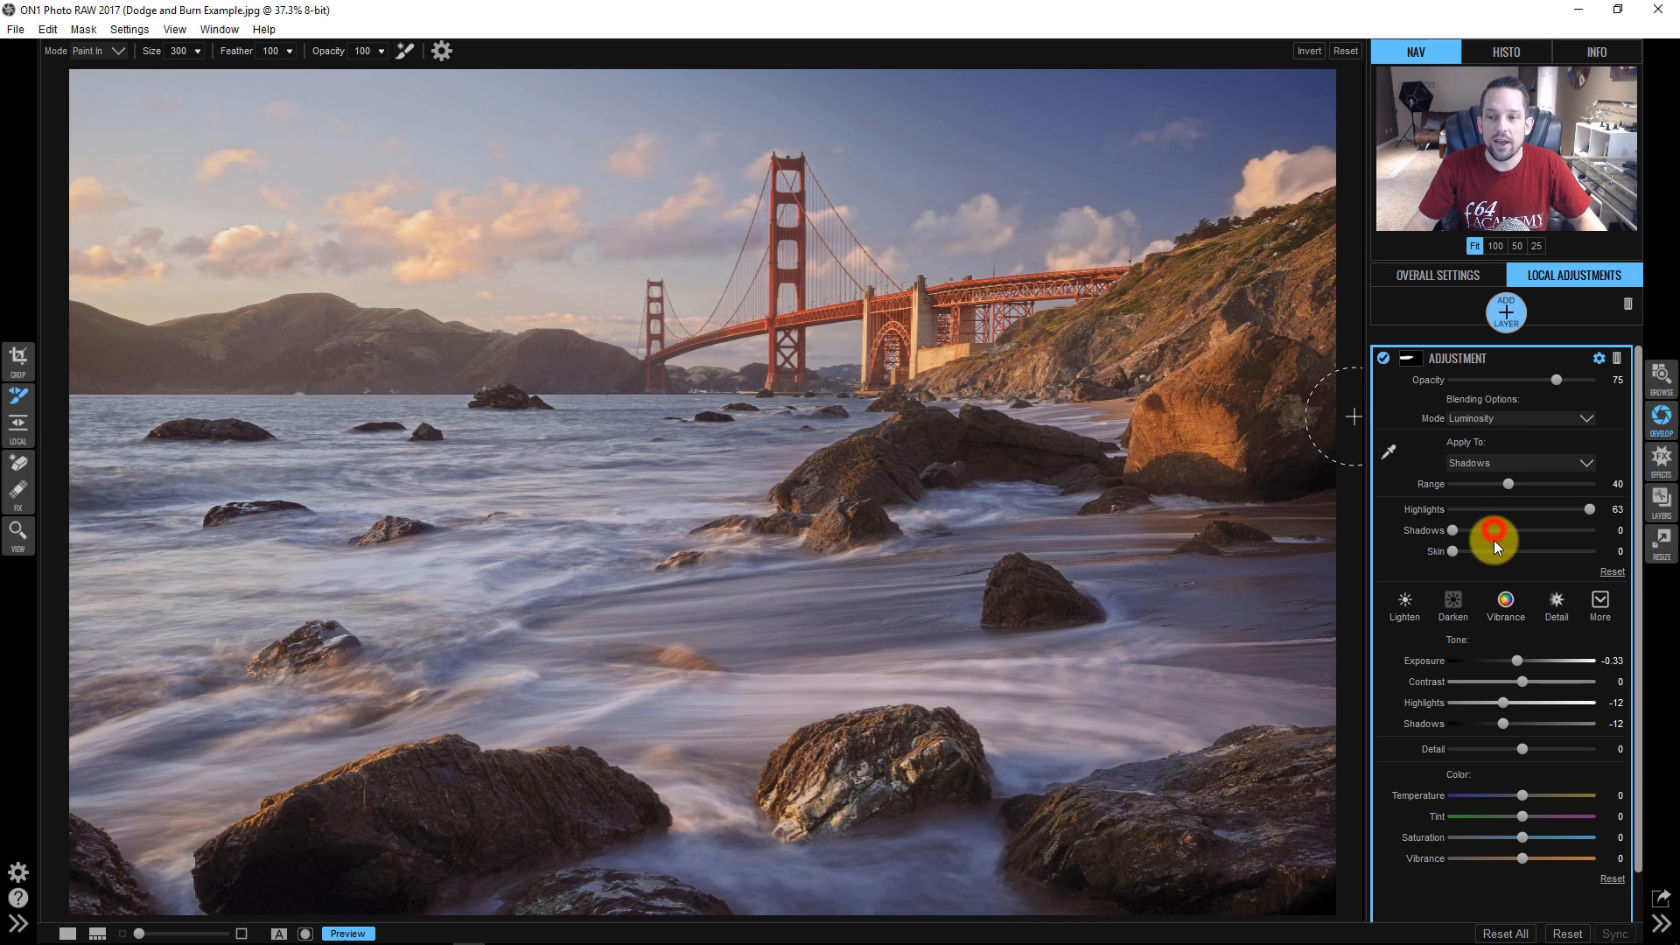
{"action": "left_click_drag", "start_coordinate": [1500, 482], "coordinate": [1591, 482]}
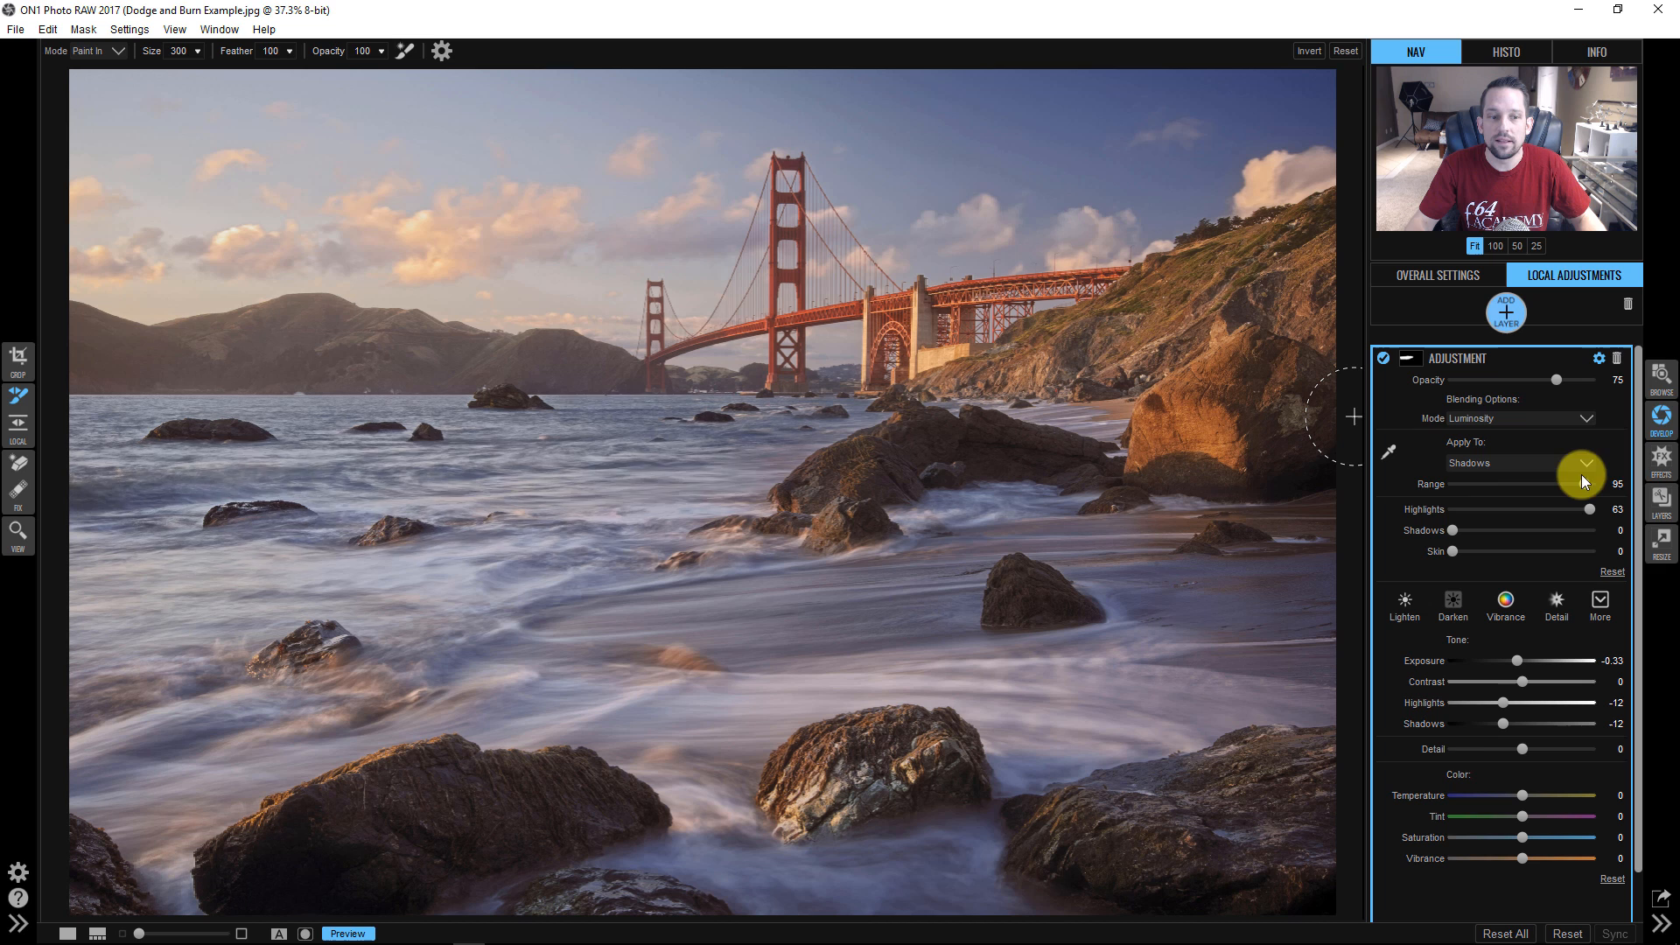
{"action": "left_click_drag", "start_coordinate": [1589, 482], "coordinate": [1493, 482]}
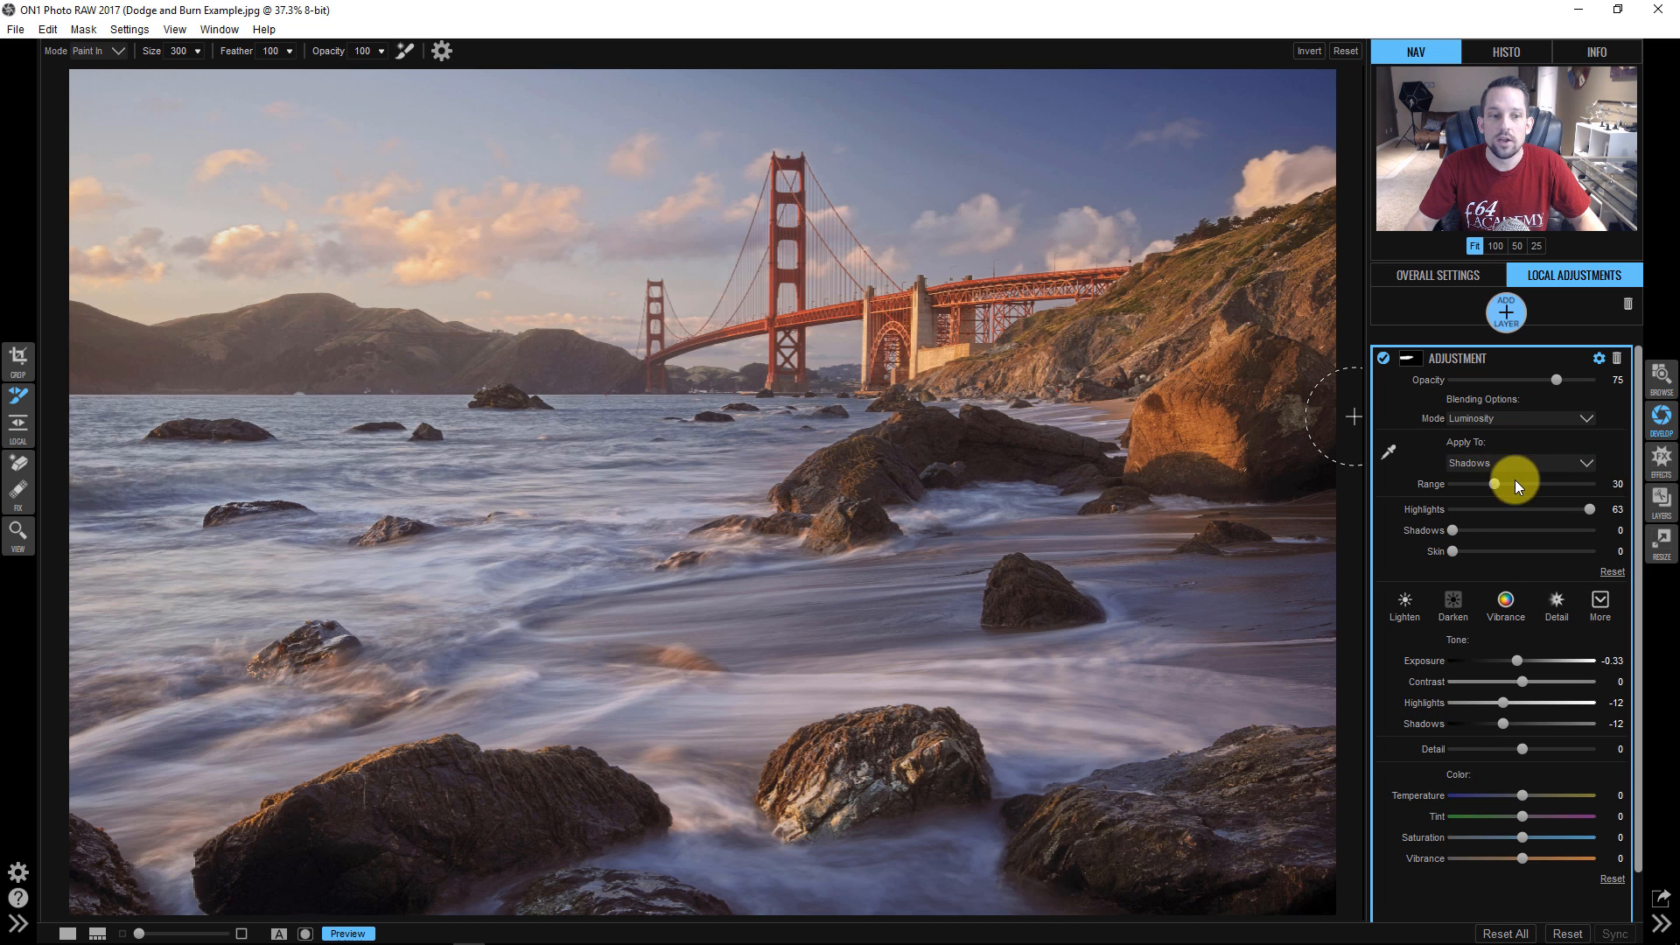
{"action": "left_click_drag", "start_coordinate": [1493, 482], "coordinate": [1508, 484]}
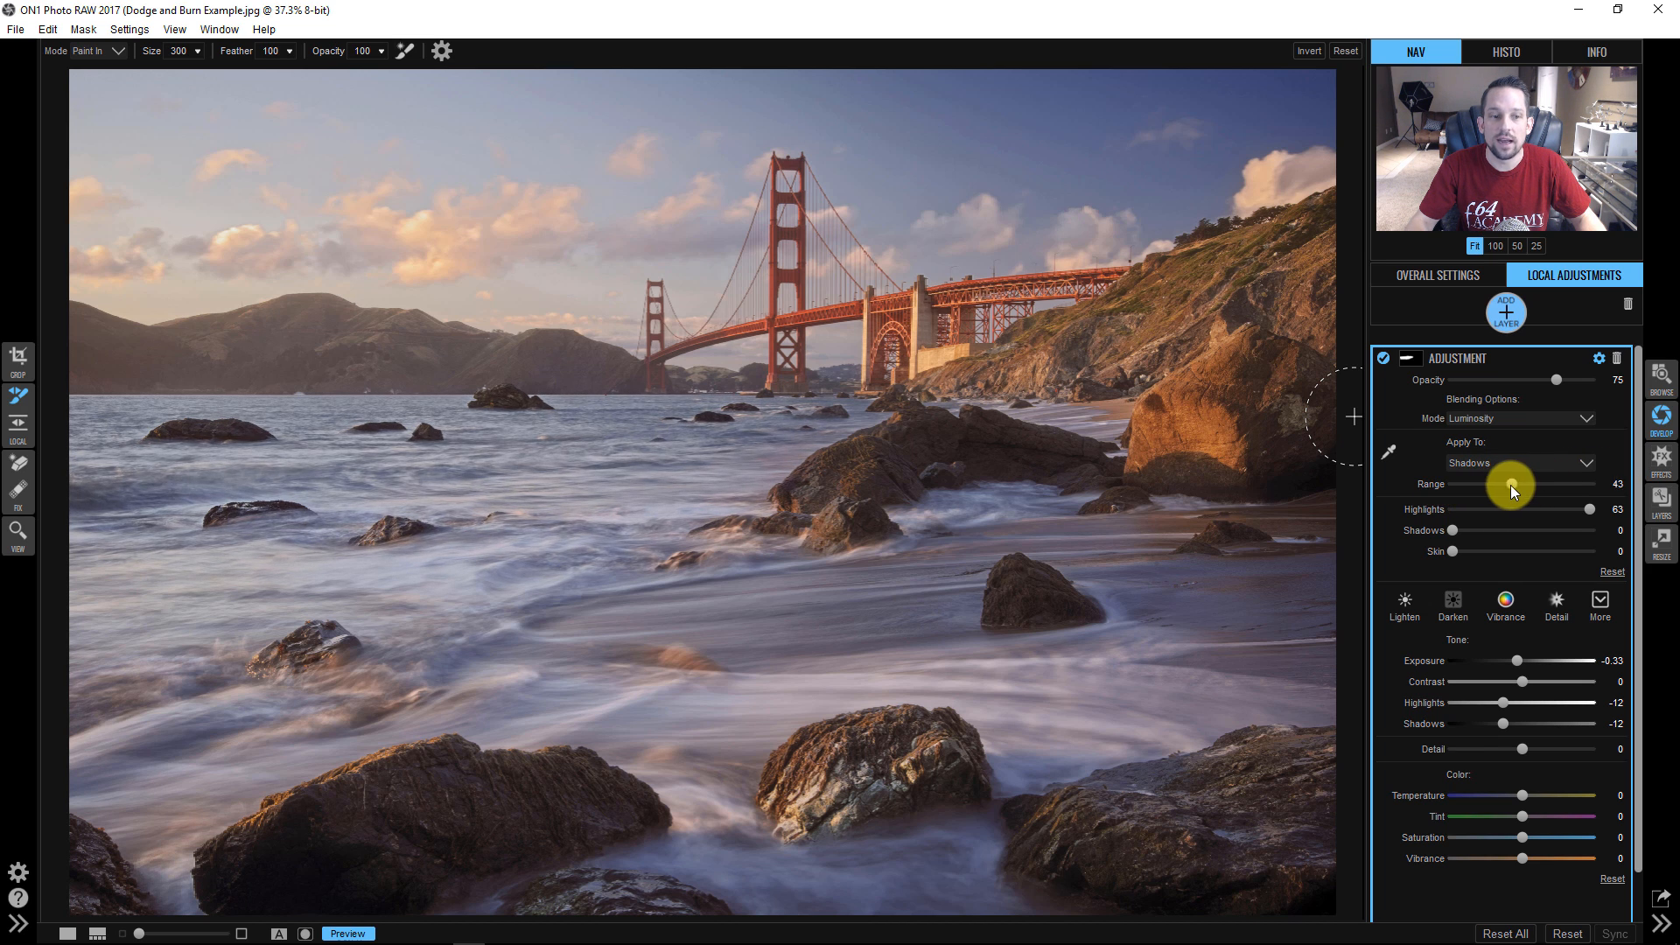
{"action": "left_click_drag", "start_coordinate": [1508, 490], "coordinate": [1537, 490]}
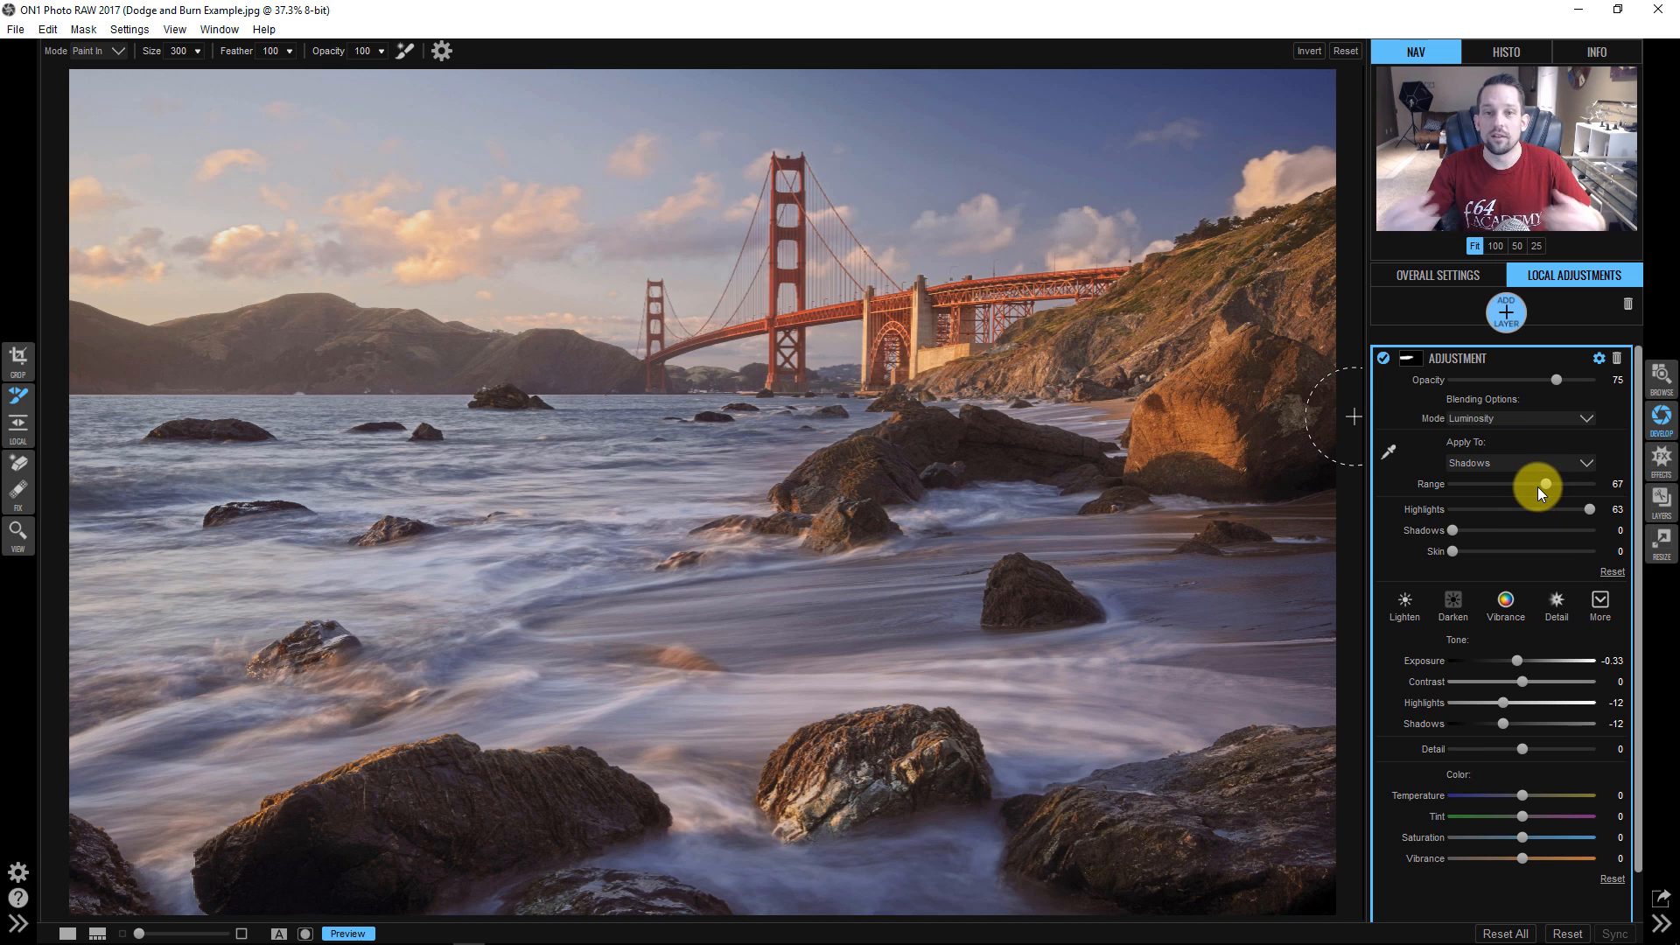
{"action": "mouse_move", "coordinate": [1535, 492]}
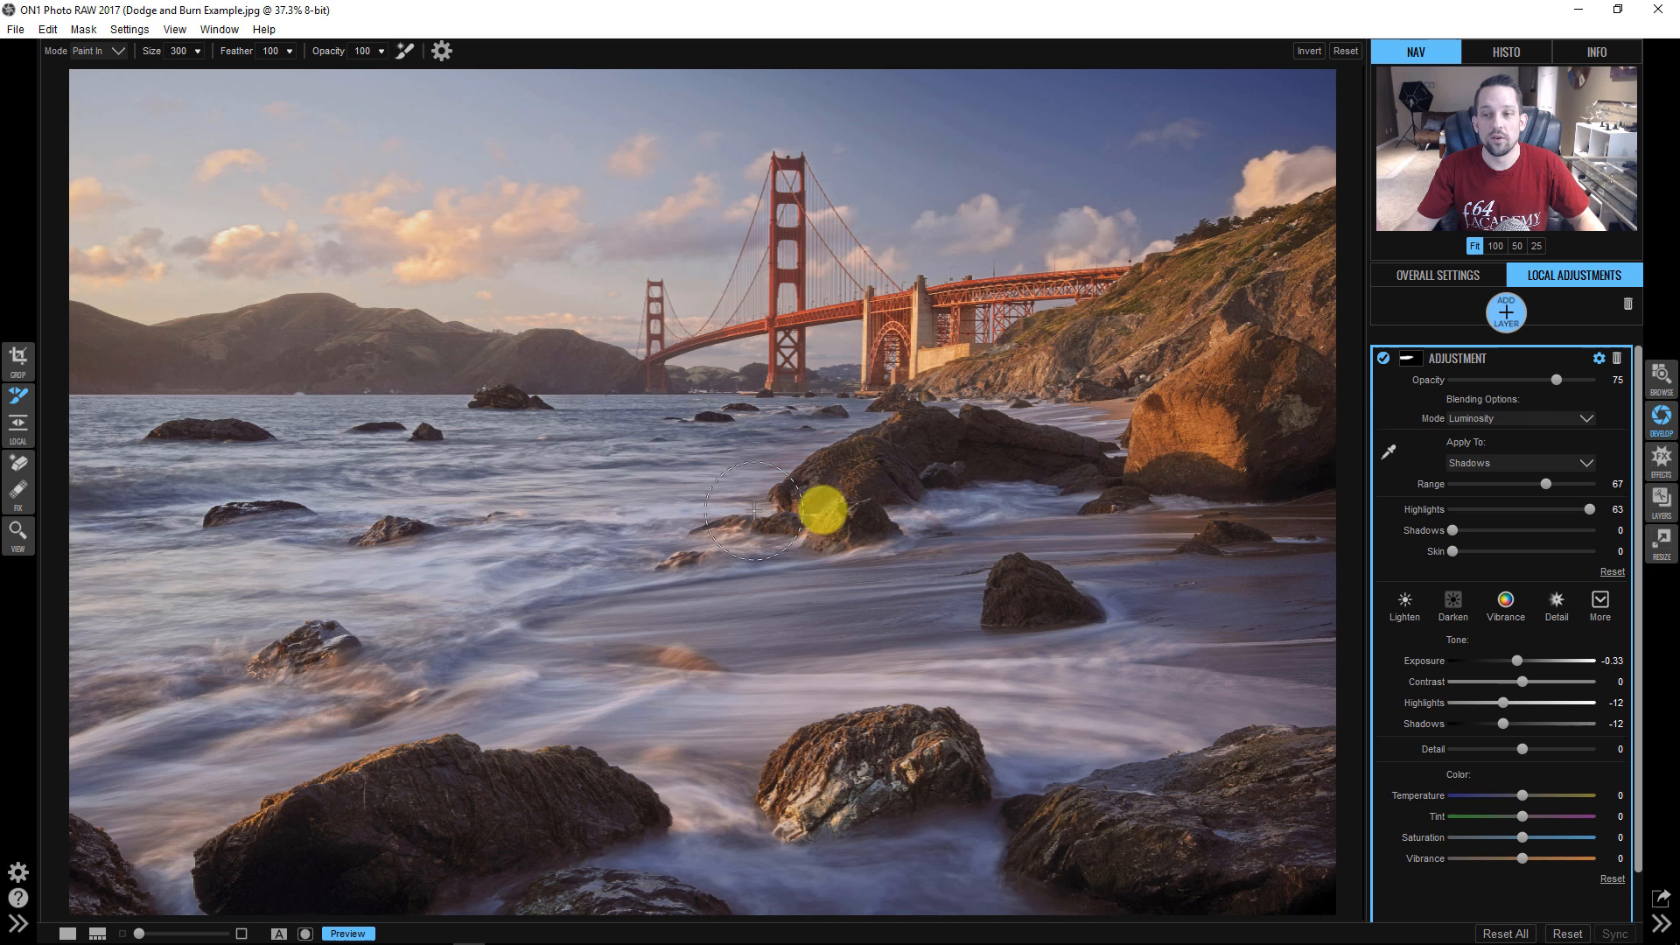
{"action": "mouse_move", "coordinate": [1595, 358]}
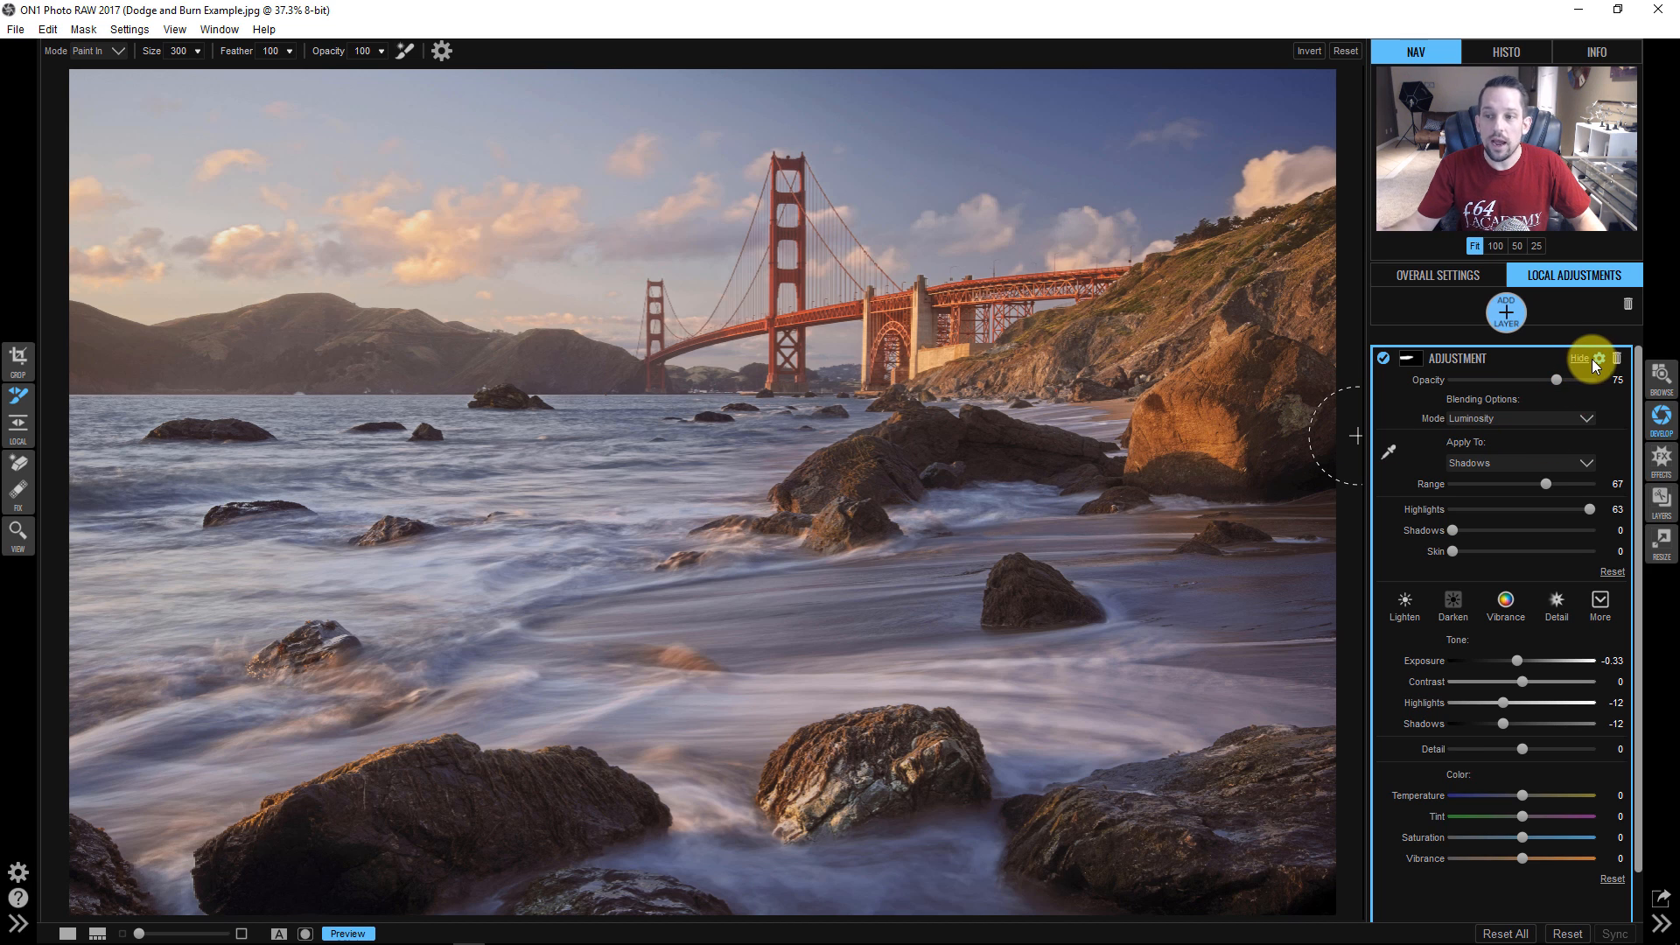
Add a third layer with the saved Dodge style and brush it over the lower-rock water
{"action": "left_click", "coordinate": [1609, 357]}
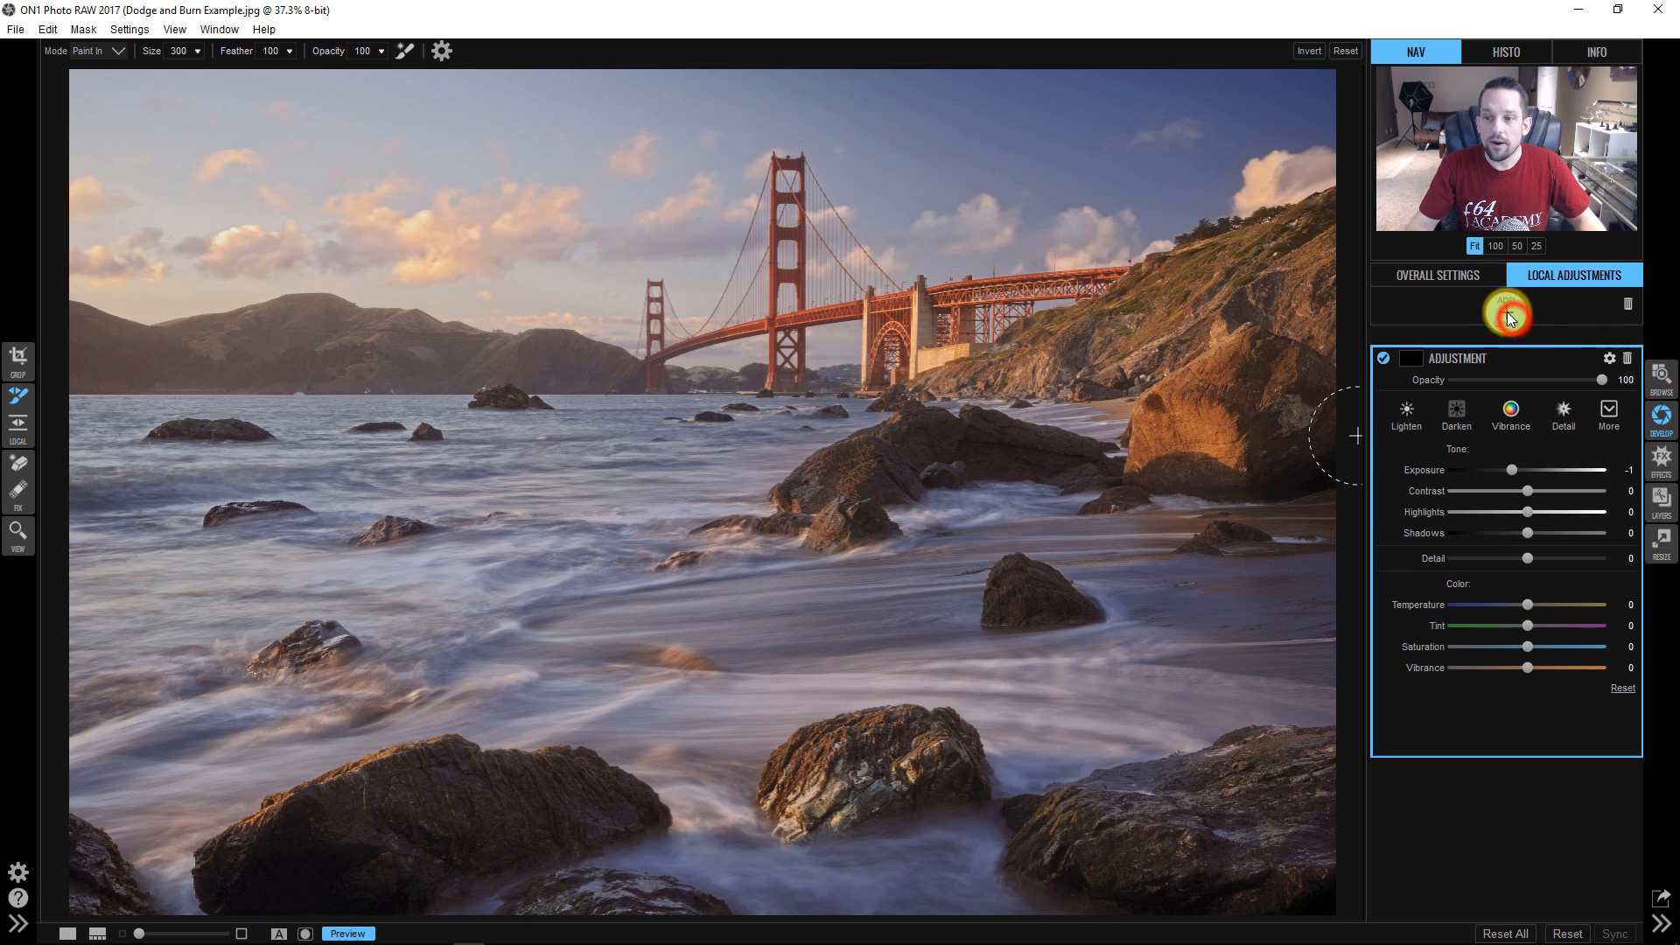
{"action": "left_click", "coordinate": [1608, 414]}
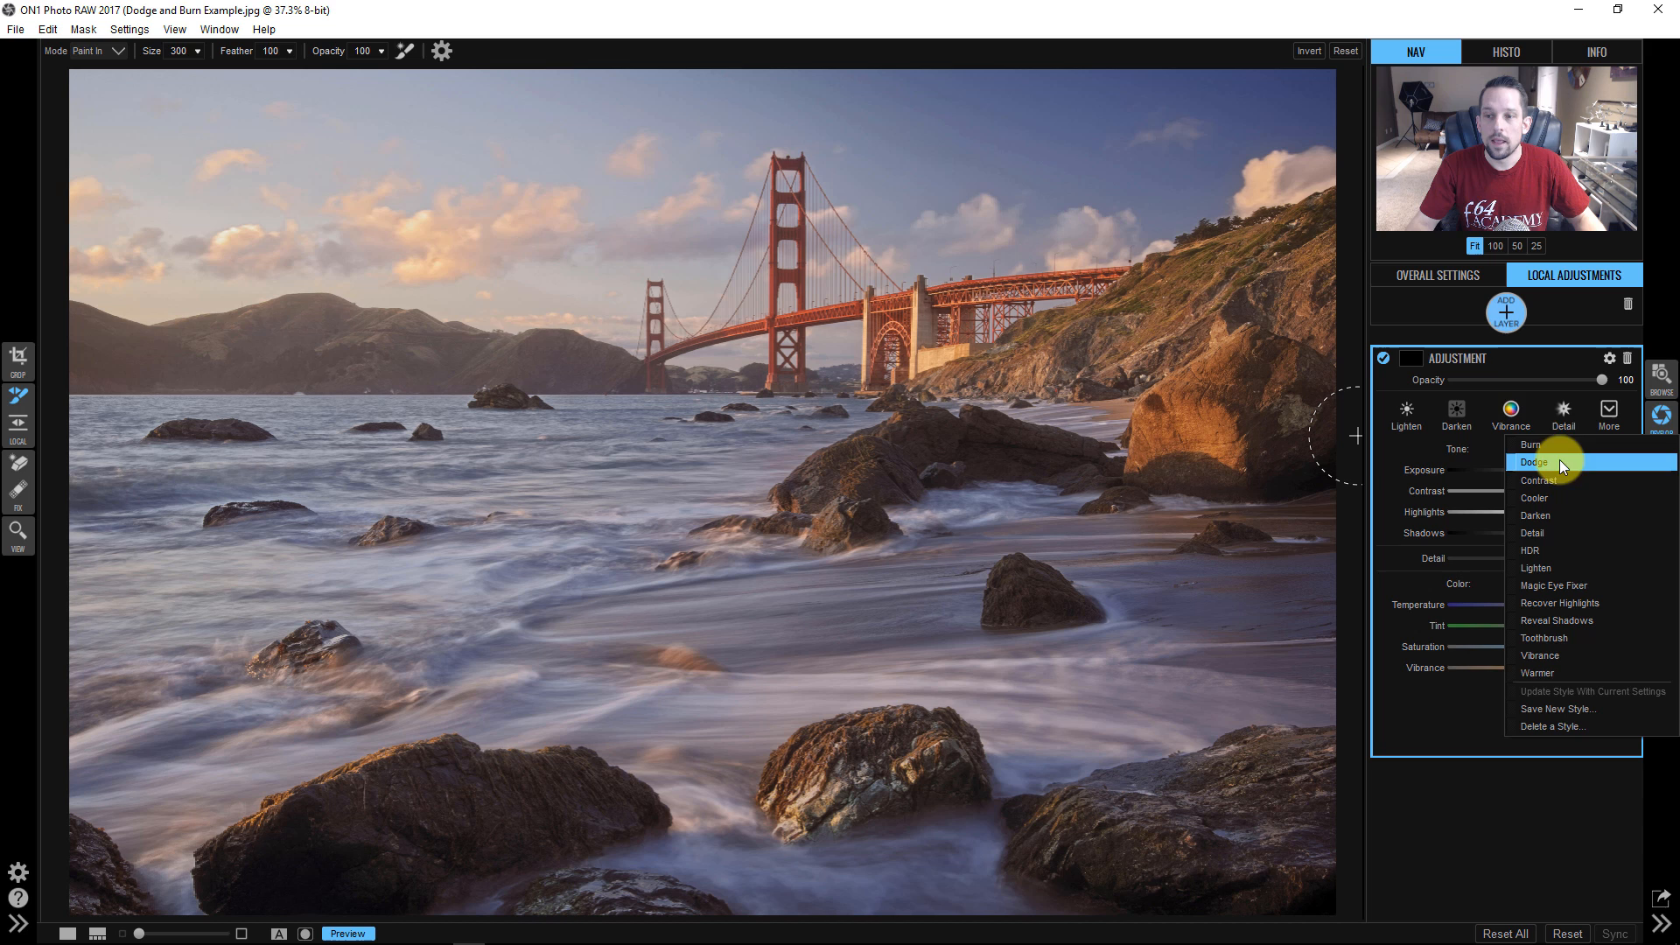
{"action": "left_click", "coordinate": [1533, 462]}
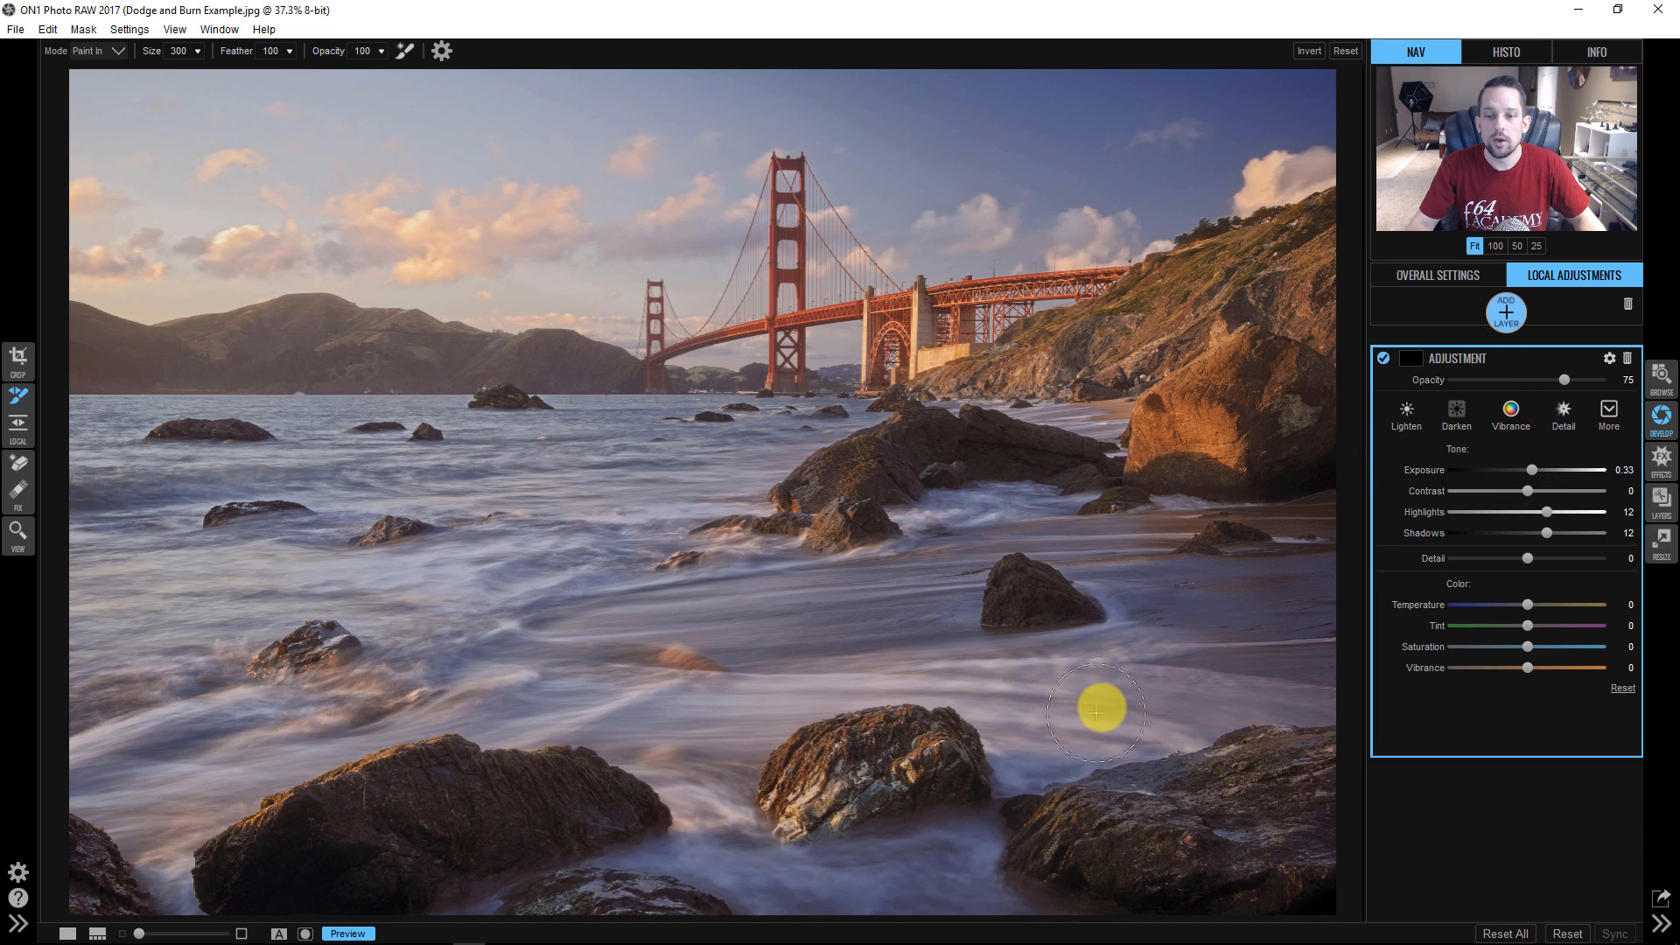
{"action": "mouse_move", "coordinate": [1157, 603]}
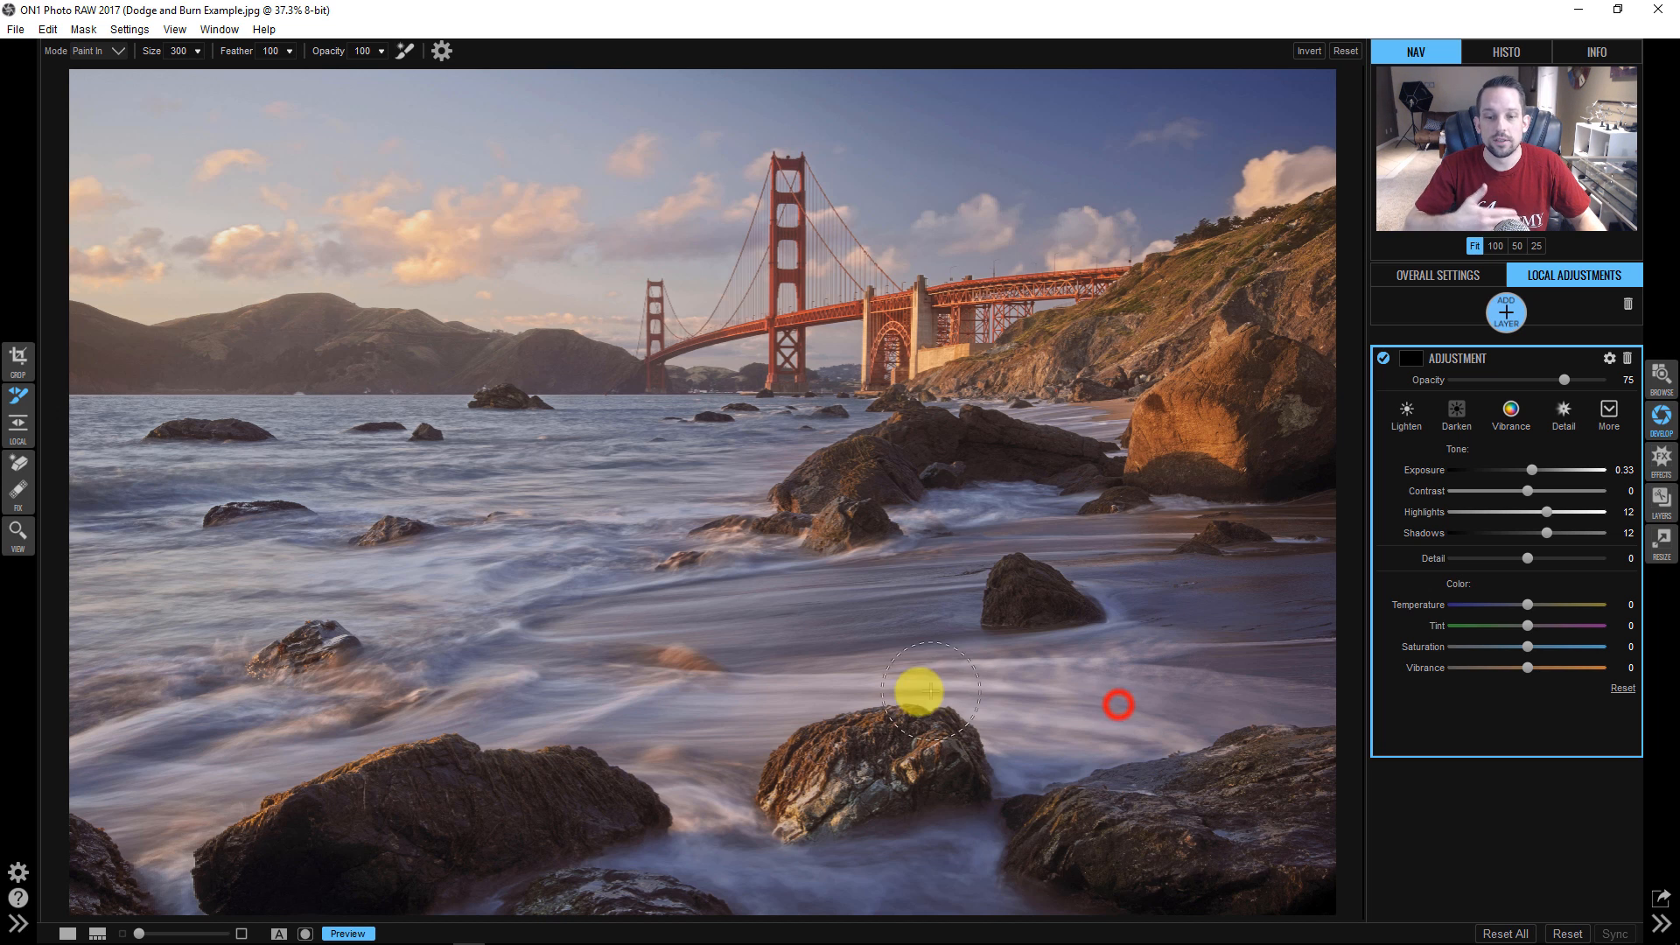
{"action": "left_click_drag", "start_coordinate": [930, 691], "coordinate": [423, 692]}
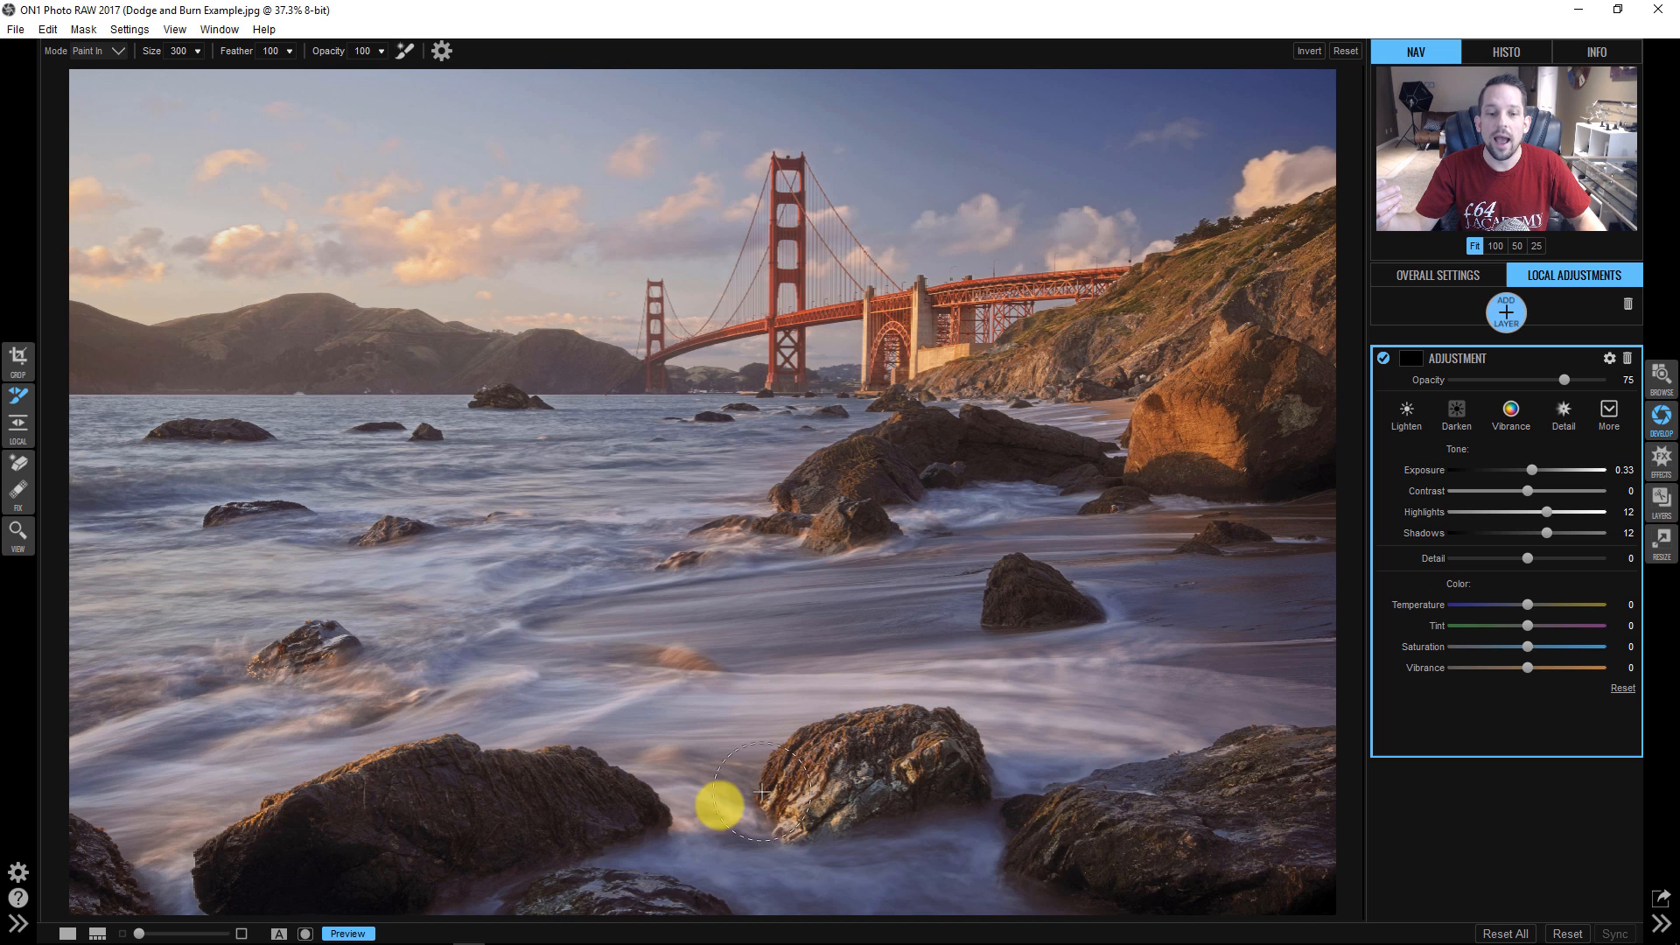
{"action": "mouse_move", "coordinate": [1348, 541]}
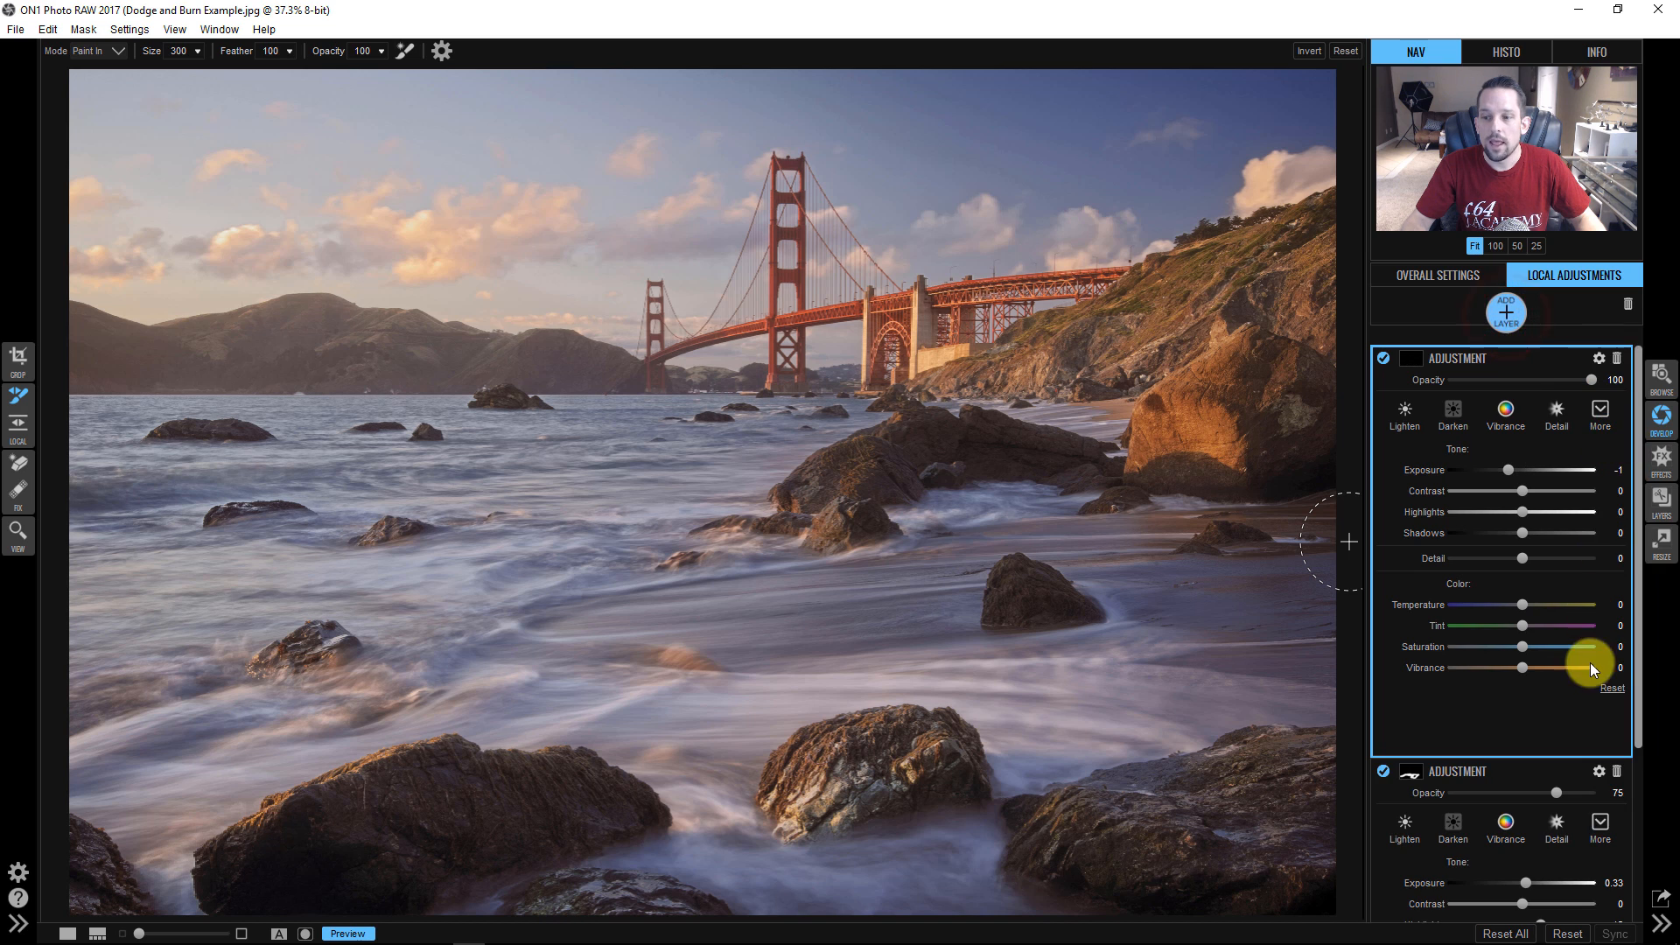
Apply the saved Burn style to the fourth adjustment layer from its styles menu
{"action": "left_click", "coordinate": [1599, 412]}
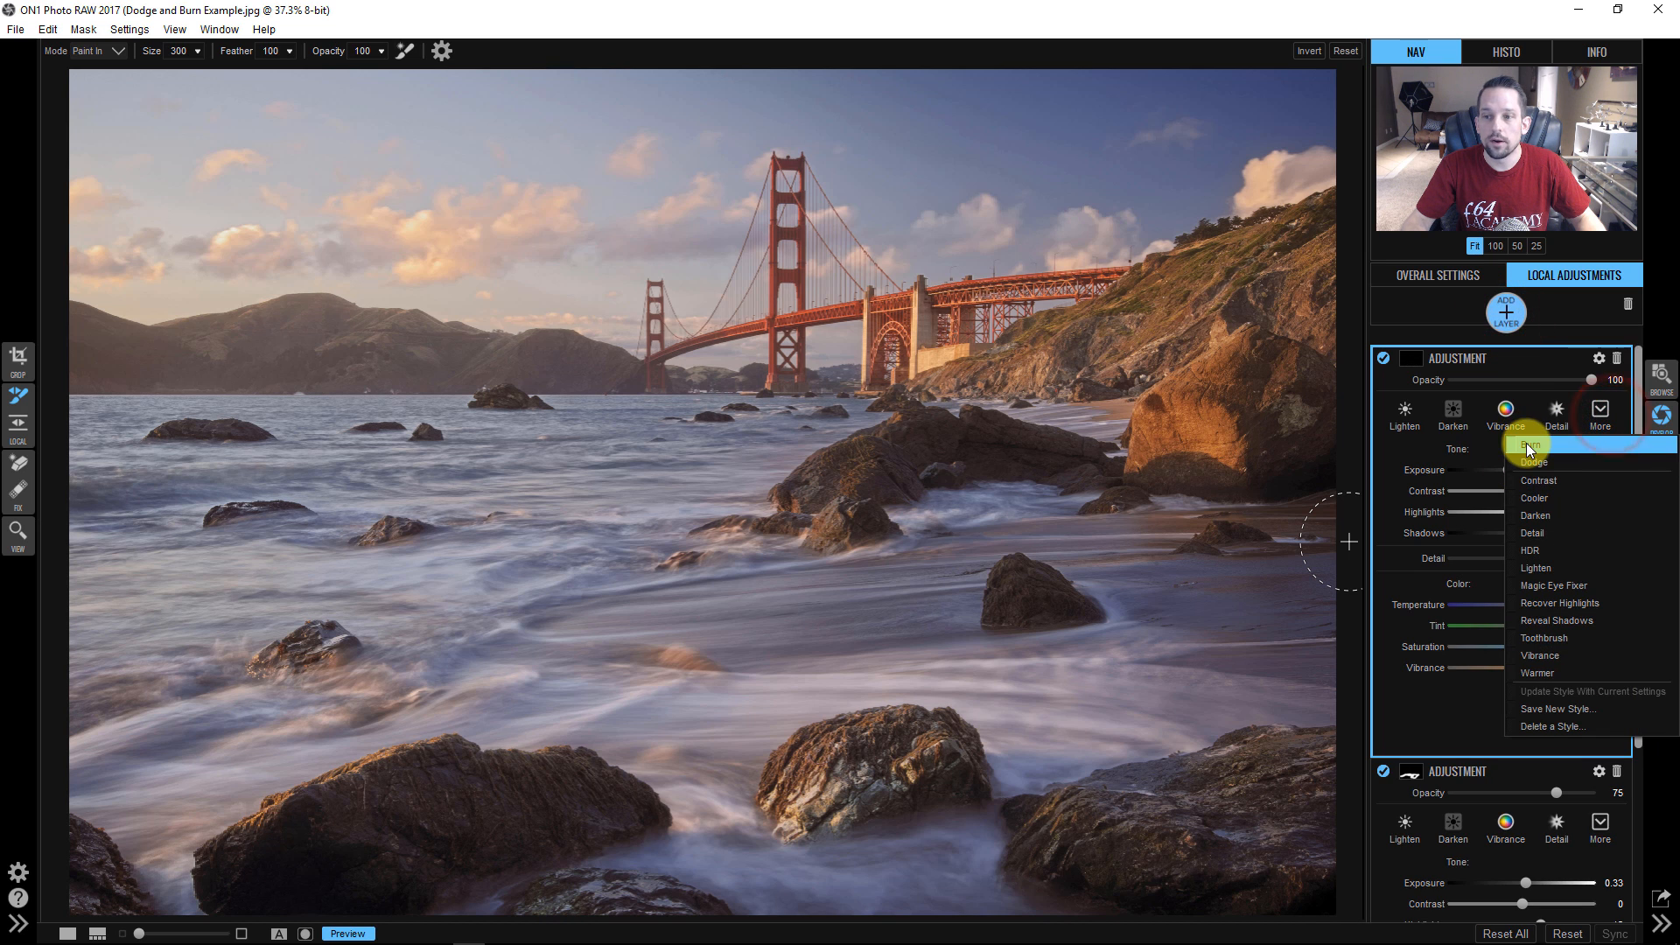
{"action": "left_click", "coordinate": [1527, 448]}
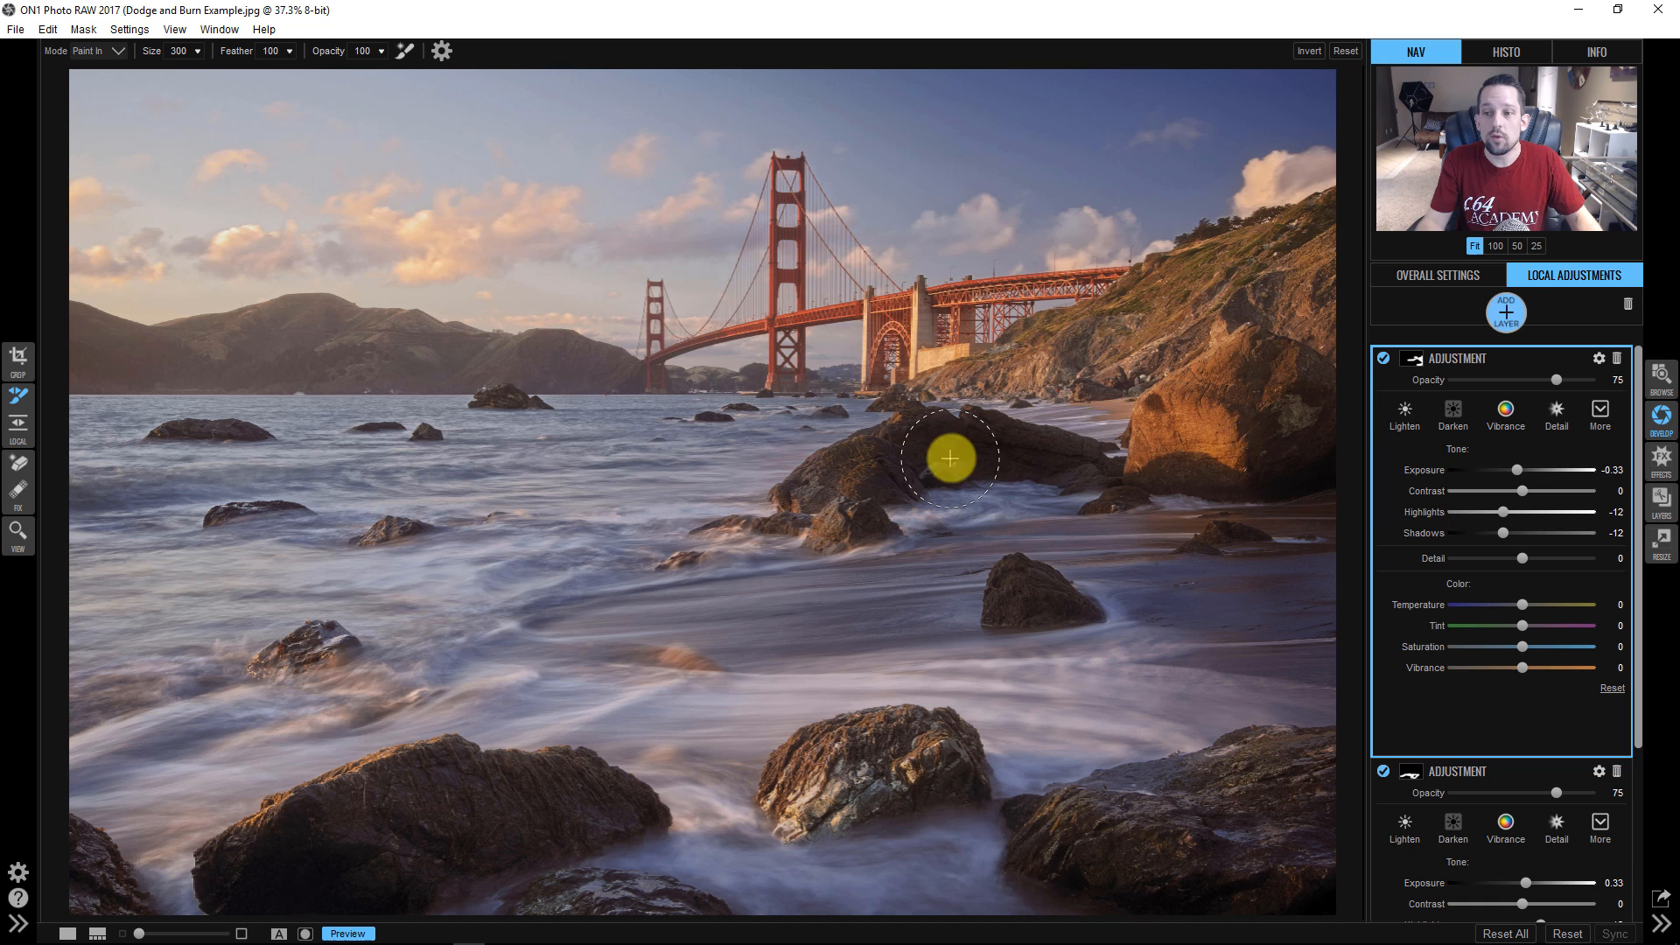
Darken the top Burn layer: exposure -0.45, shadows -15, highlights -15
{"action": "left_click_drag", "start_coordinate": [1532, 469], "coordinate": [1505, 469]}
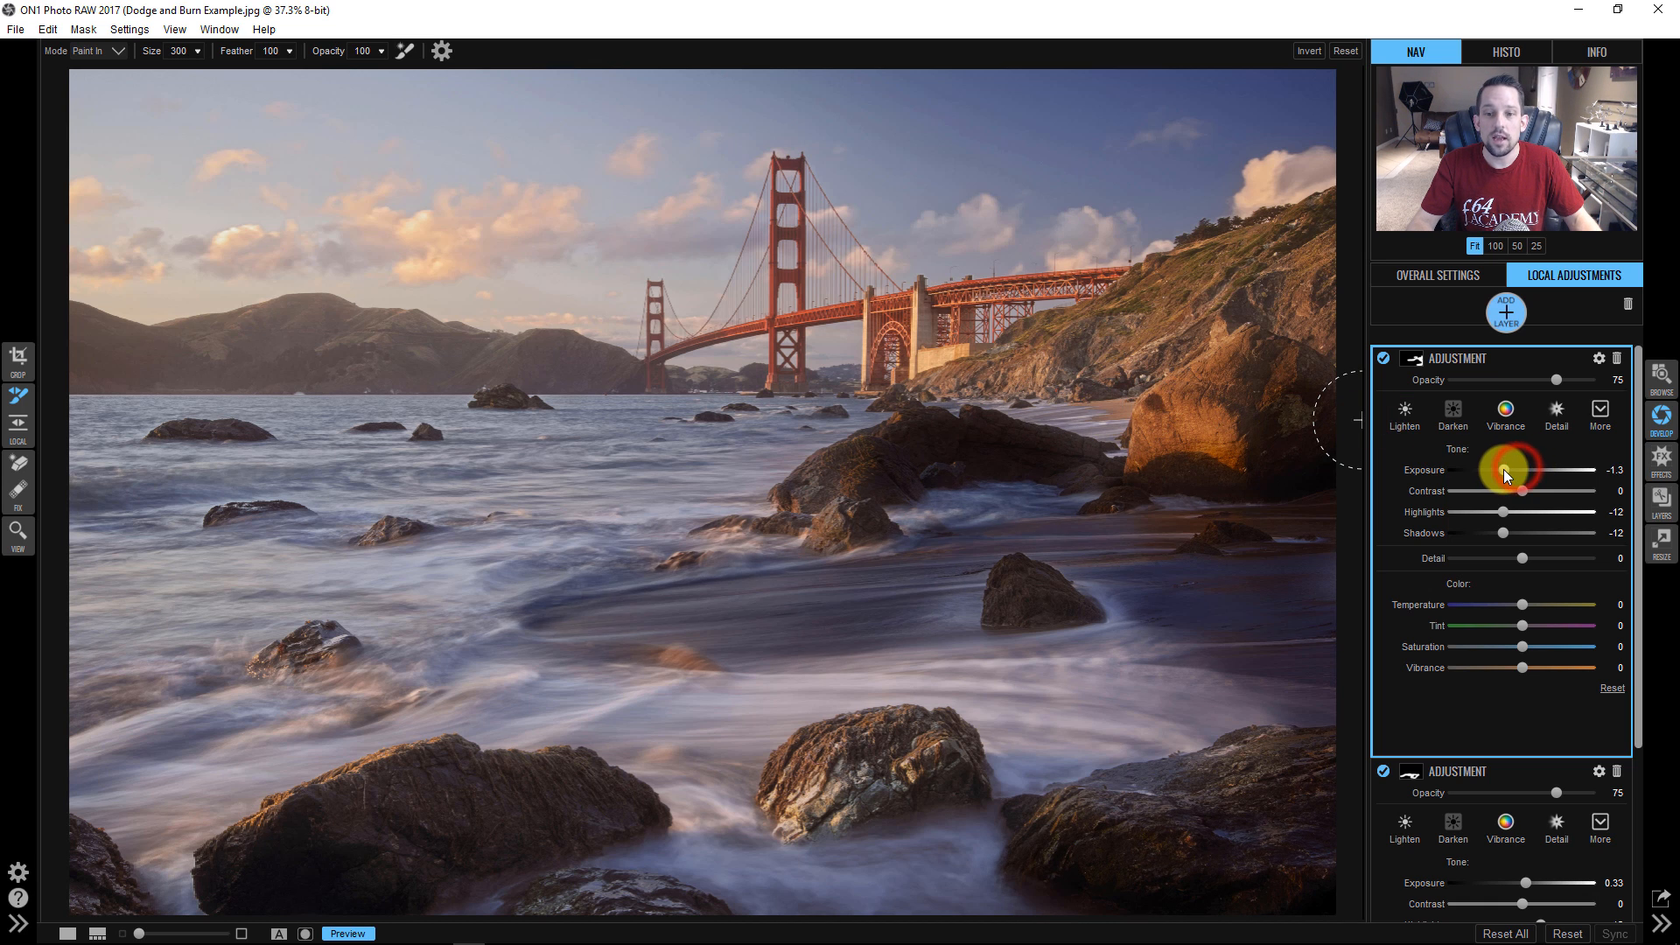
{"action": "left_click_drag", "start_coordinate": [1509, 469], "coordinate": [1516, 469]}
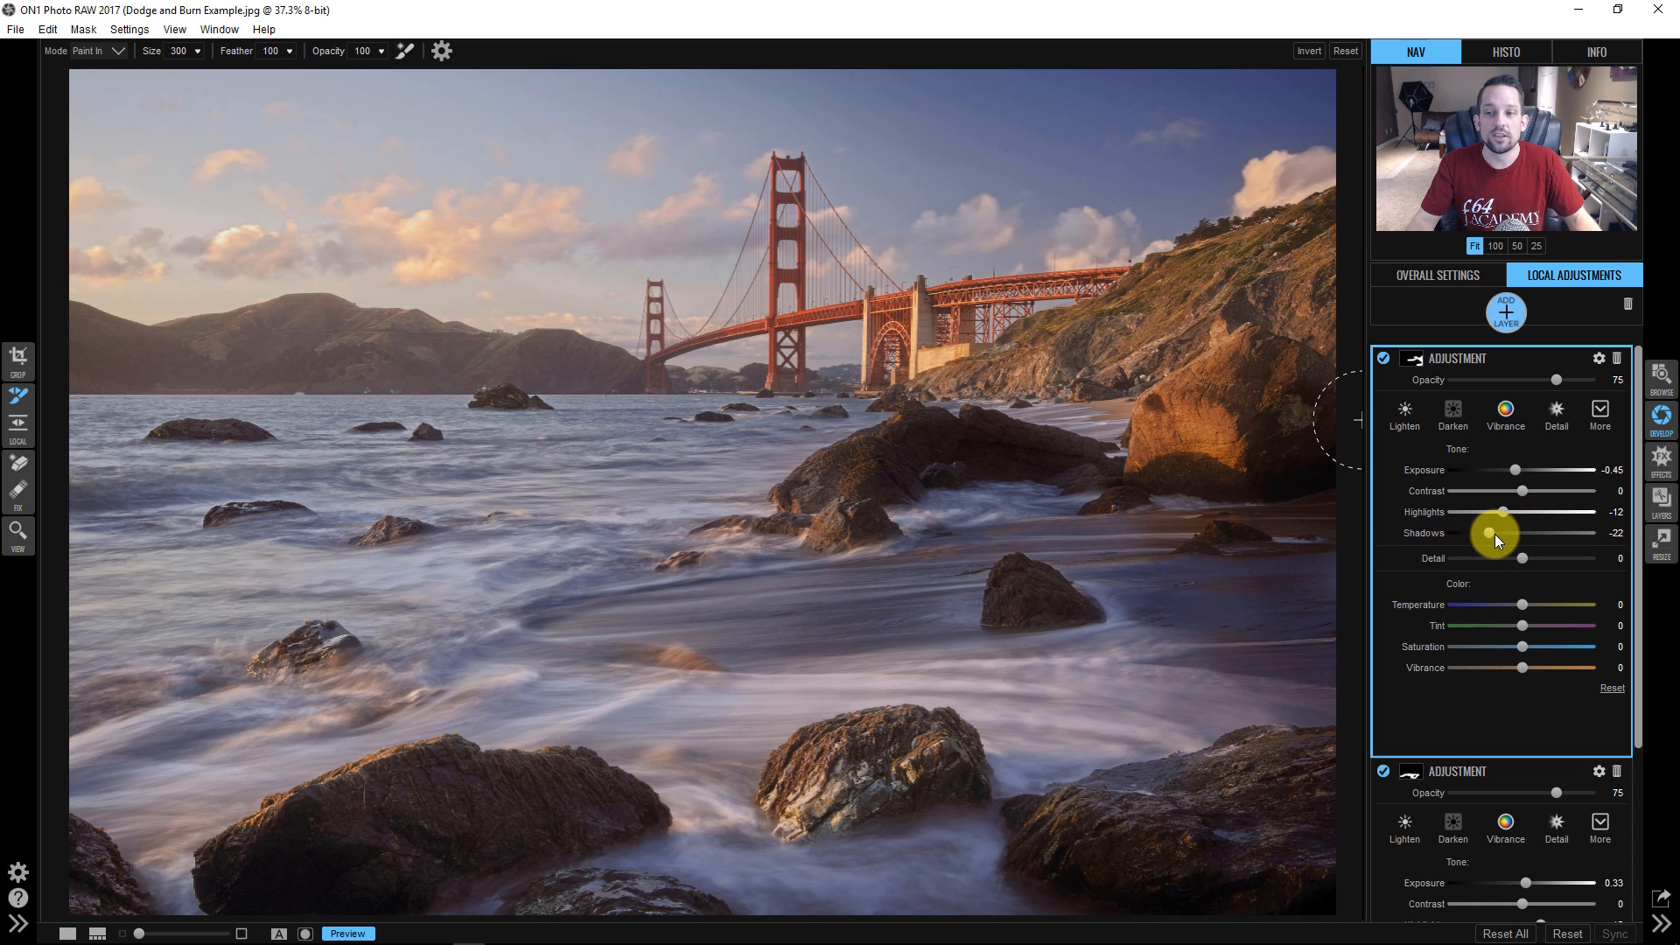
{"action": "left_click_drag", "start_coordinate": [1494, 533], "coordinate": [1546, 534]}
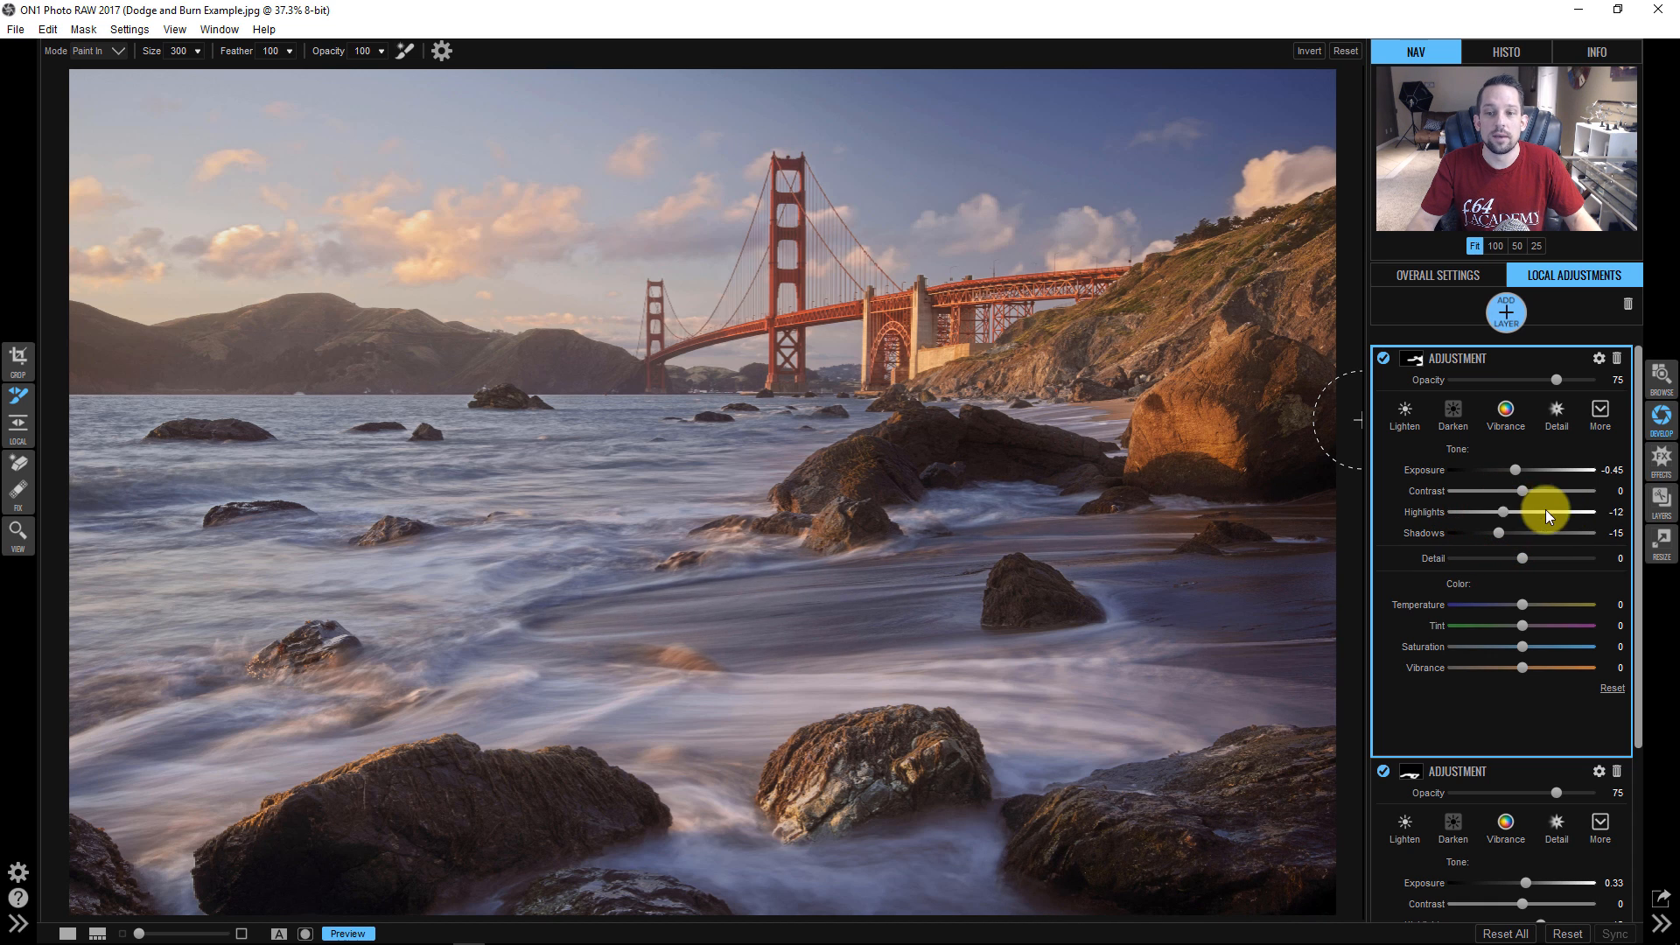
{"action": "left_click_drag", "start_coordinate": [1560, 511], "coordinate": [1532, 511]}
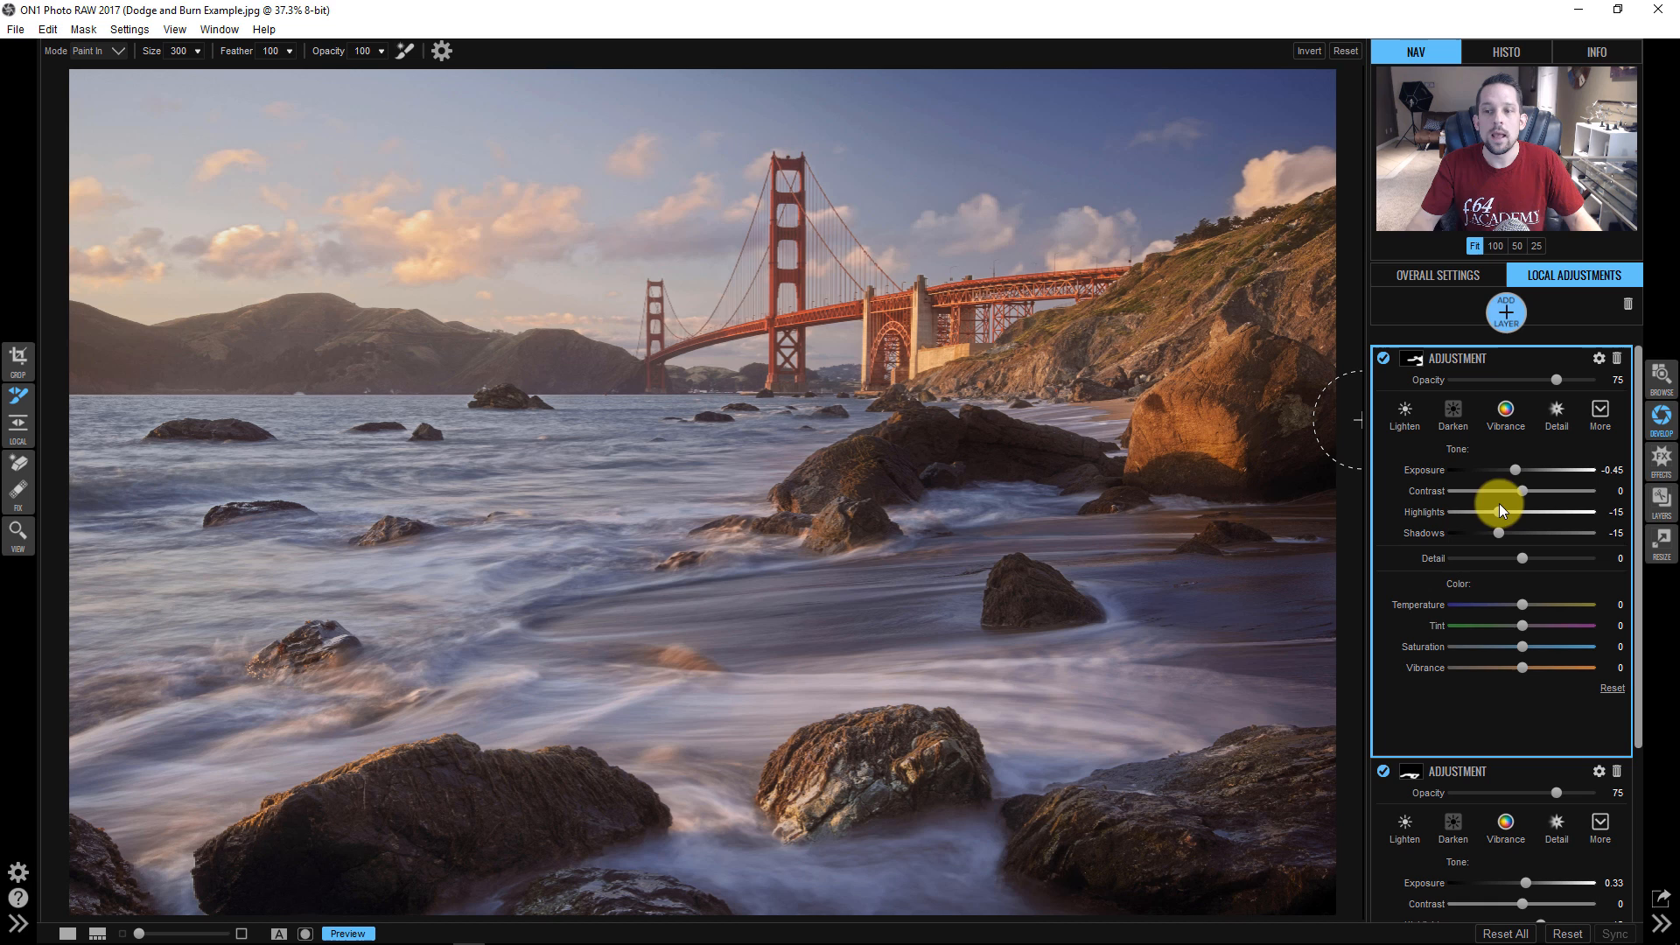